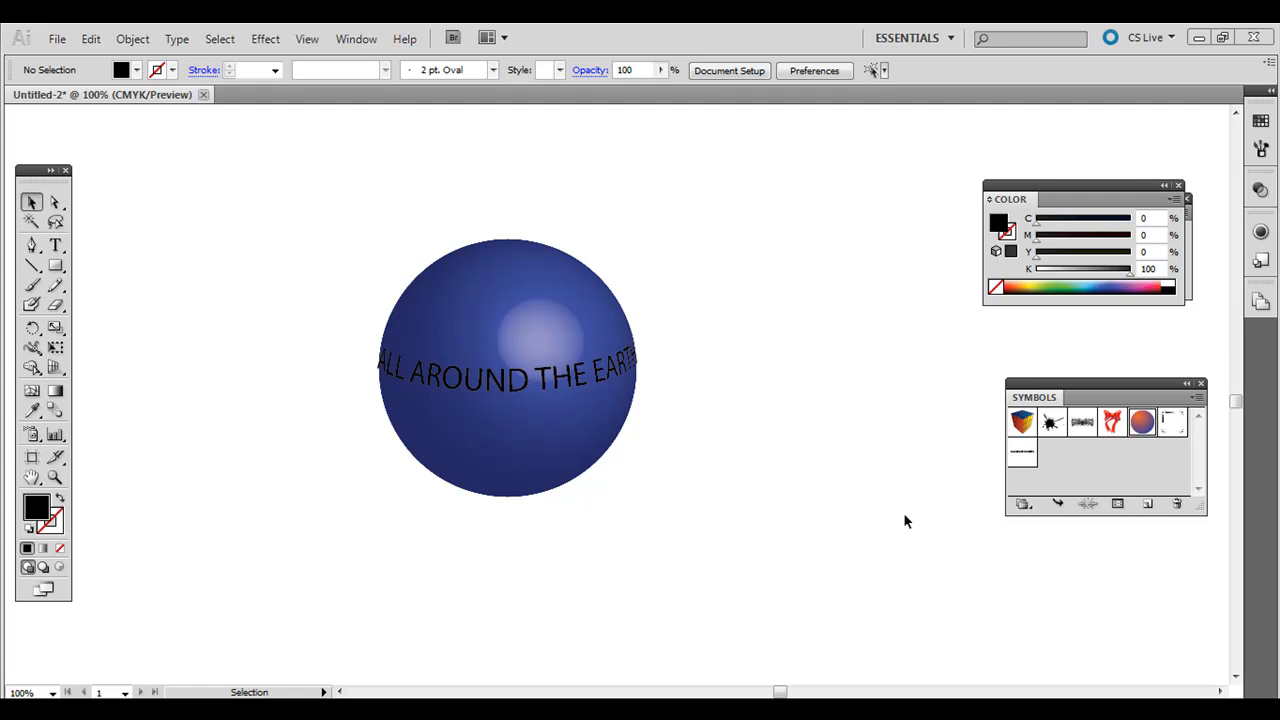
mouse_move(768, 498)
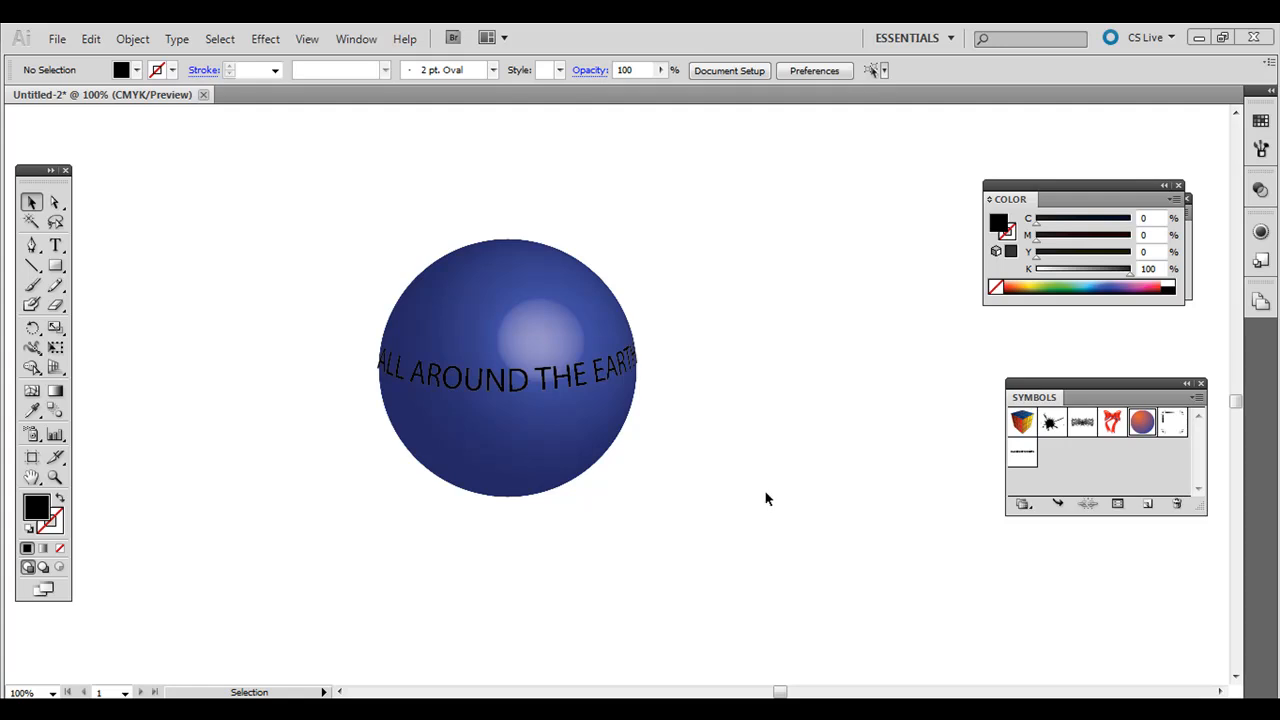
mouse_move(519, 422)
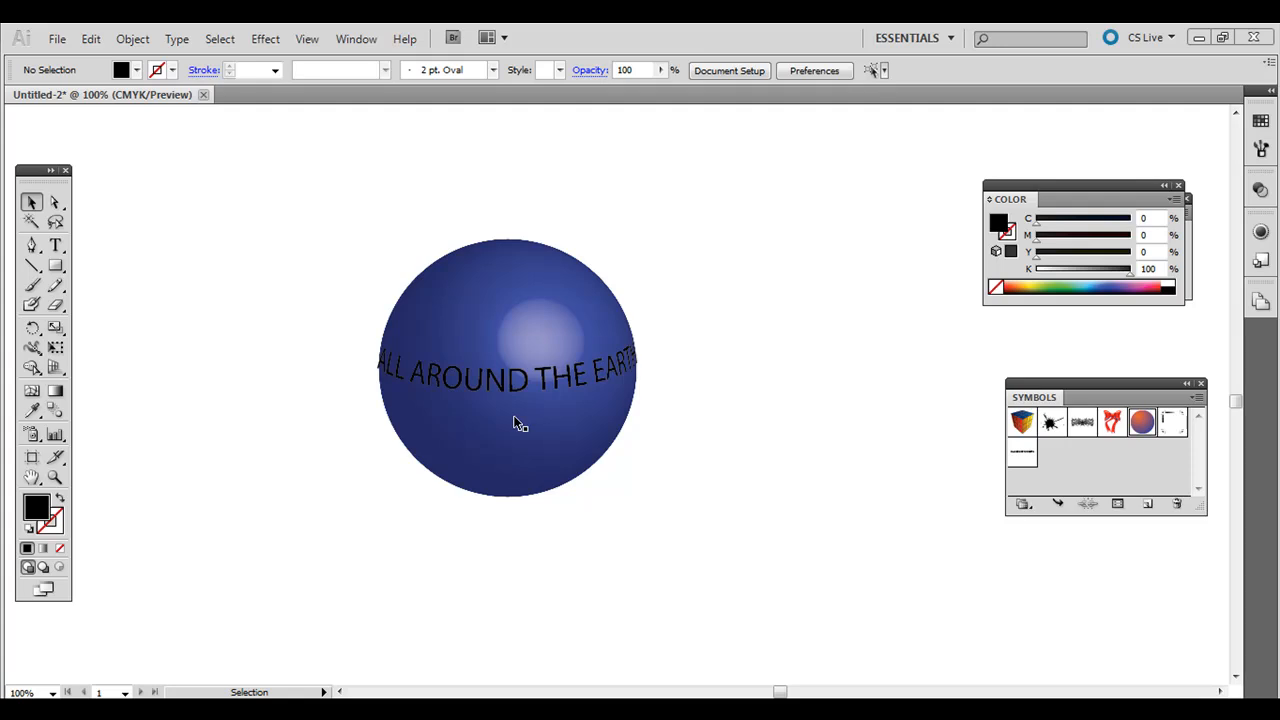
mouse_move(560, 407)
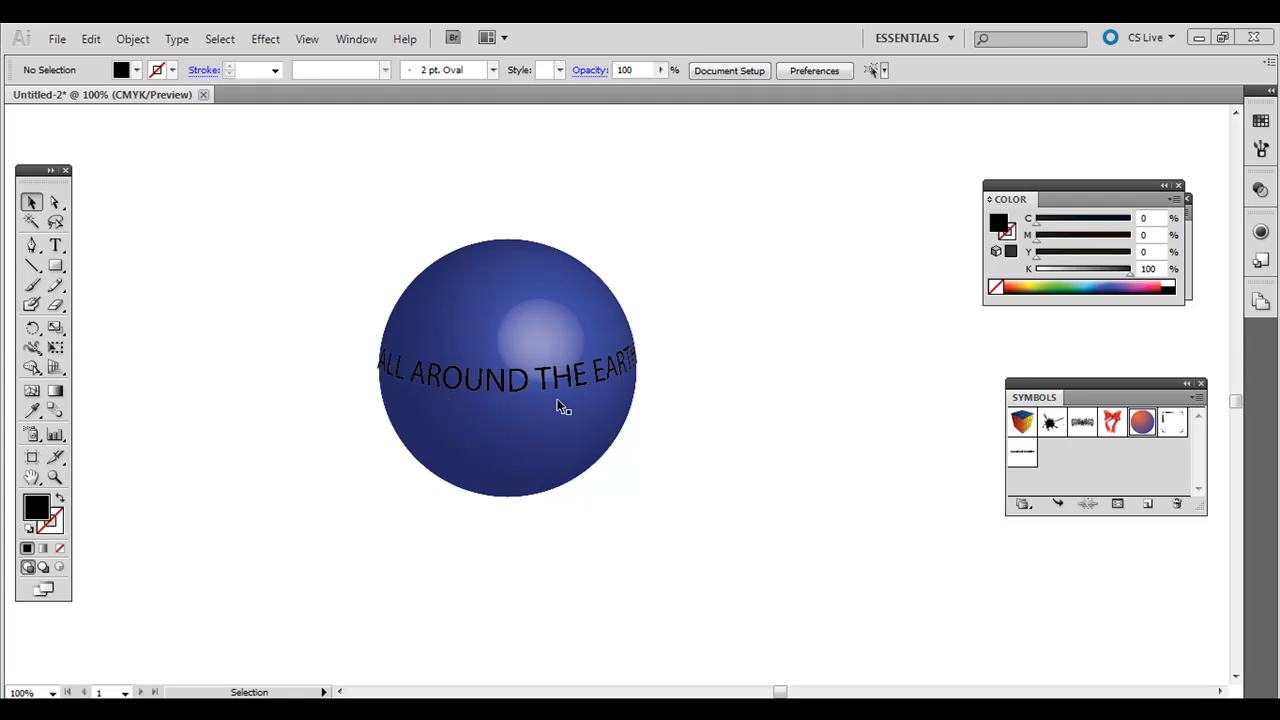
mouse_move(505, 328)
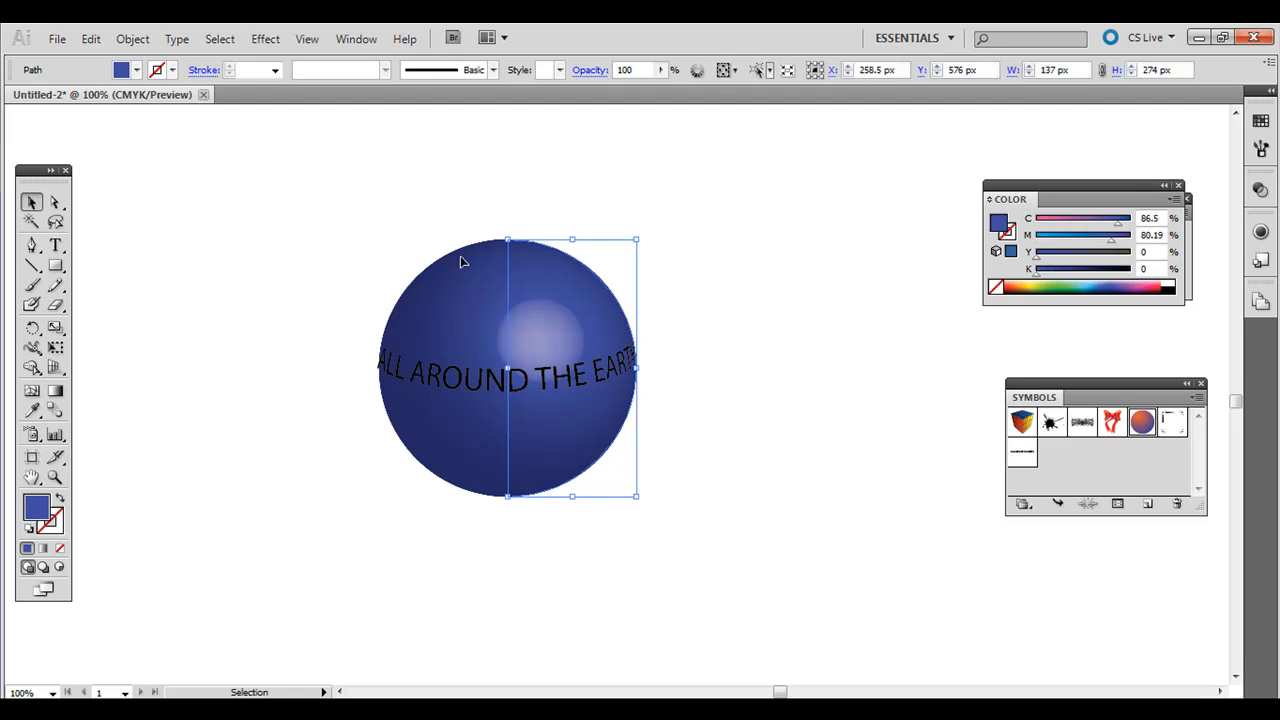
mouse_move(277, 291)
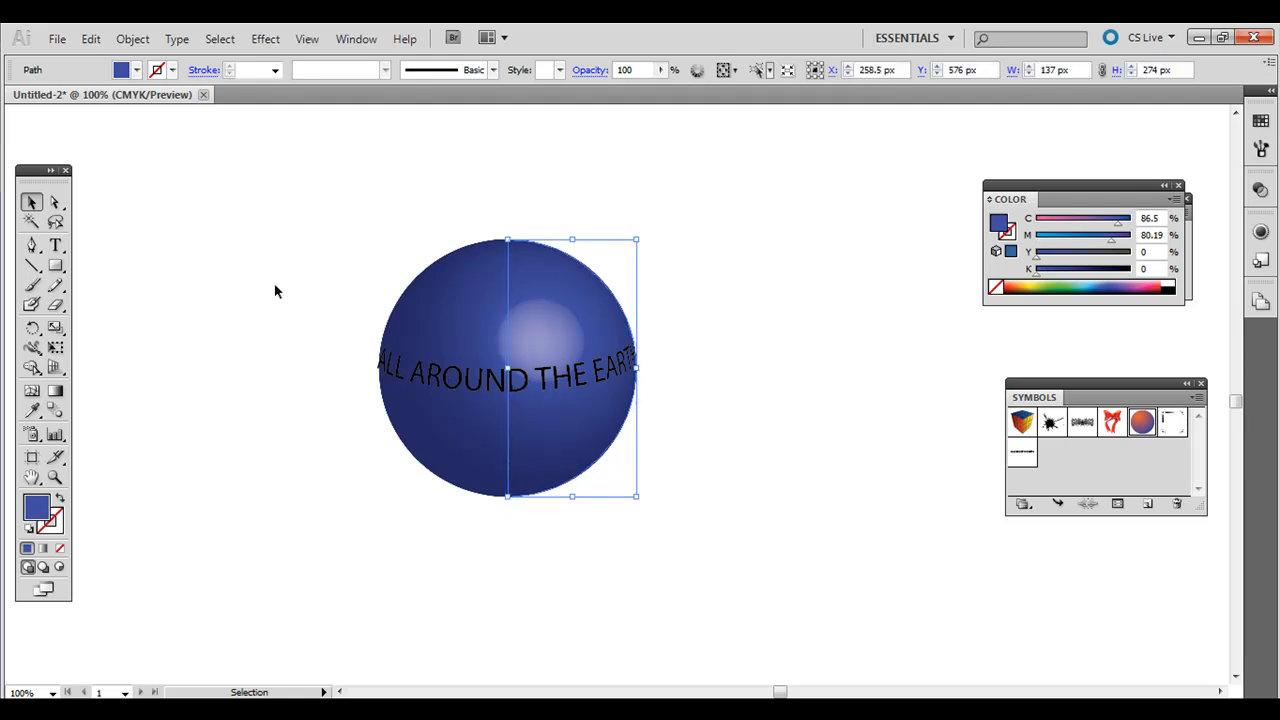
Step: Delete the finished globe with its curved text, leaving the artboard blank
click(280, 291)
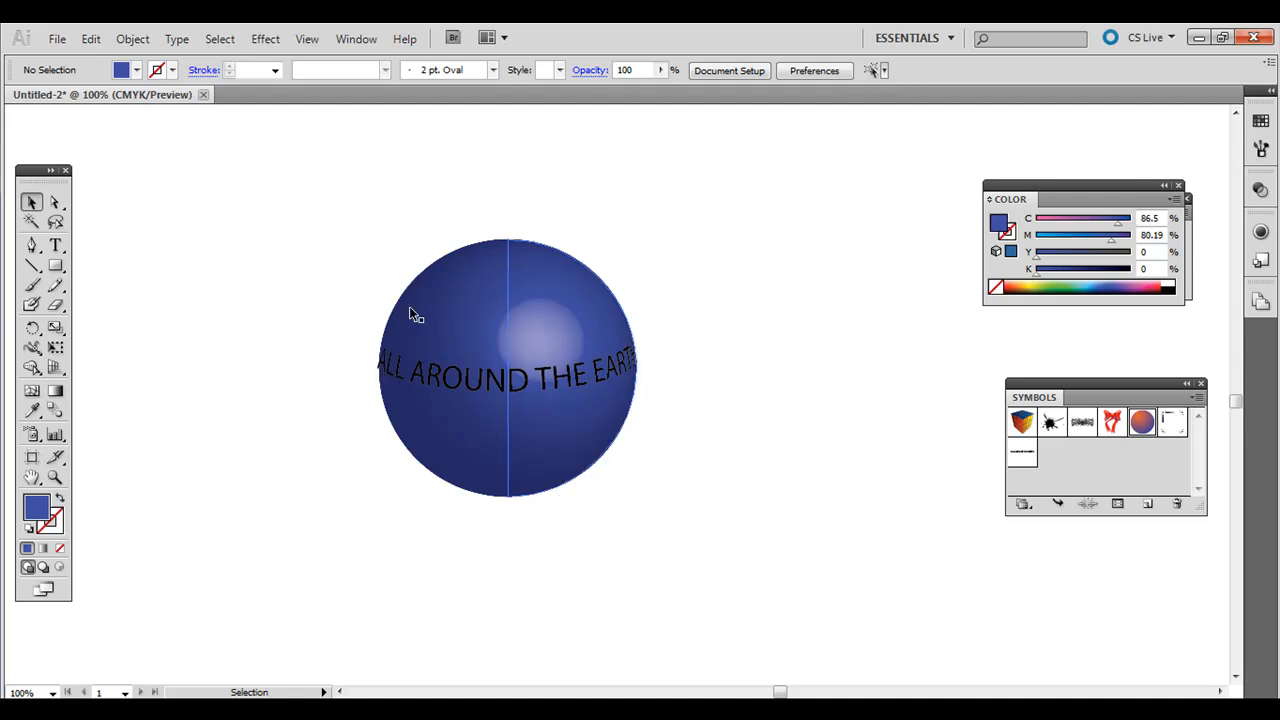
mouse_move(435, 402)
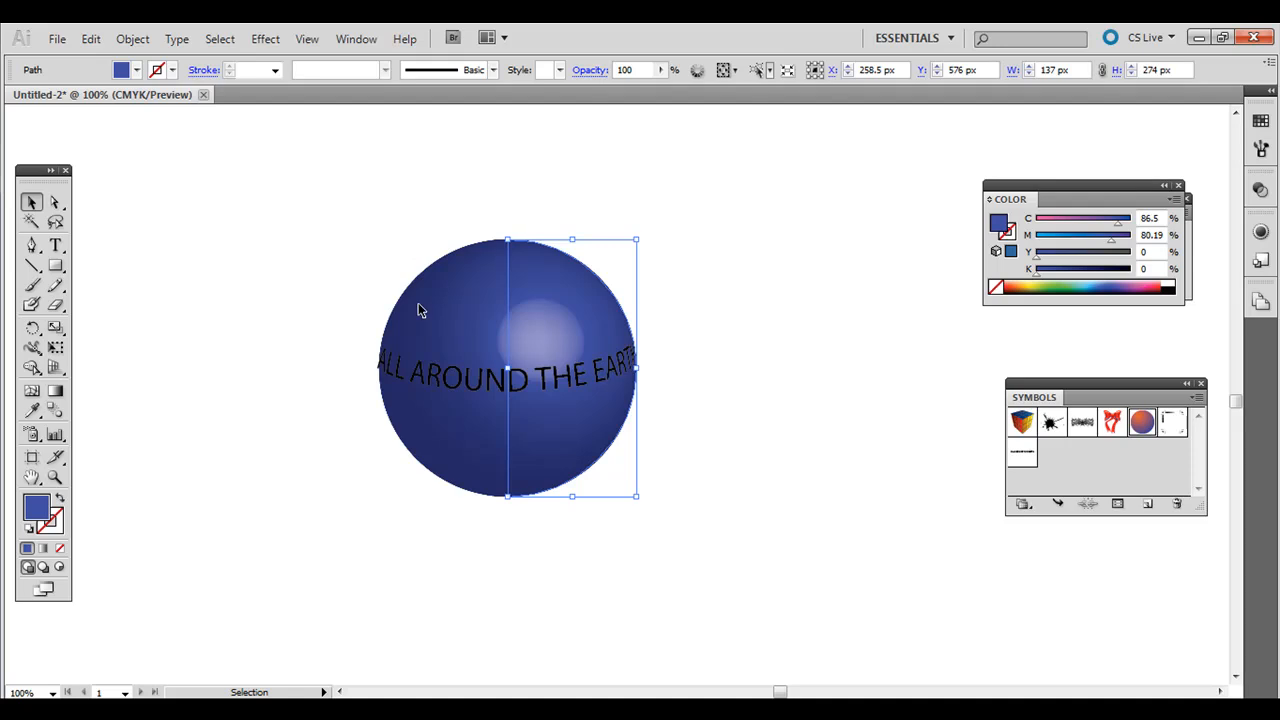
key(Delete)
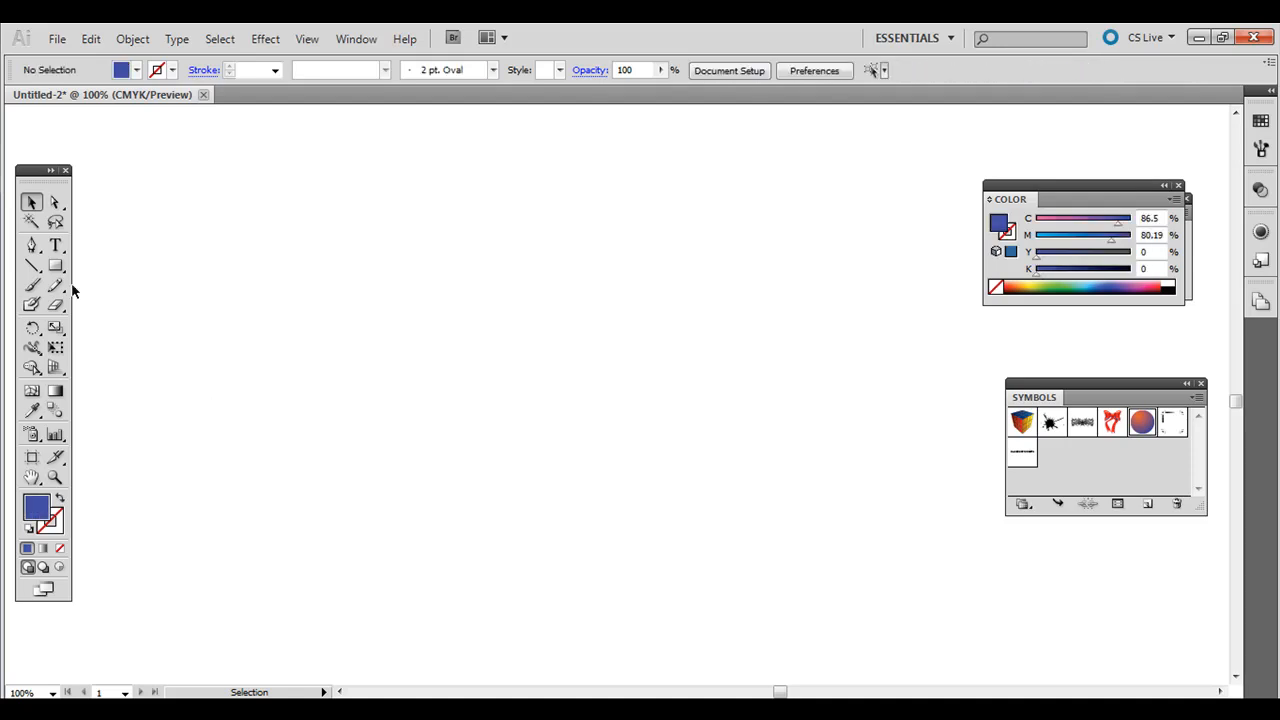
mouse_move(175, 161)
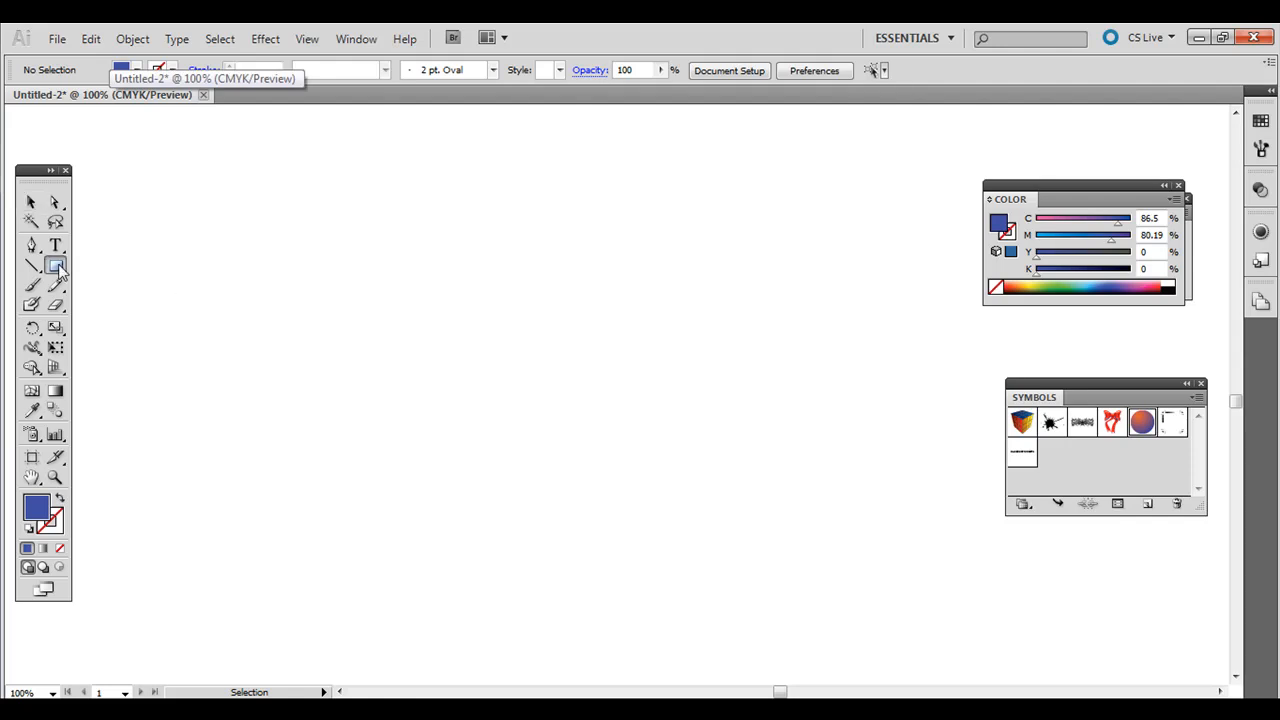
Step: Draw a solid blue circle about 330 px wide near the artboard centre
click(32, 267)
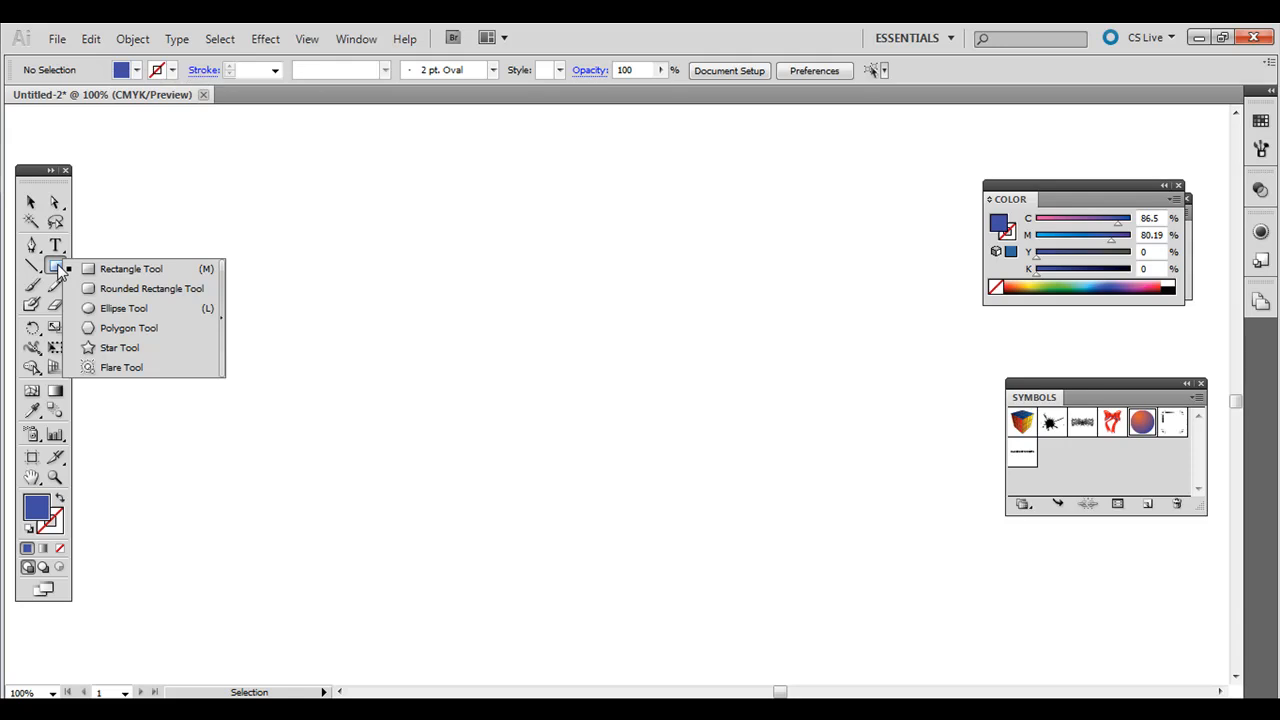
mouse_move(130, 268)
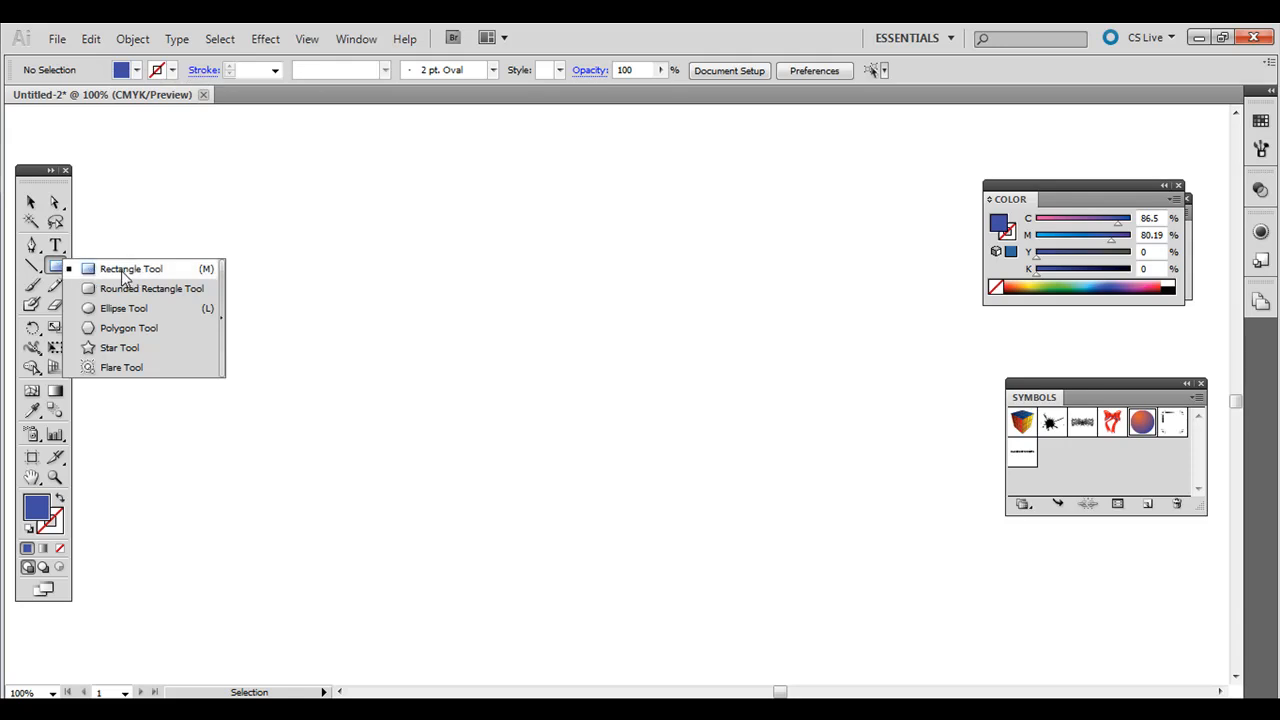
mouse_move(124, 308)
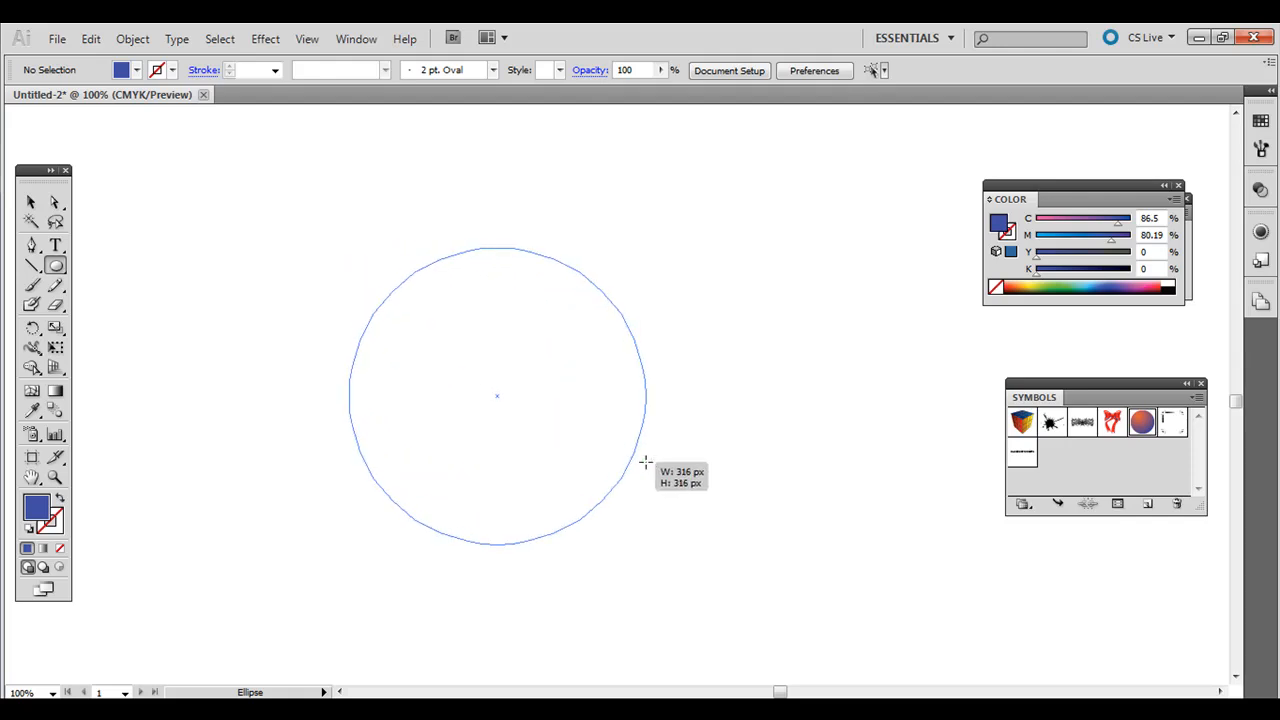
drag(645, 462, 658, 471)
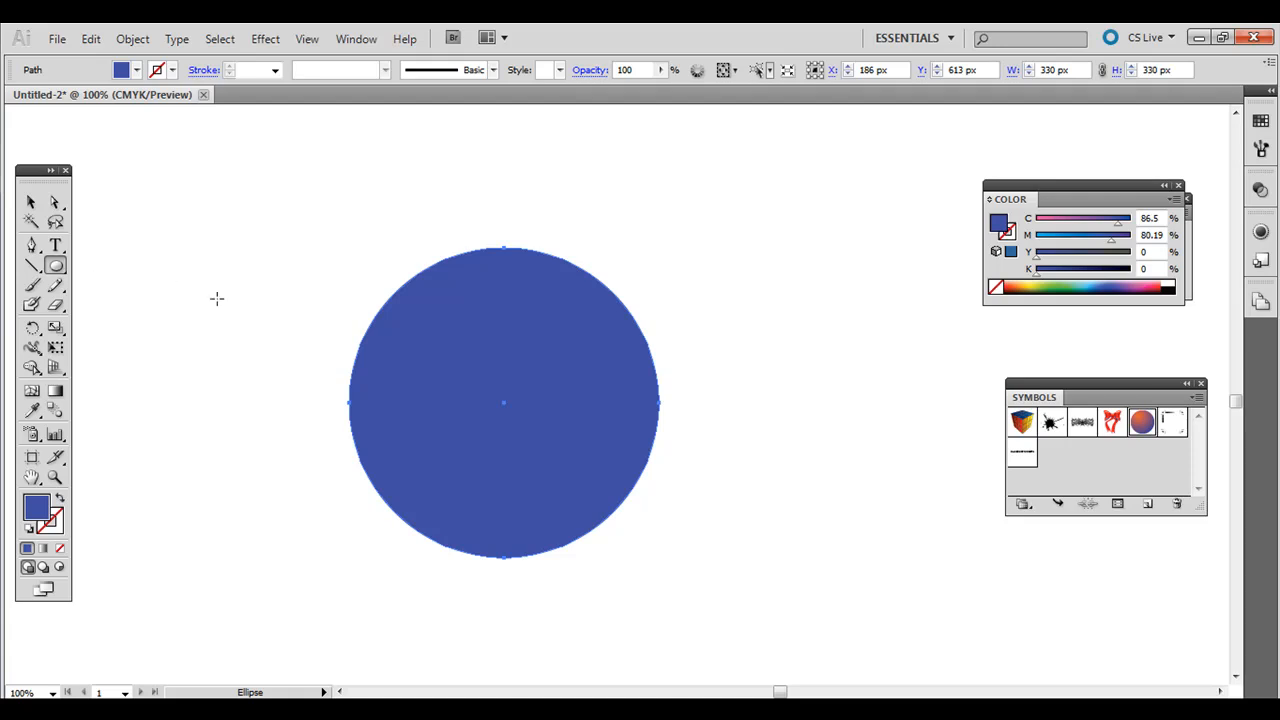
mouse_move(267, 289)
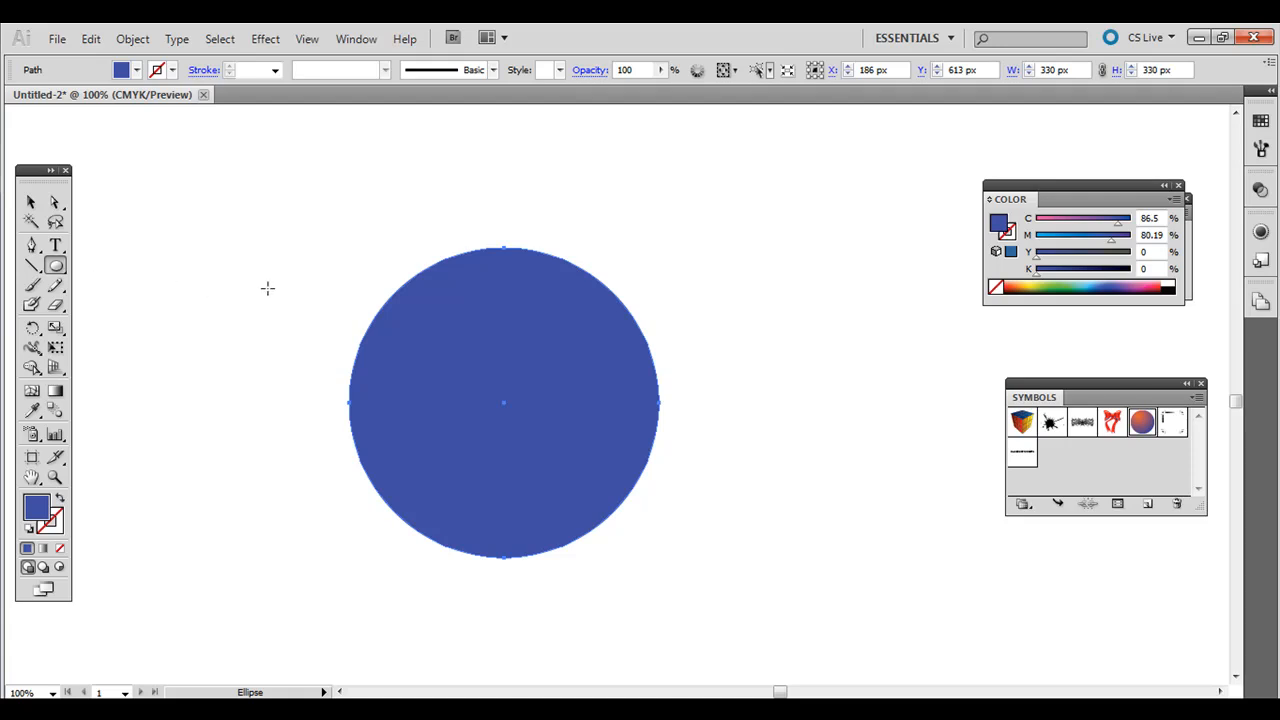
mouse_move(123, 336)
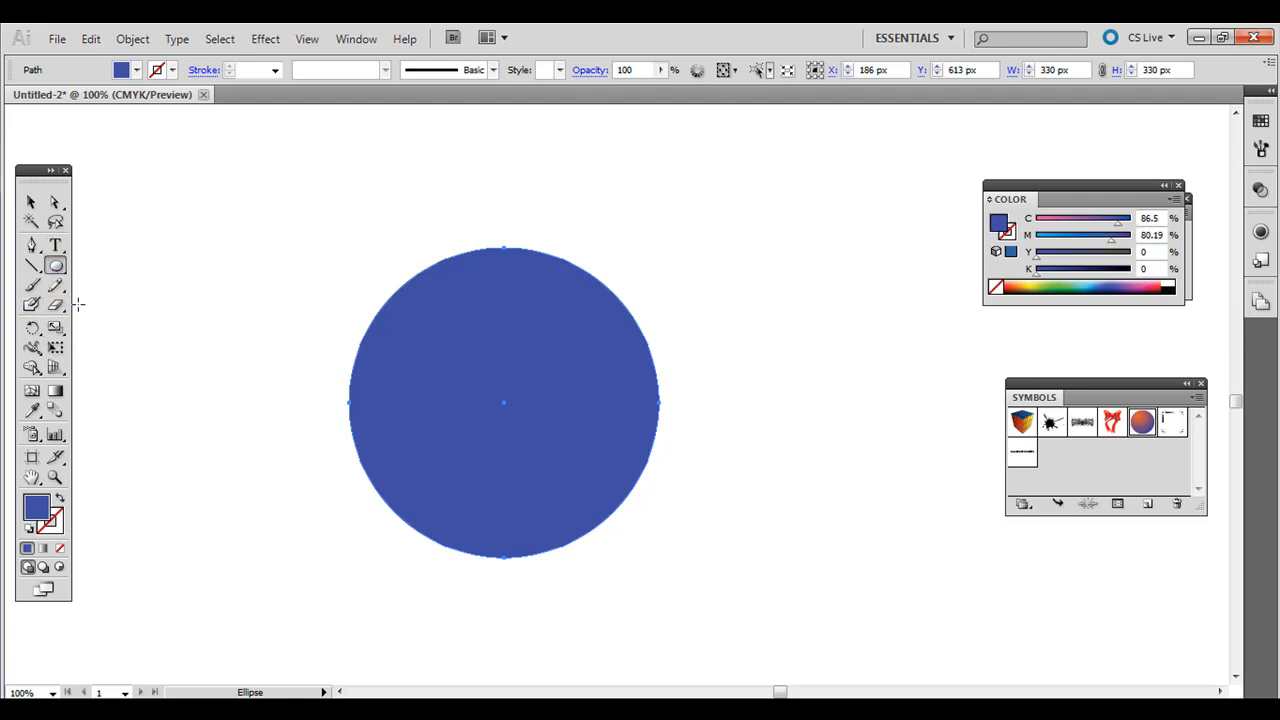
mouse_move(547, 373)
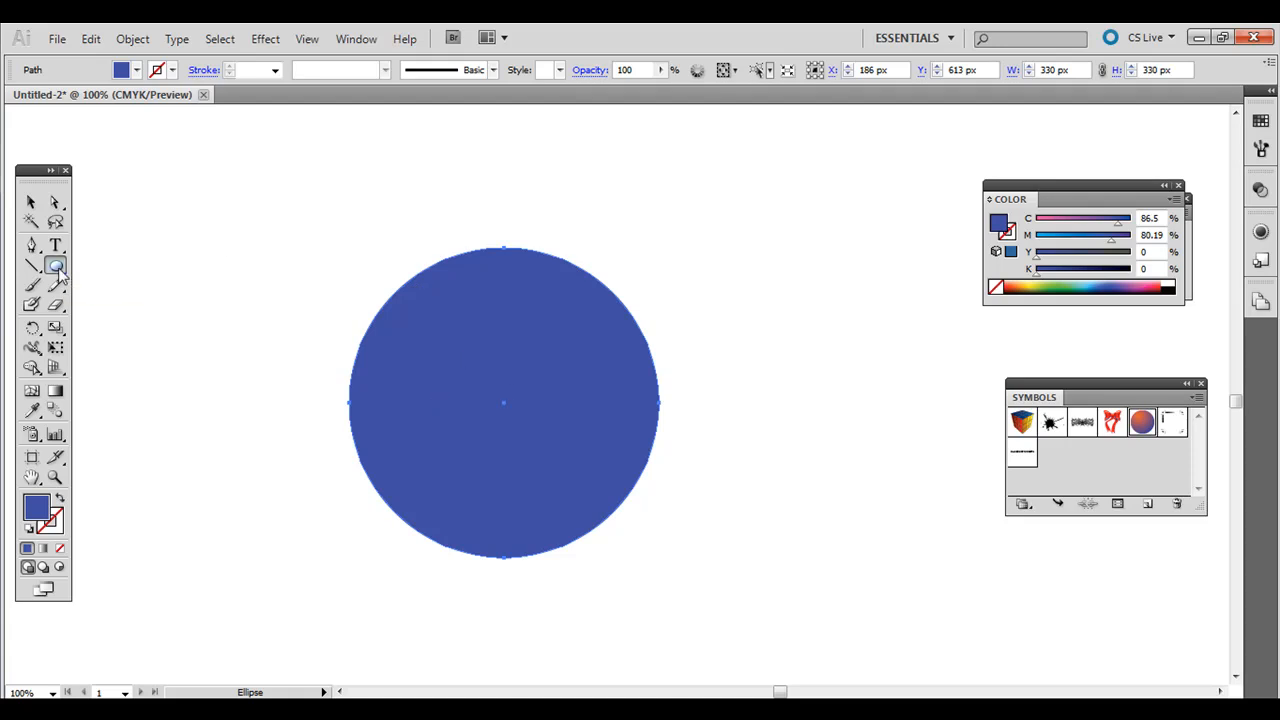
Step: Draw a rectangle covering the left half of the blue circle
click(55, 265)
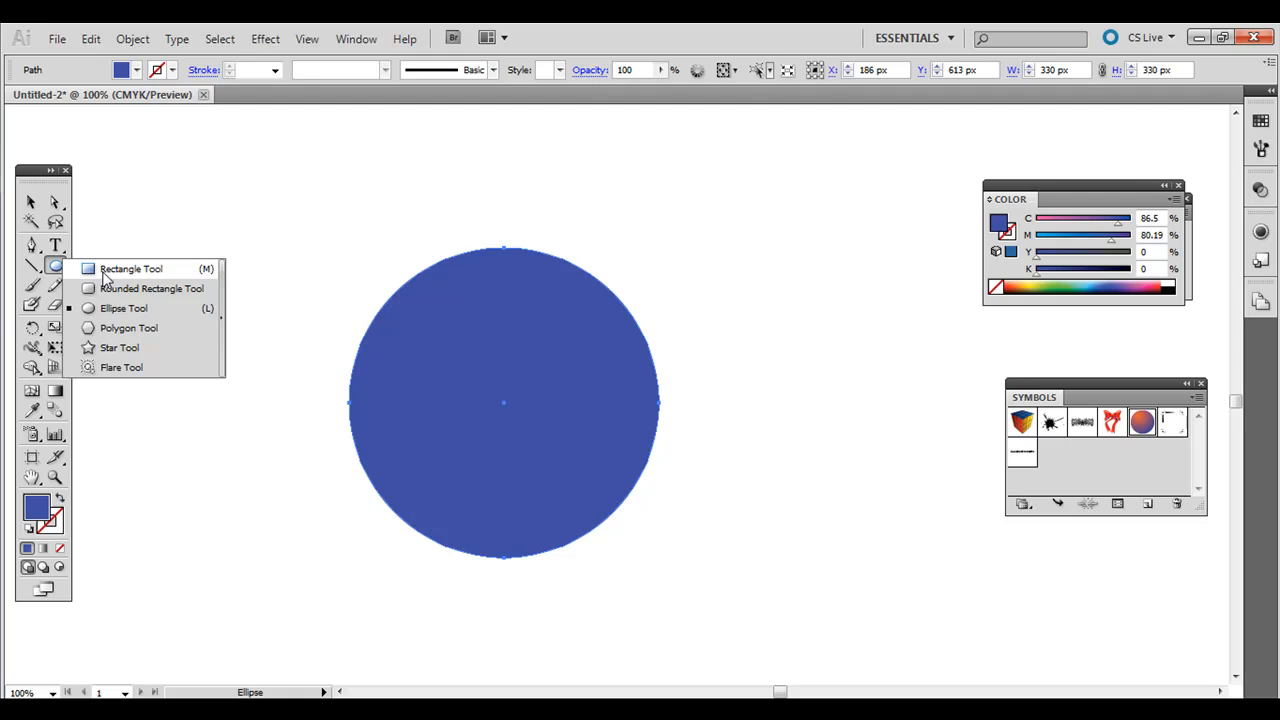
click(130, 268)
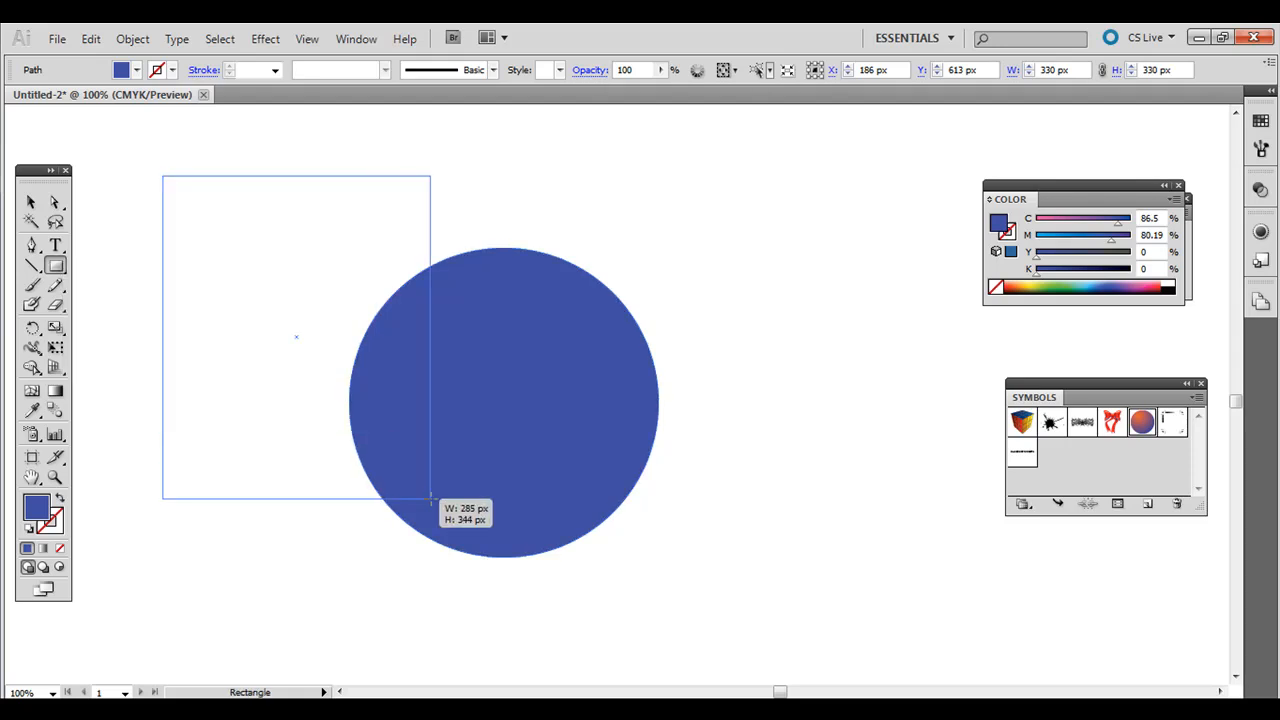
drag(430, 497, 504, 600)
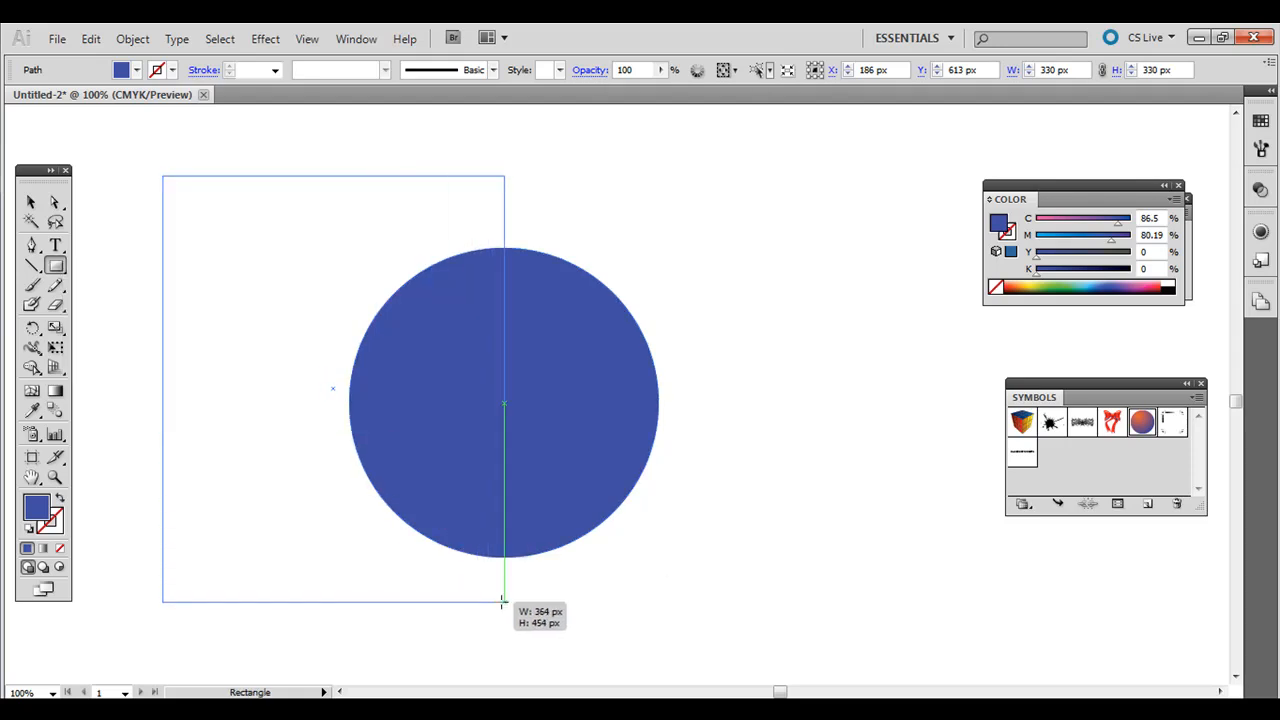
drag(503, 600, 495, 610)
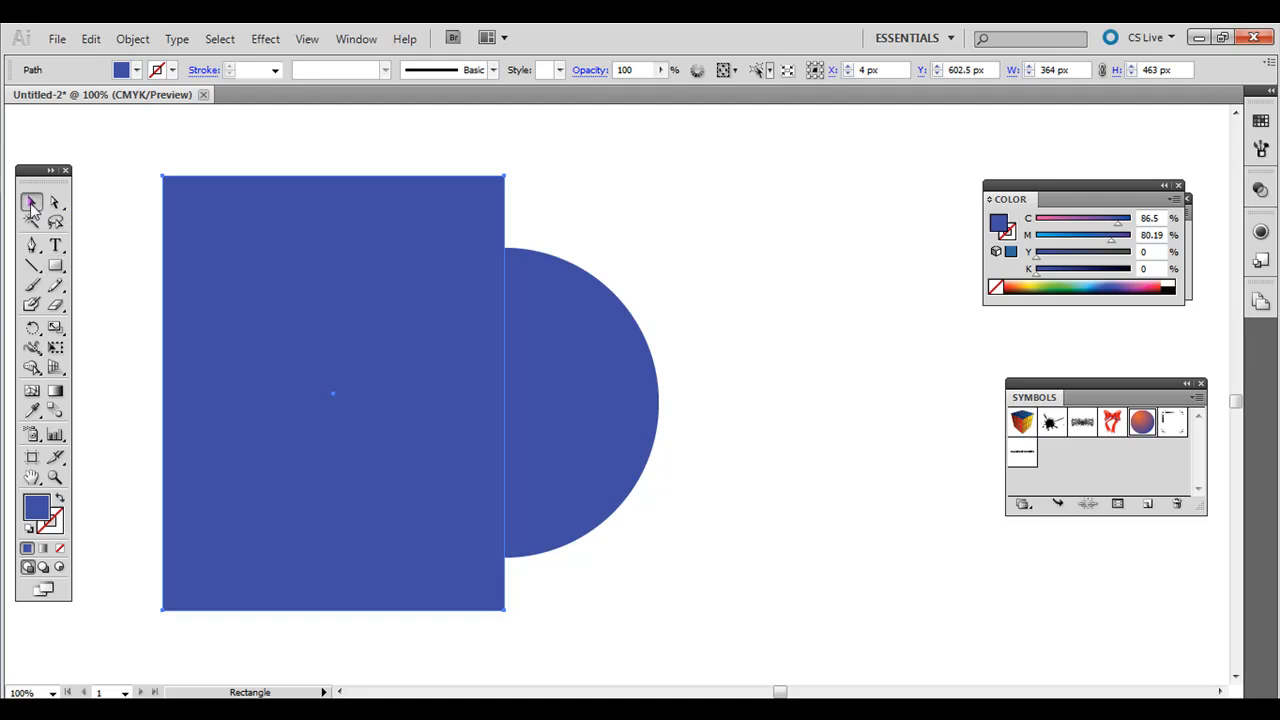
Step: Subtract the rectangle from the circle and move the half-circle up and left
click(32, 202)
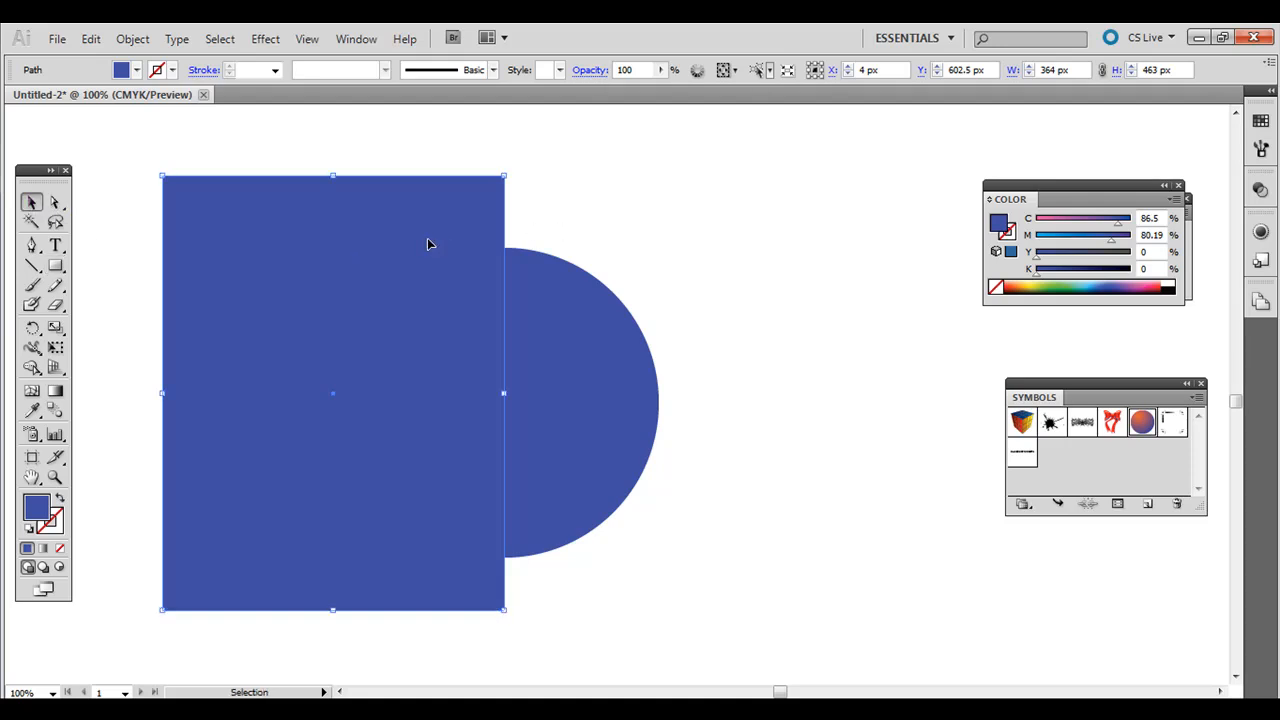
click(560, 400)
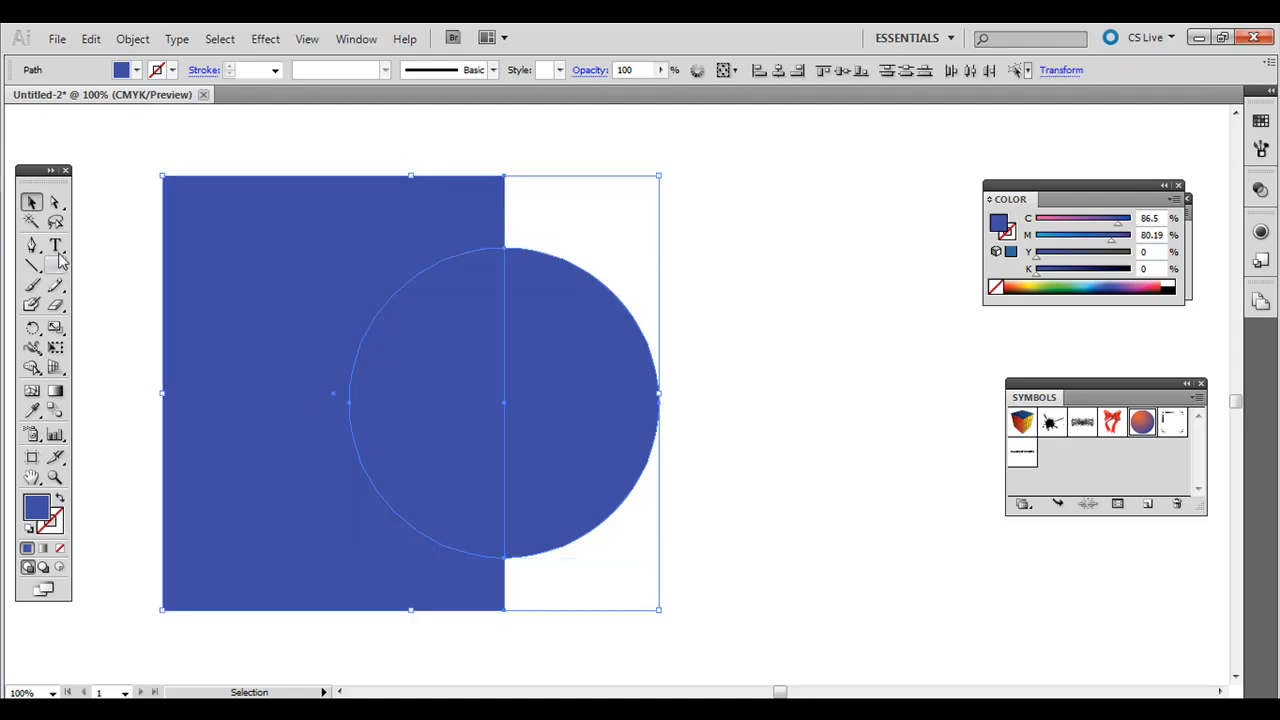
mouse_move(1022, 420)
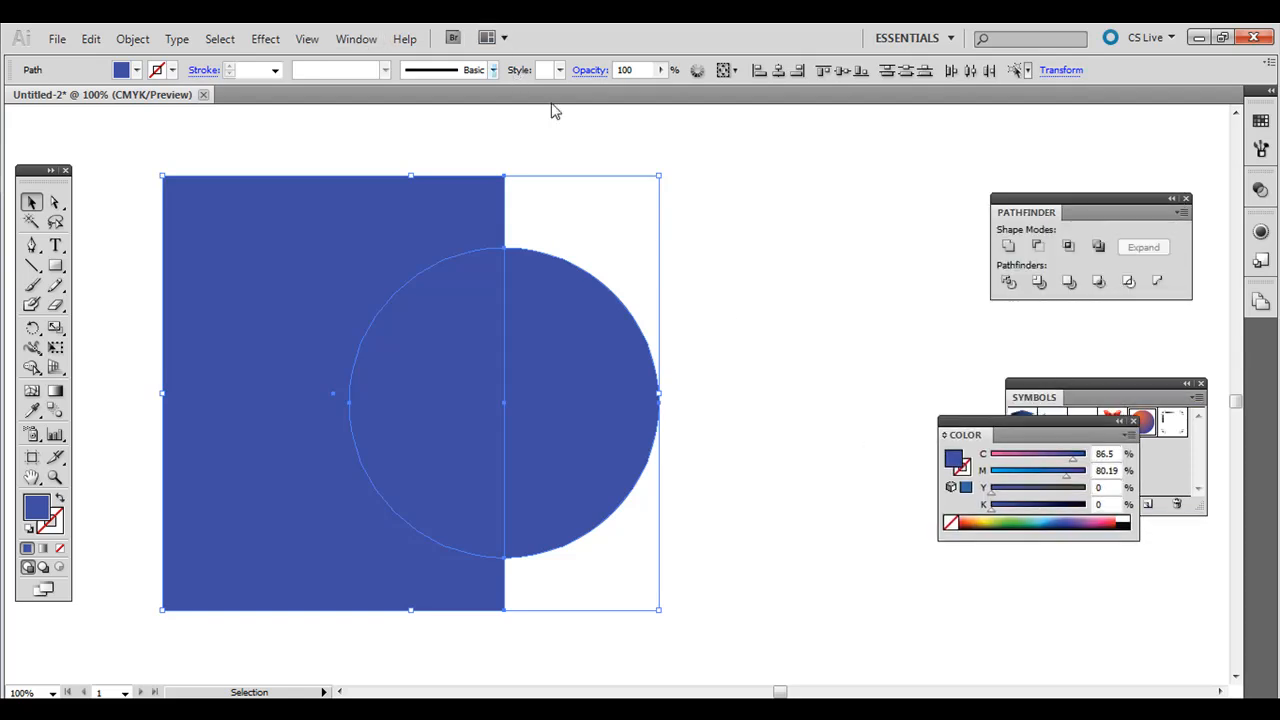
mouse_move(918, 199)
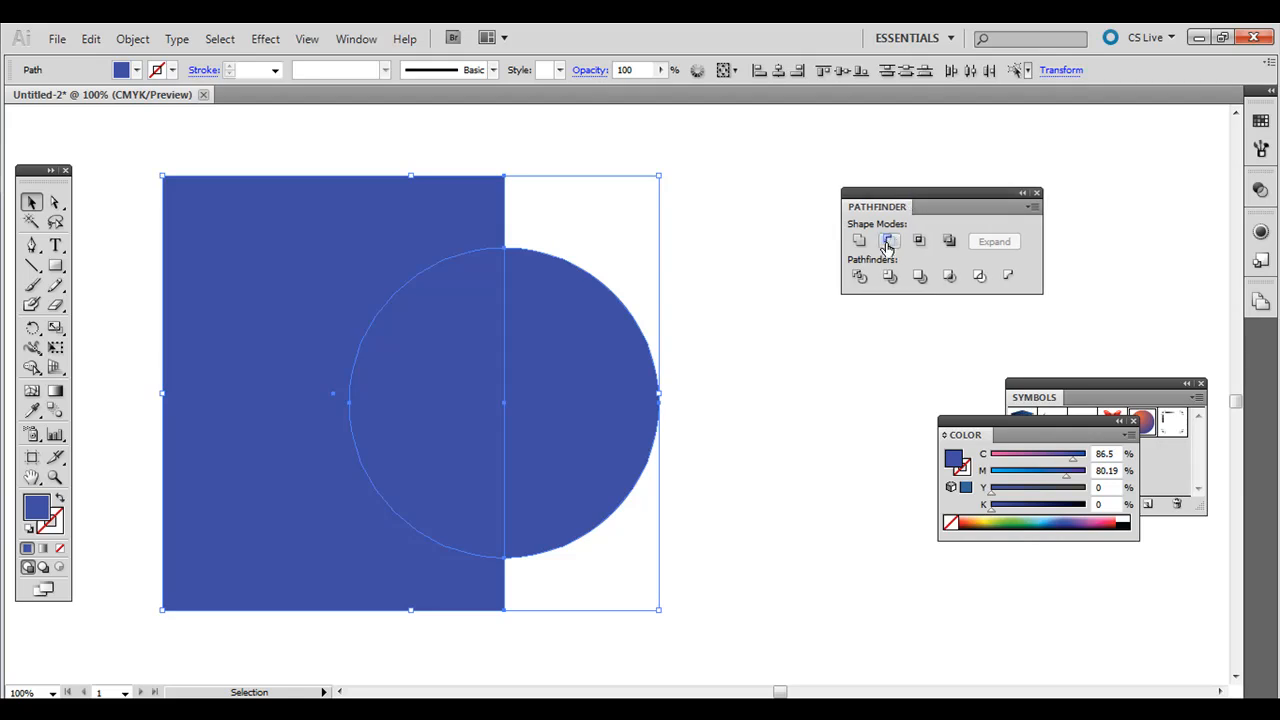
click(887, 240)
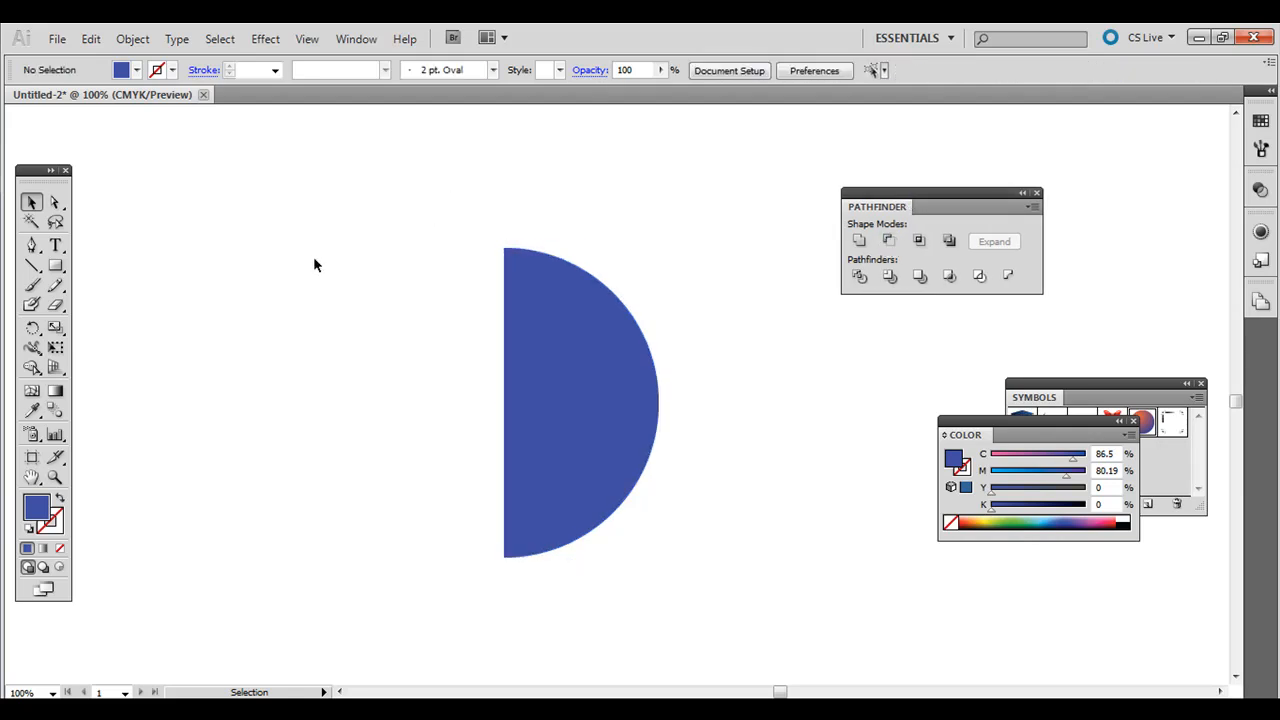
drag(580, 400, 516, 405)
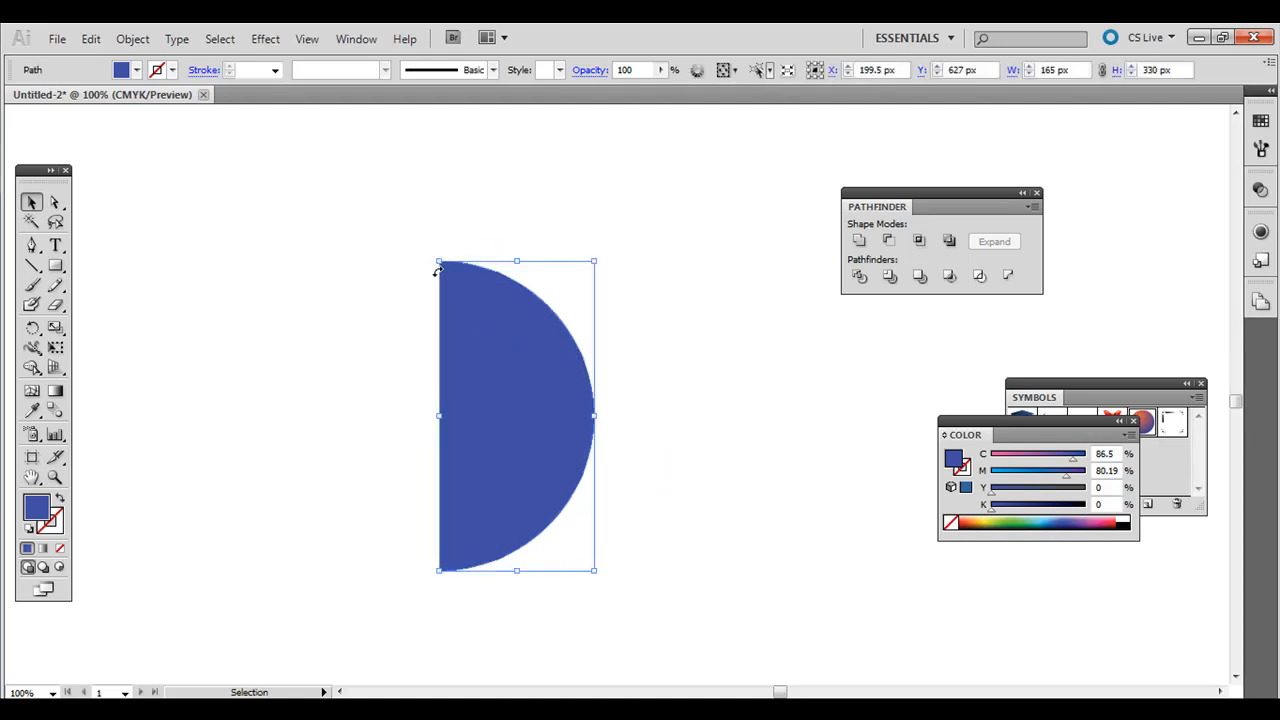
mouse_move(392, 227)
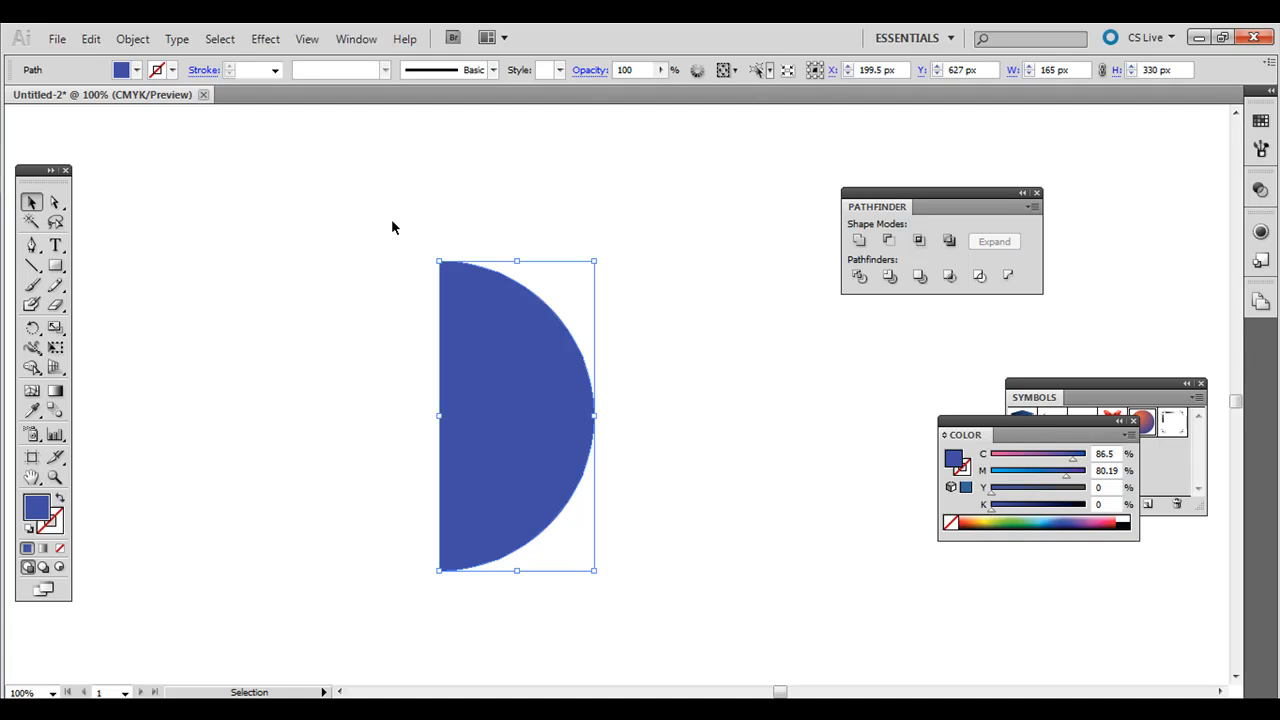
mouse_move(289, 238)
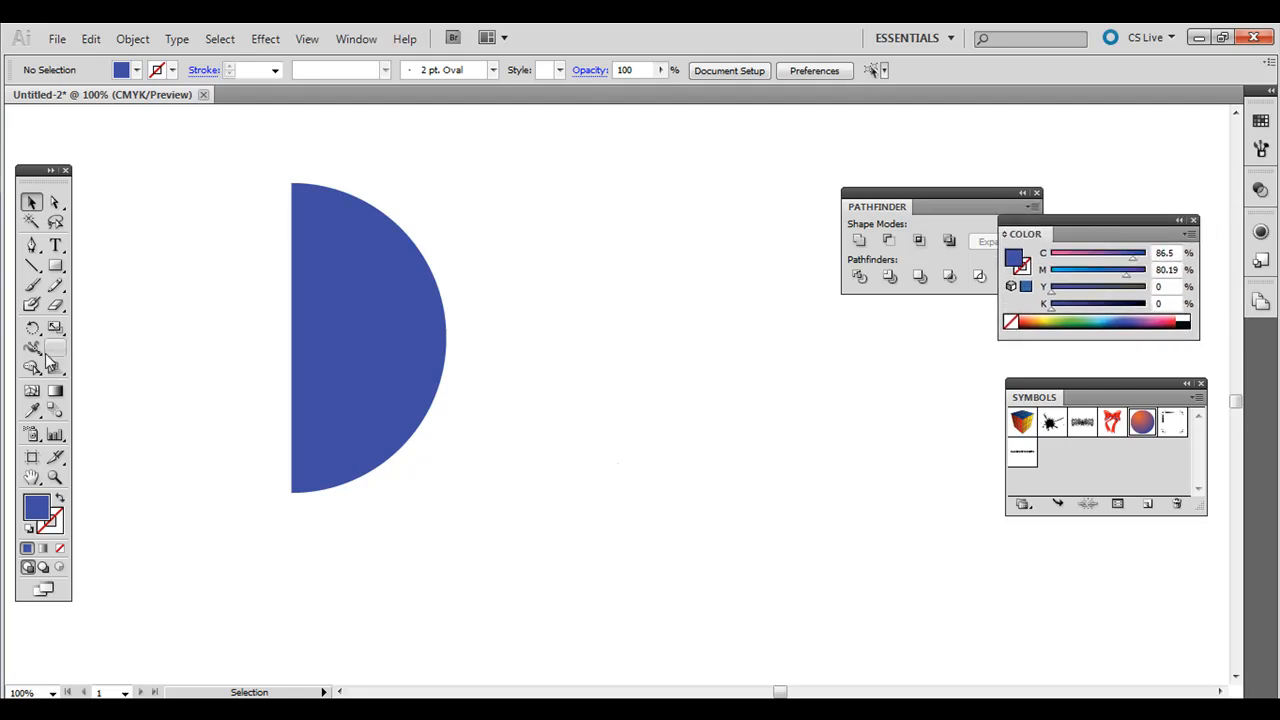
Step: Type the line ALL AROUND THE WORLD below the half-circle
click(56, 245)
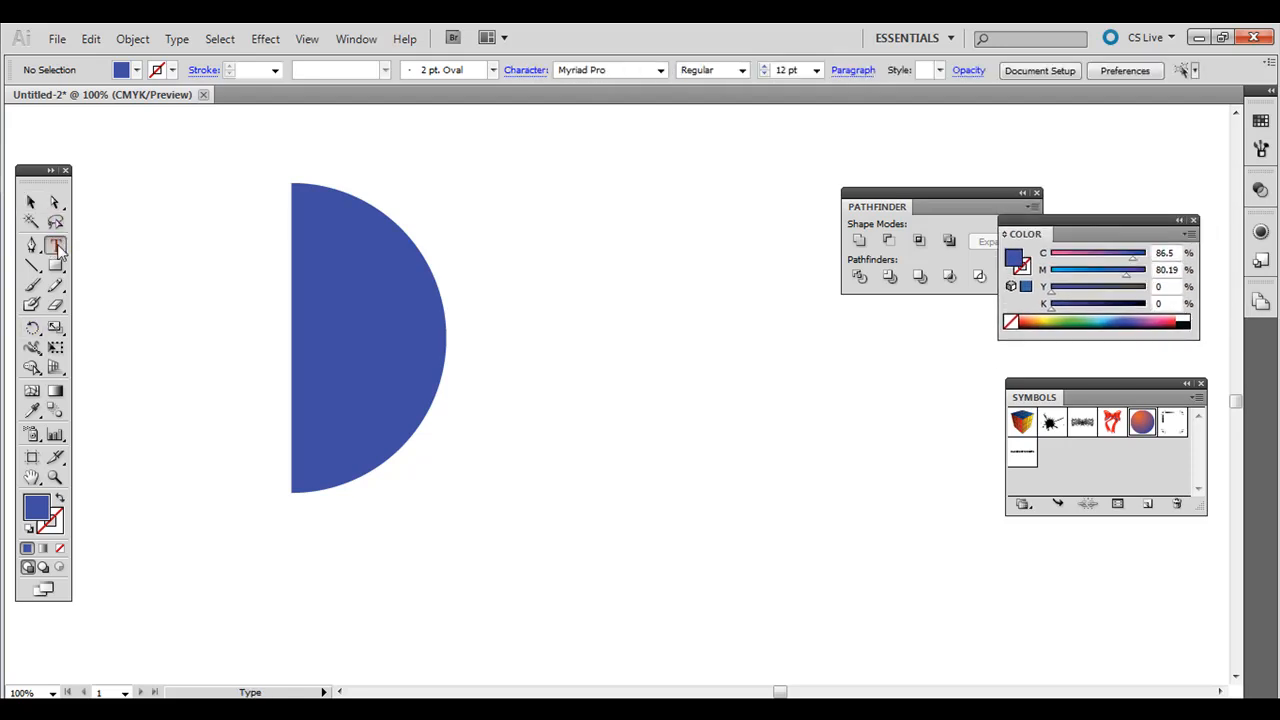
click(55, 245)
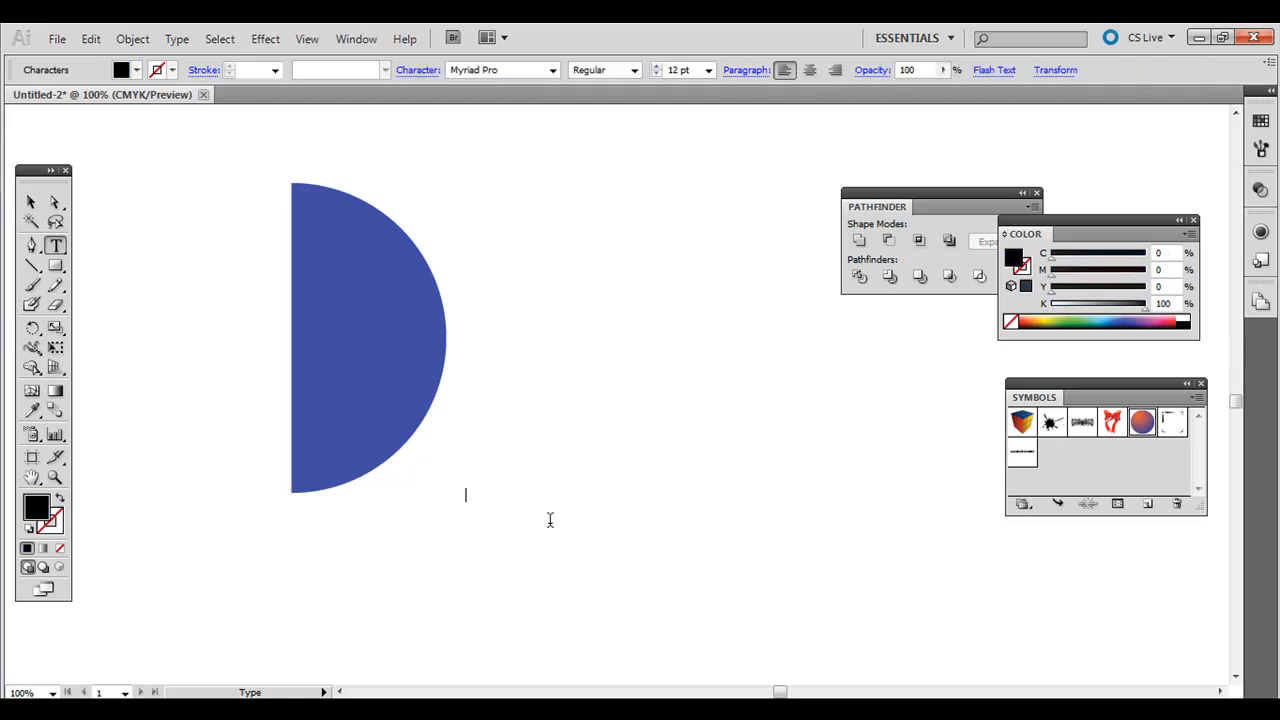
text(AL)
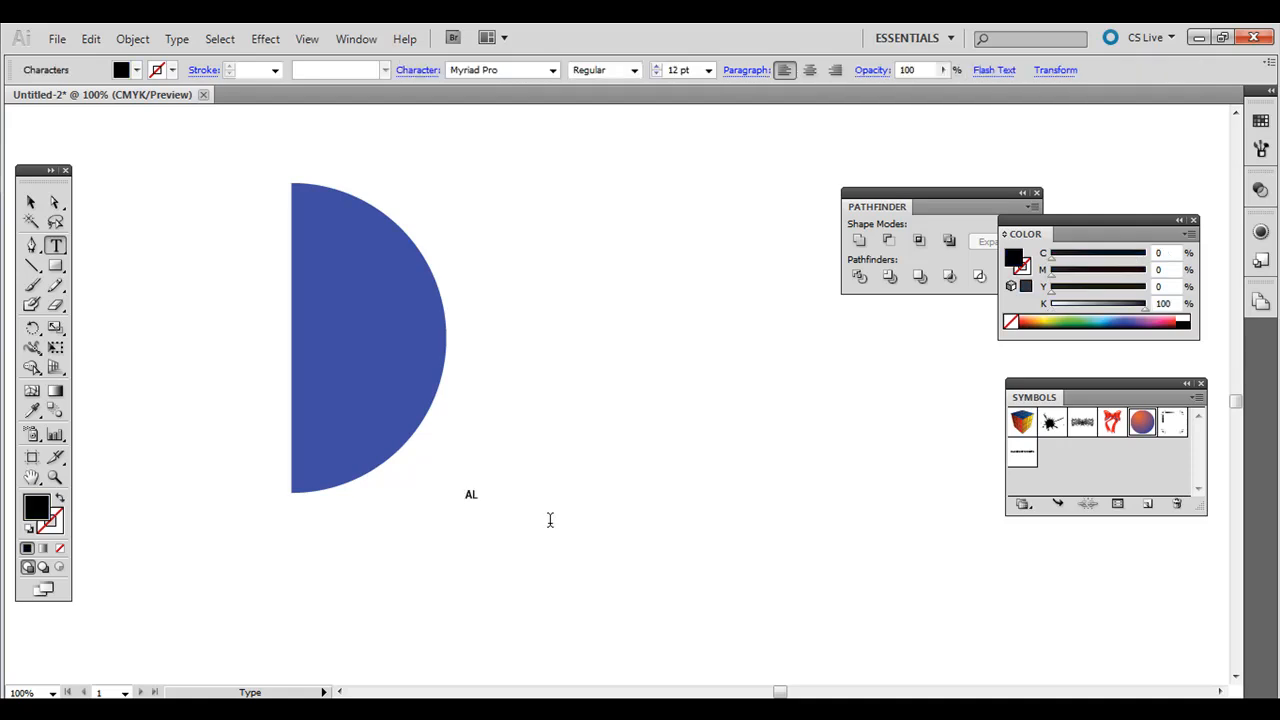
text(L AROUND THE WORLD)
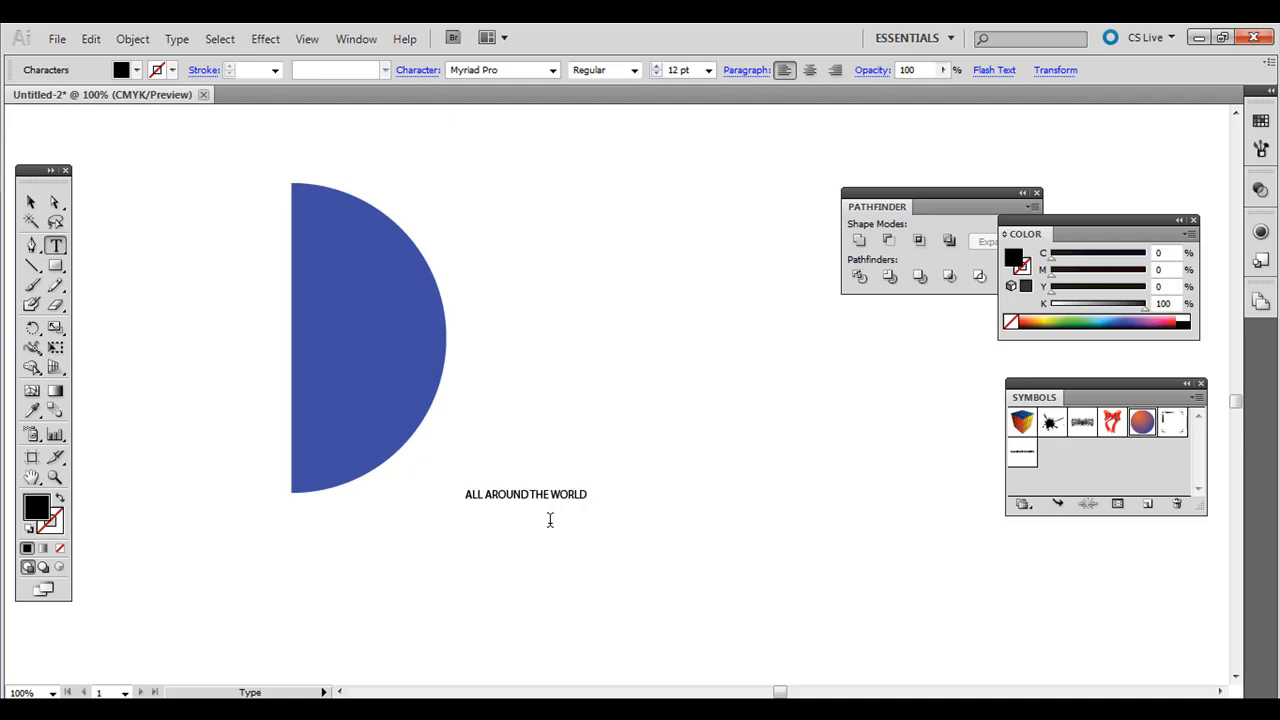
click(525, 494)
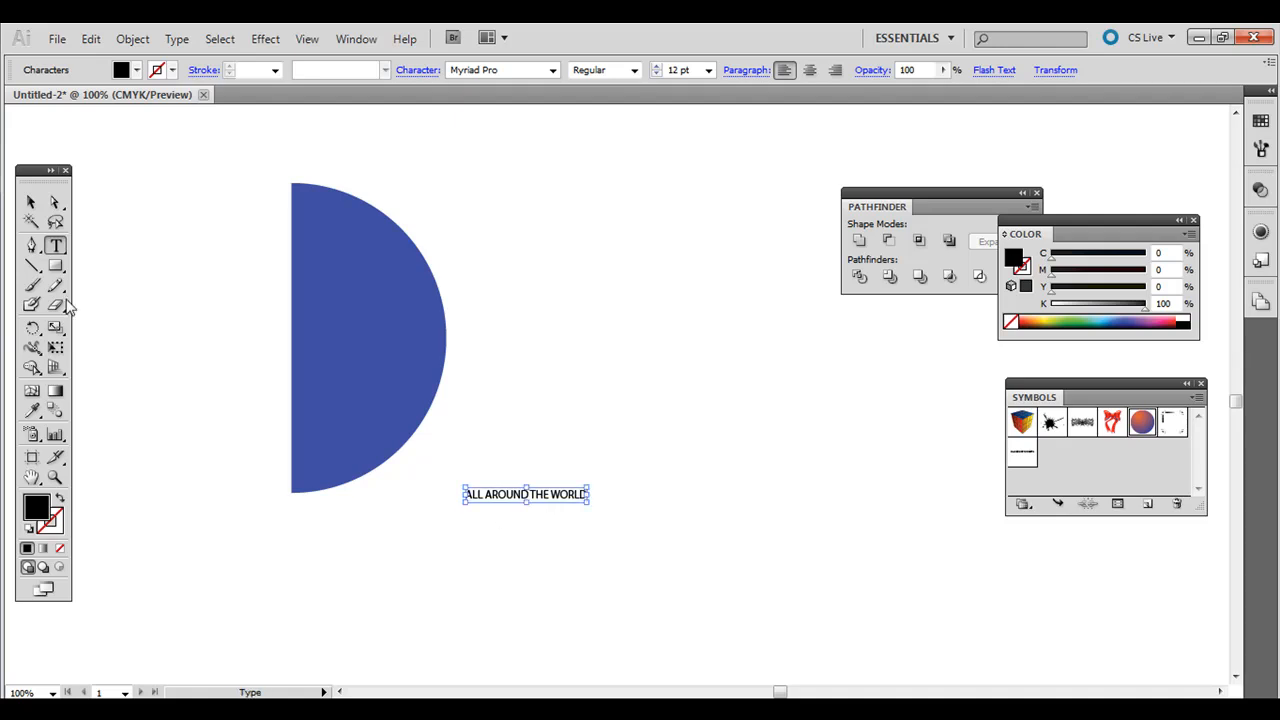
Step: Enlarge the text to about 647 px wide and move it beneath the half-circle
click(30, 203)
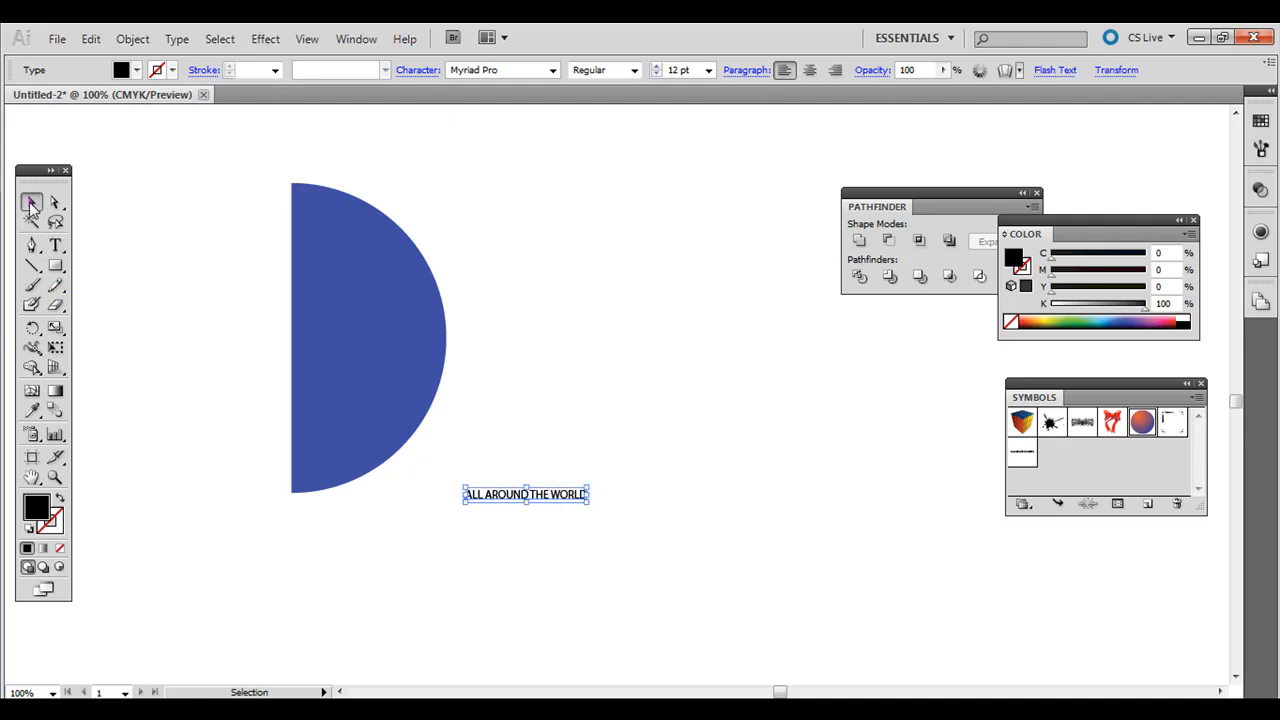
drag(590, 505, 685, 563)
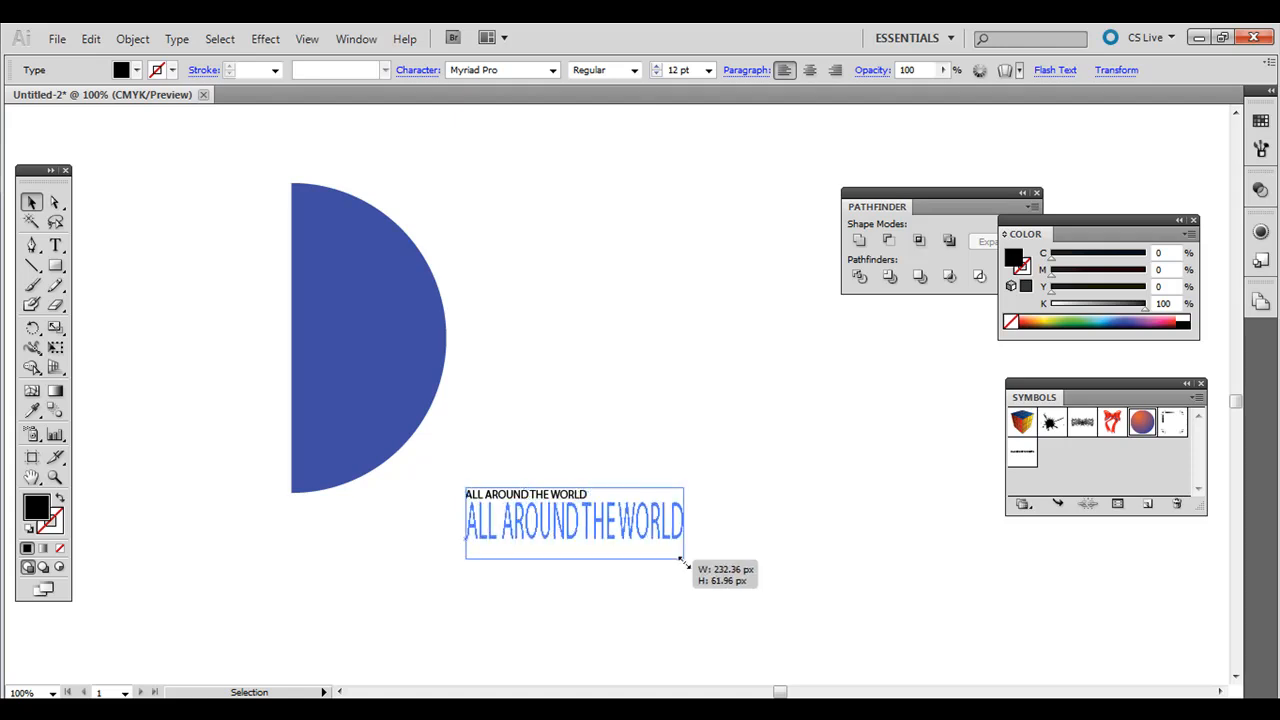
drag(685, 565, 1070, 585)
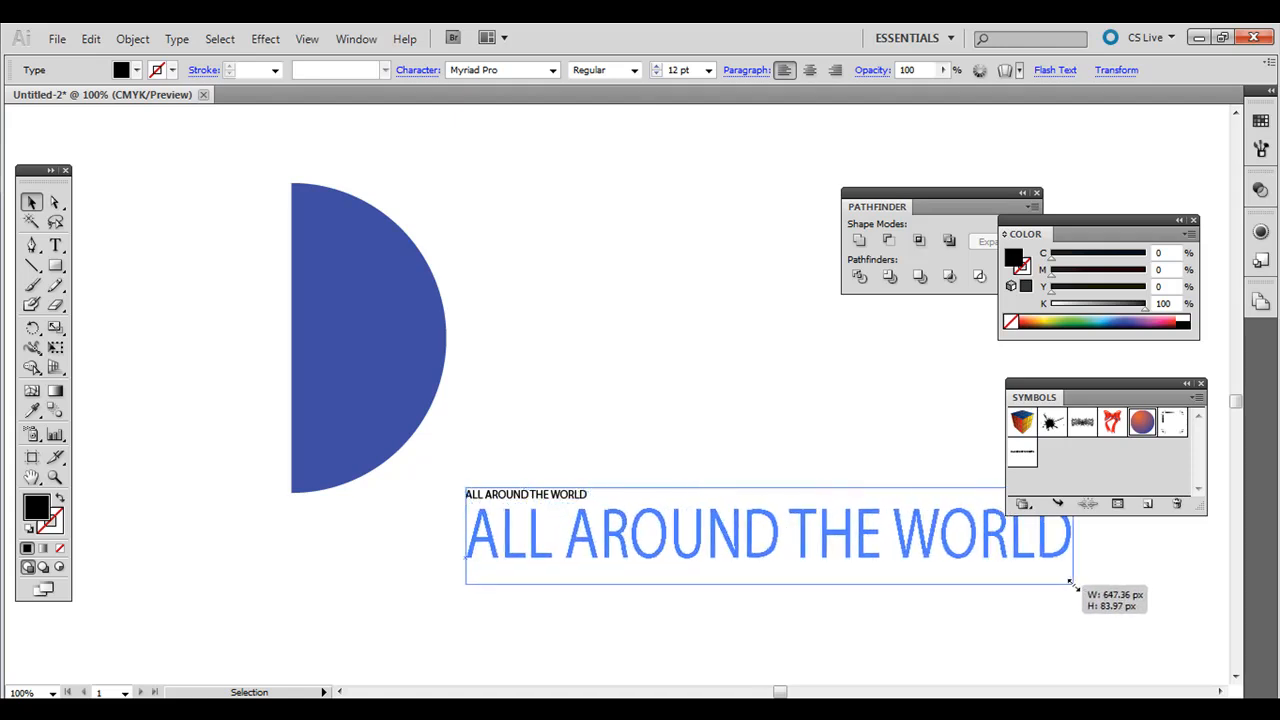
drag(765, 530, 555, 240)
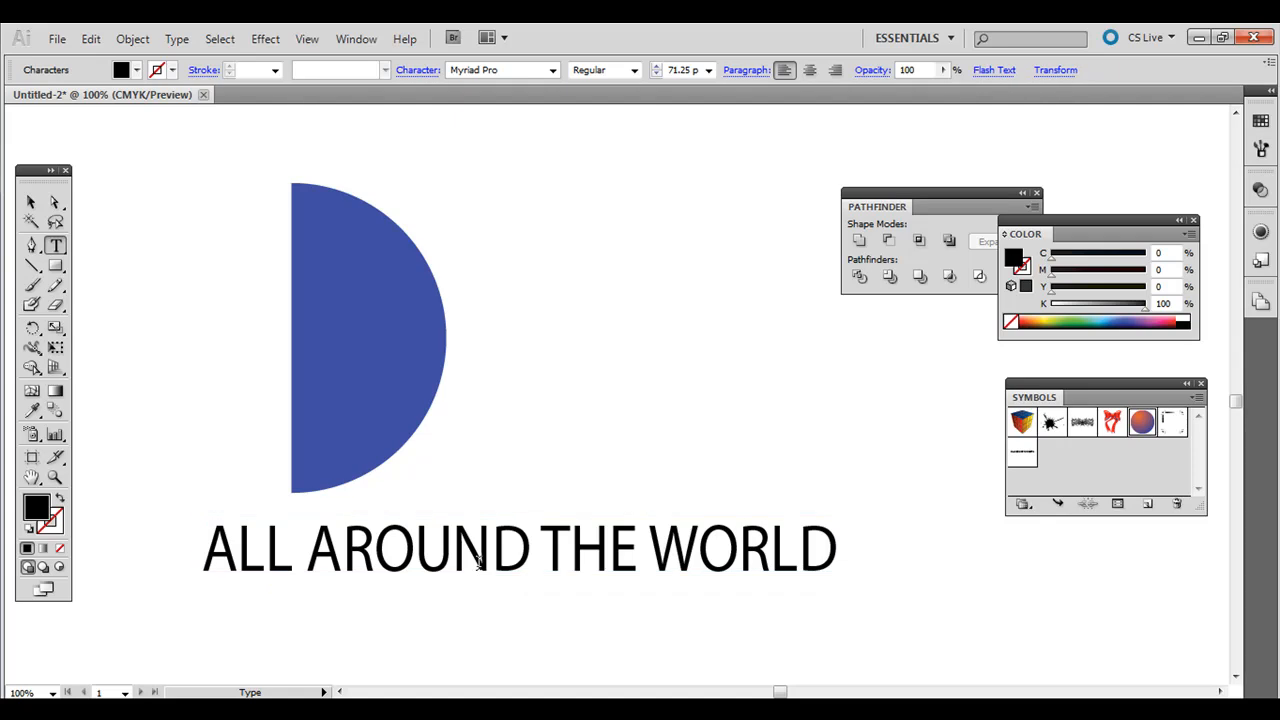
Step: Change the ALL AROUND THE WORLD font from Myriad Pro to Nyala
click(555, 70)
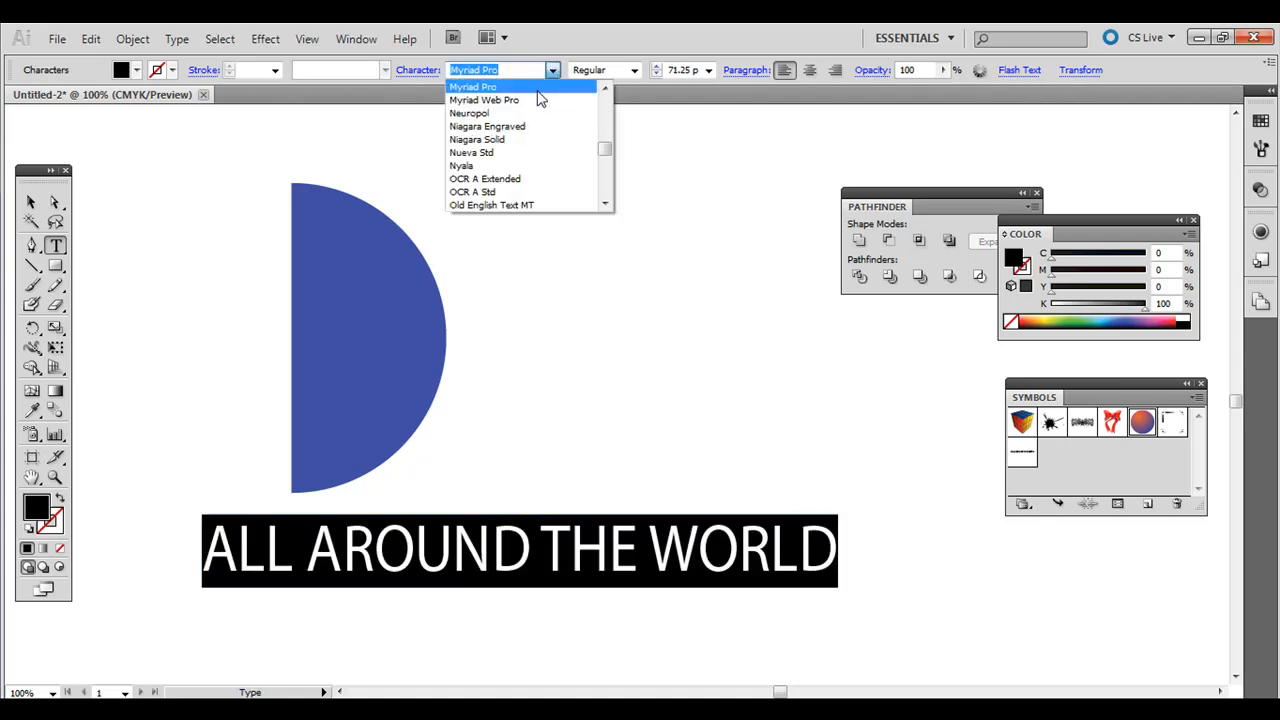
click(473, 86)
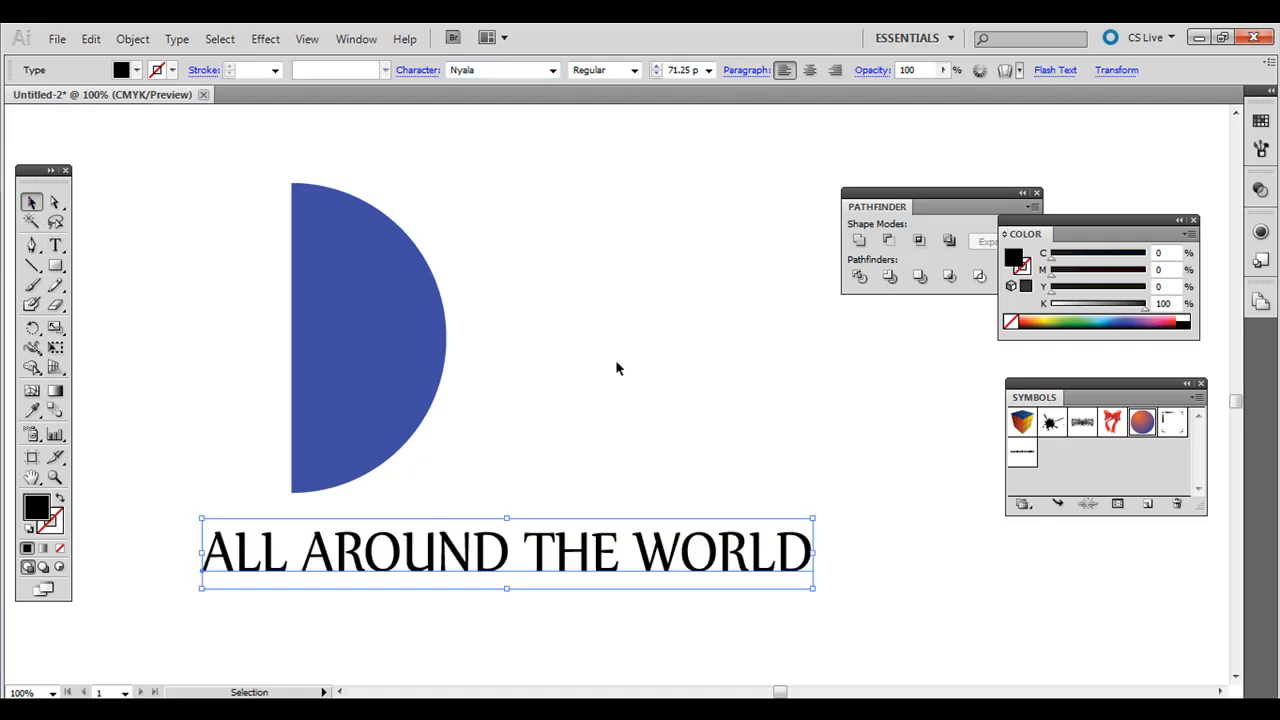
mouse_move(456, 564)
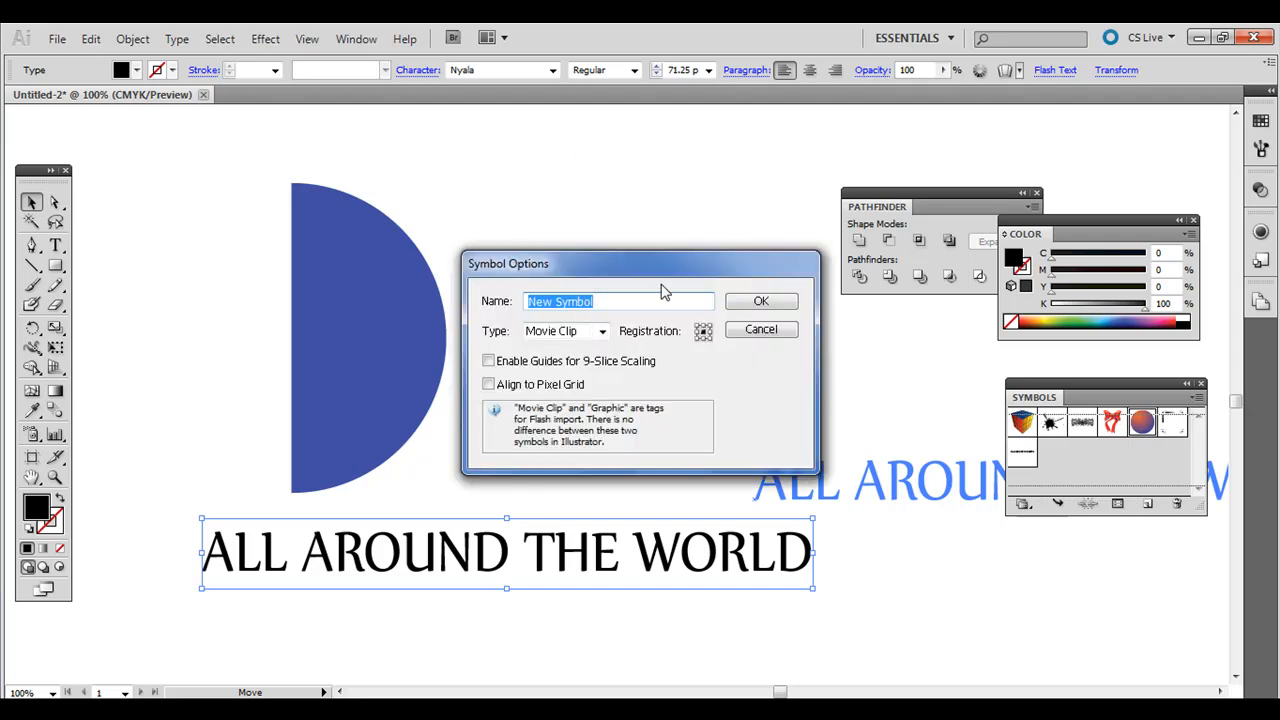
Step: Name the new symbol 'around object', set its type to Graphic, and confirm
text(around)
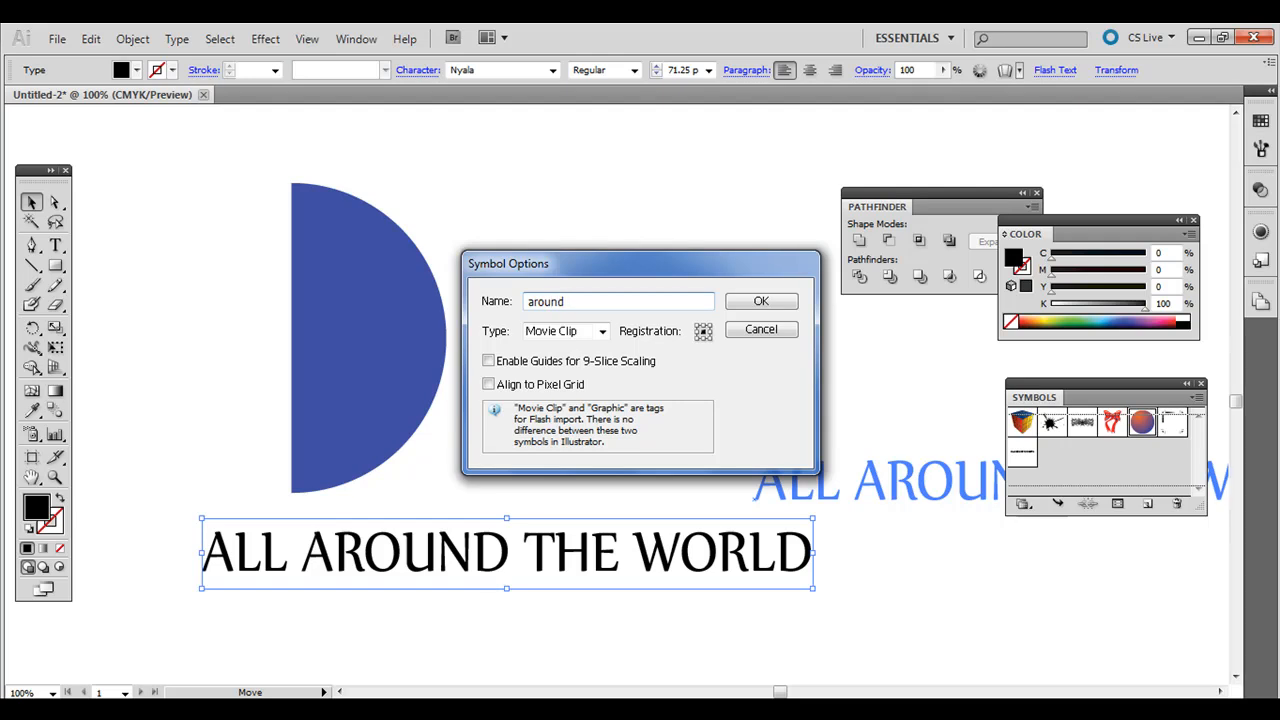
text(o)
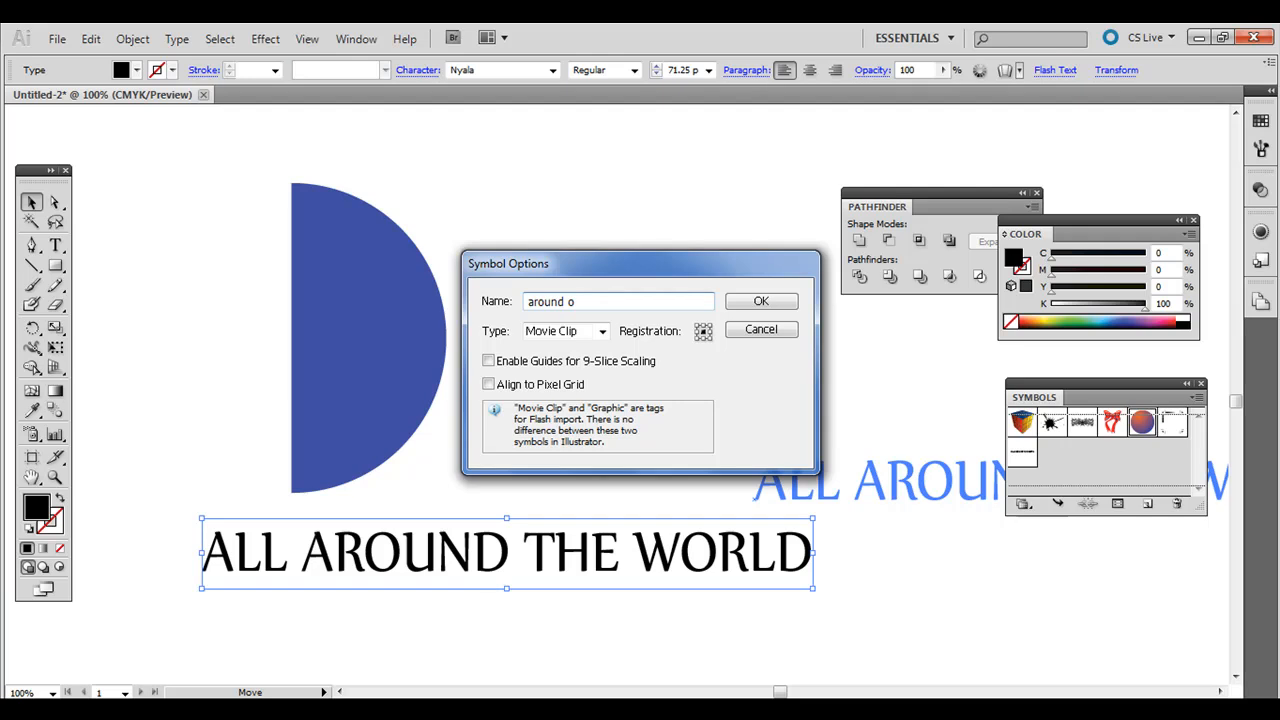
click(601, 331)
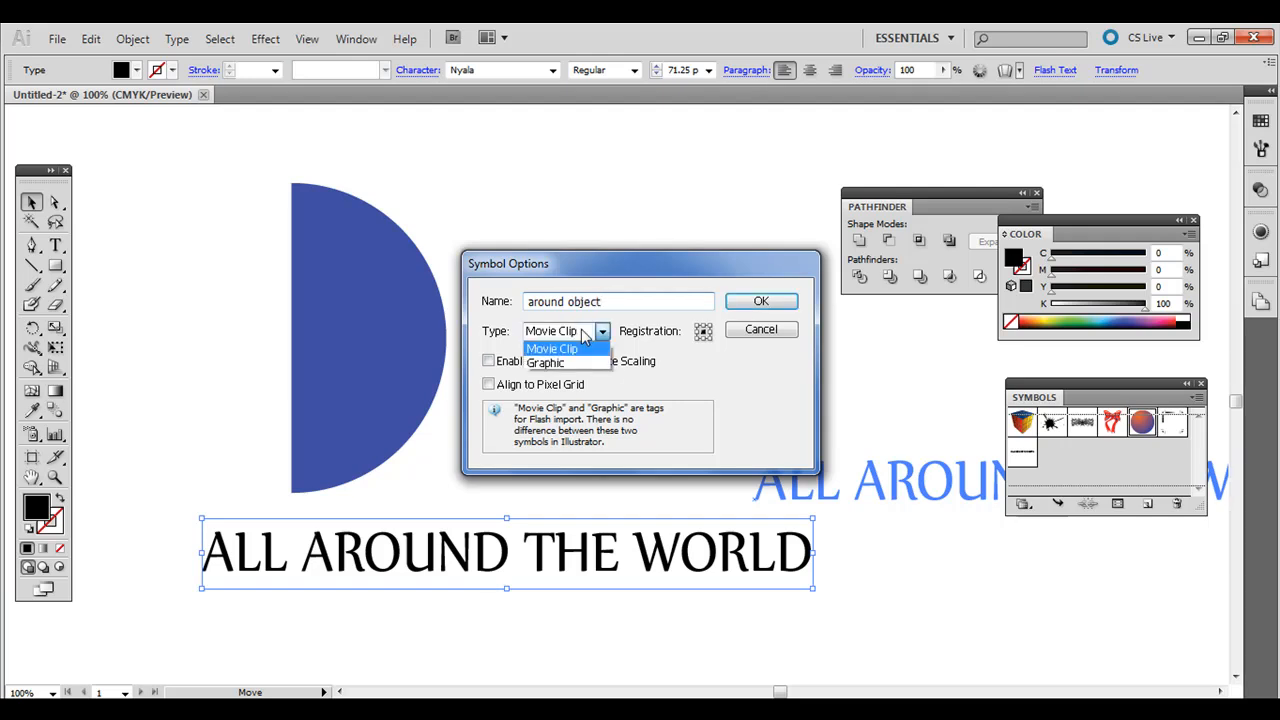
click(545, 362)
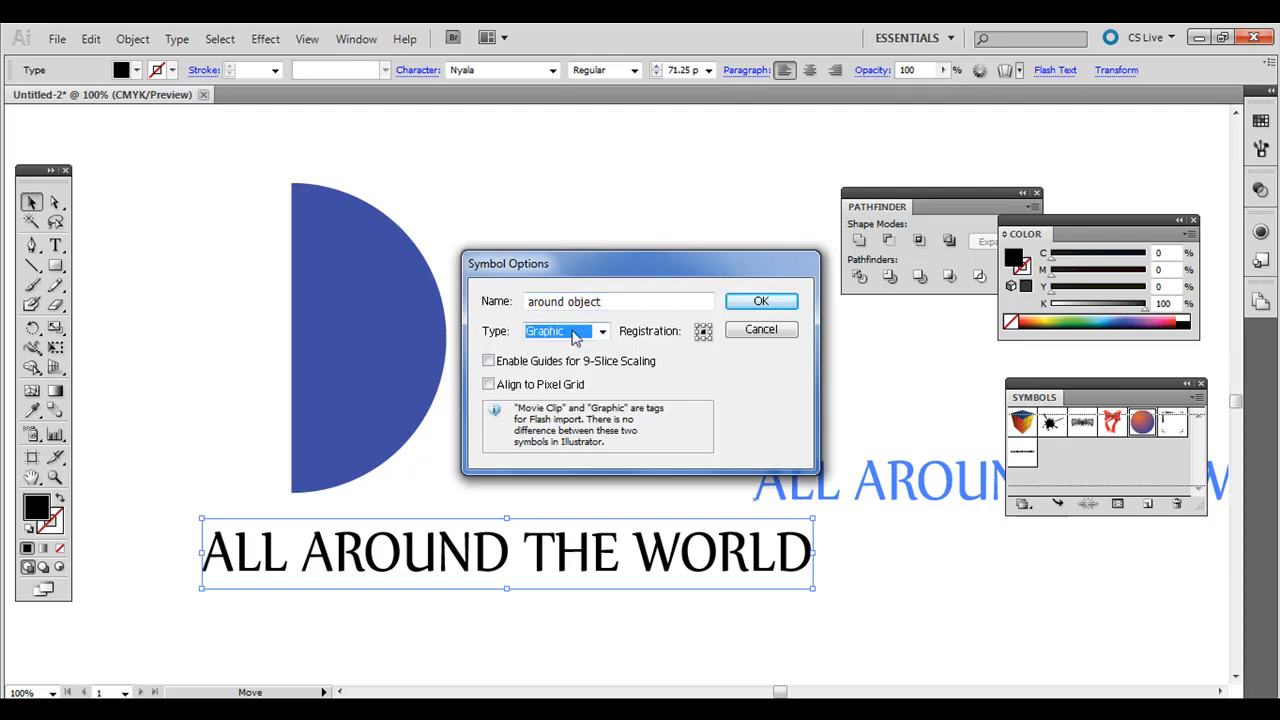
click(761, 301)
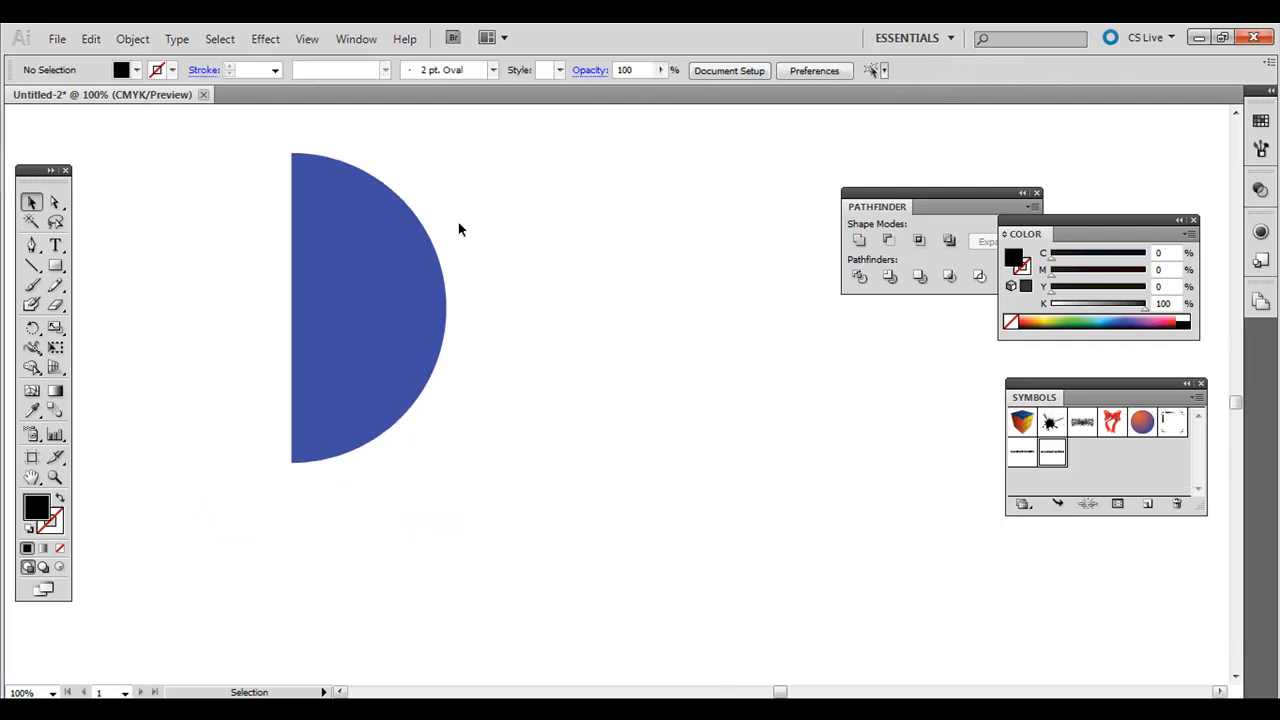
Step: Move the blue half-circle near the artboard centre and close the Color panel
drag(370, 307, 717, 410)
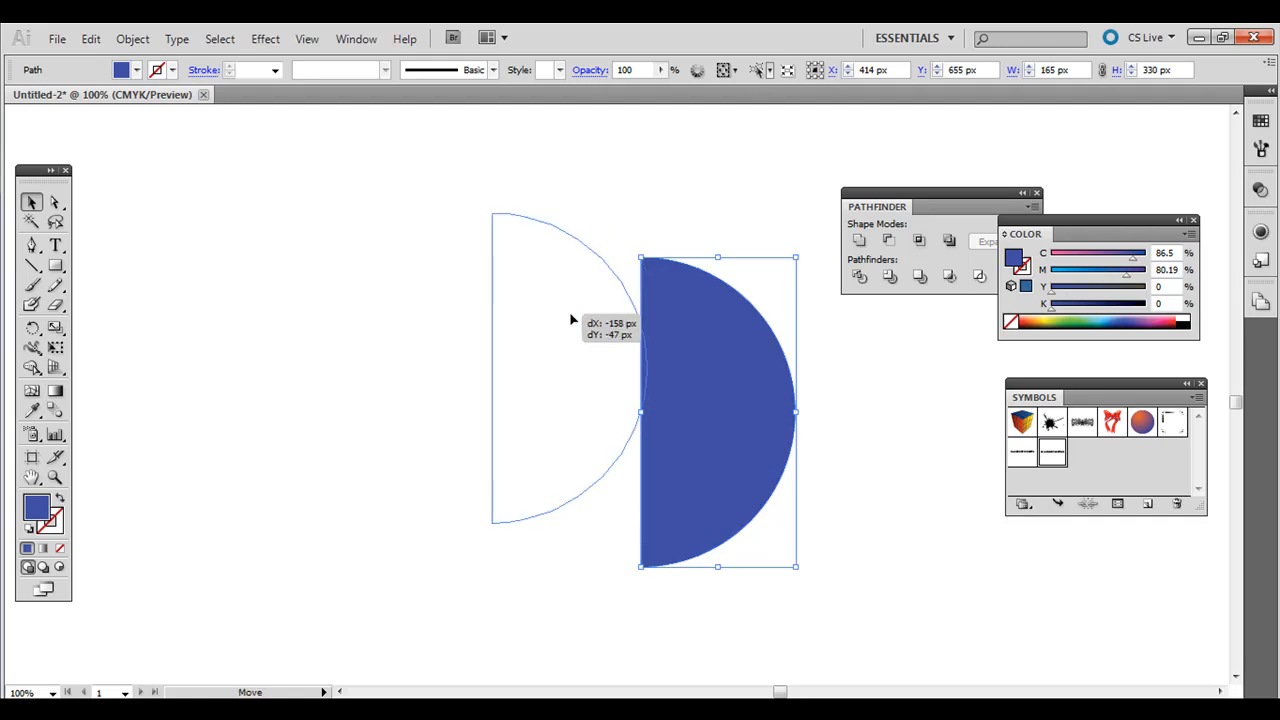
drag(717, 410, 567, 367)
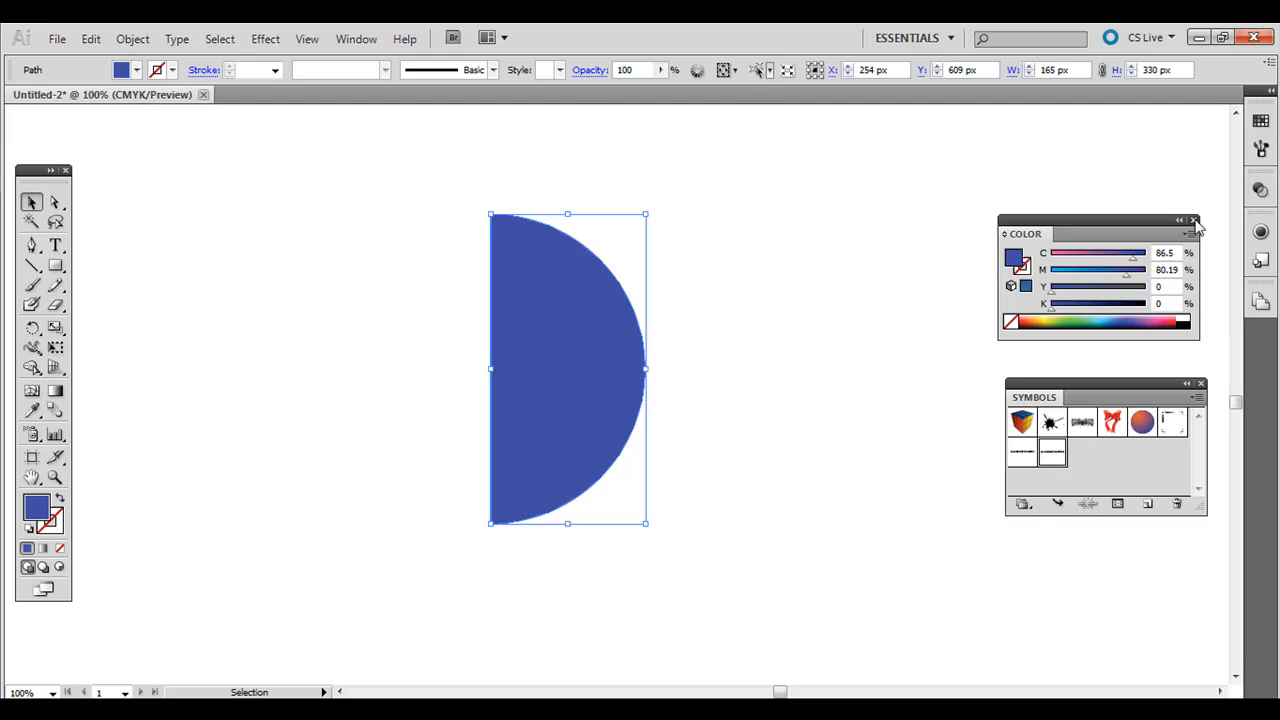
click(1194, 221)
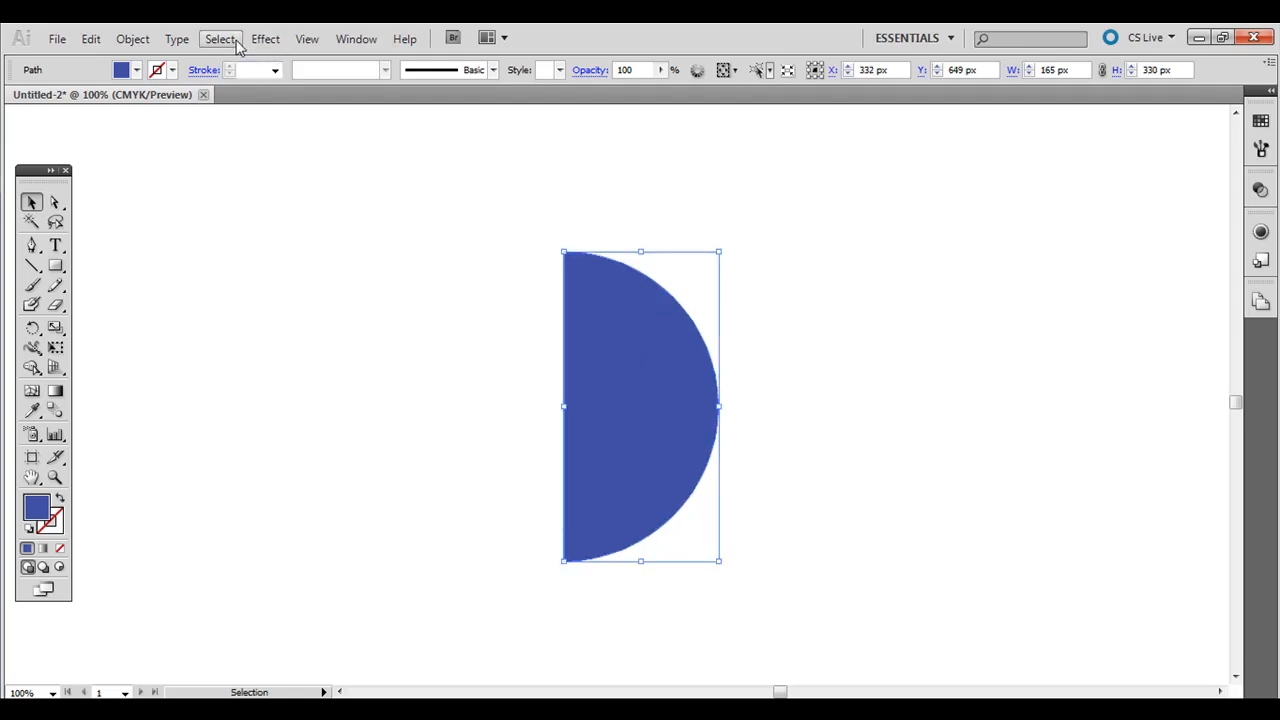
click(265, 38)
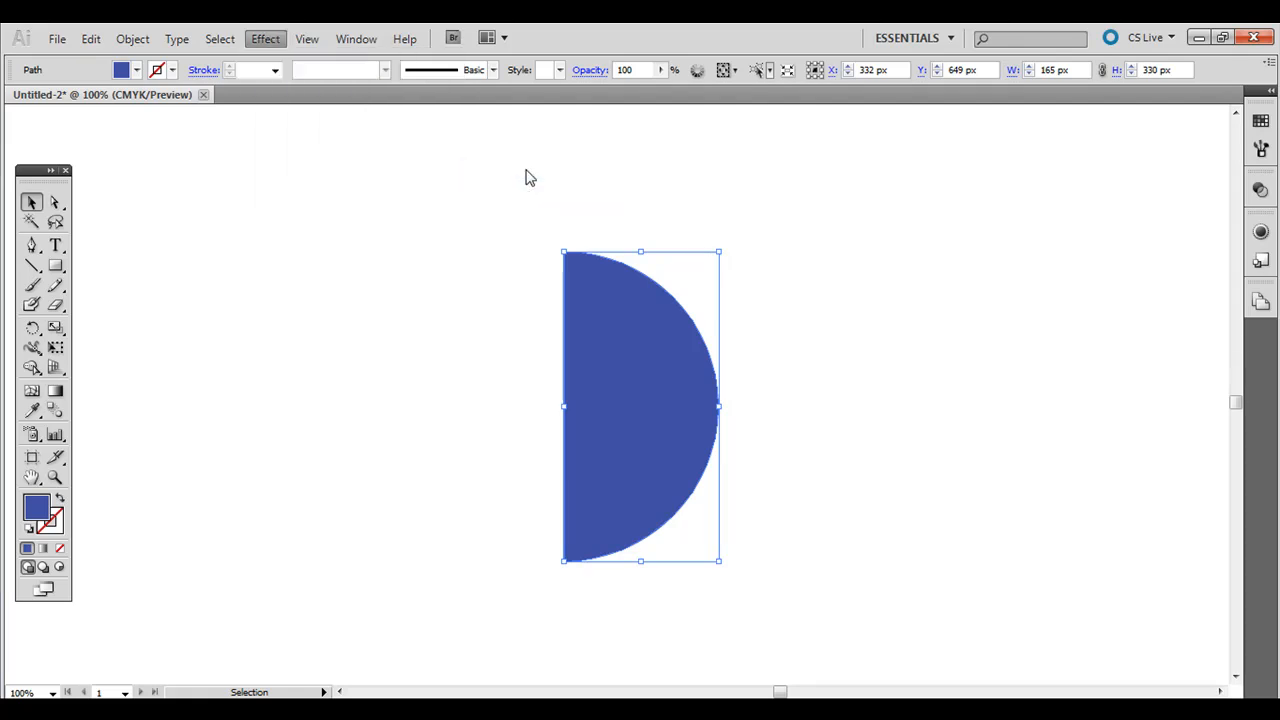
Step: Set up a 360° 3D Revolve of the half-circle with No Shading surface
click(265, 38)
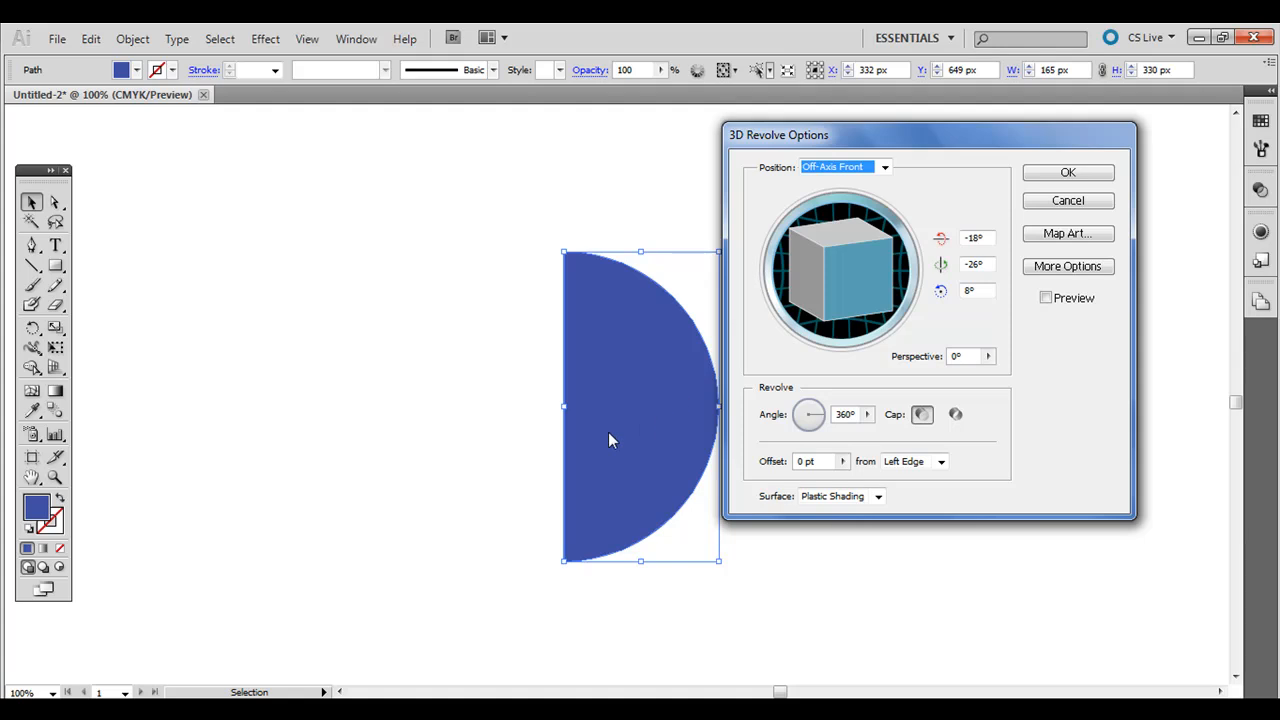
mouse_move(665, 425)
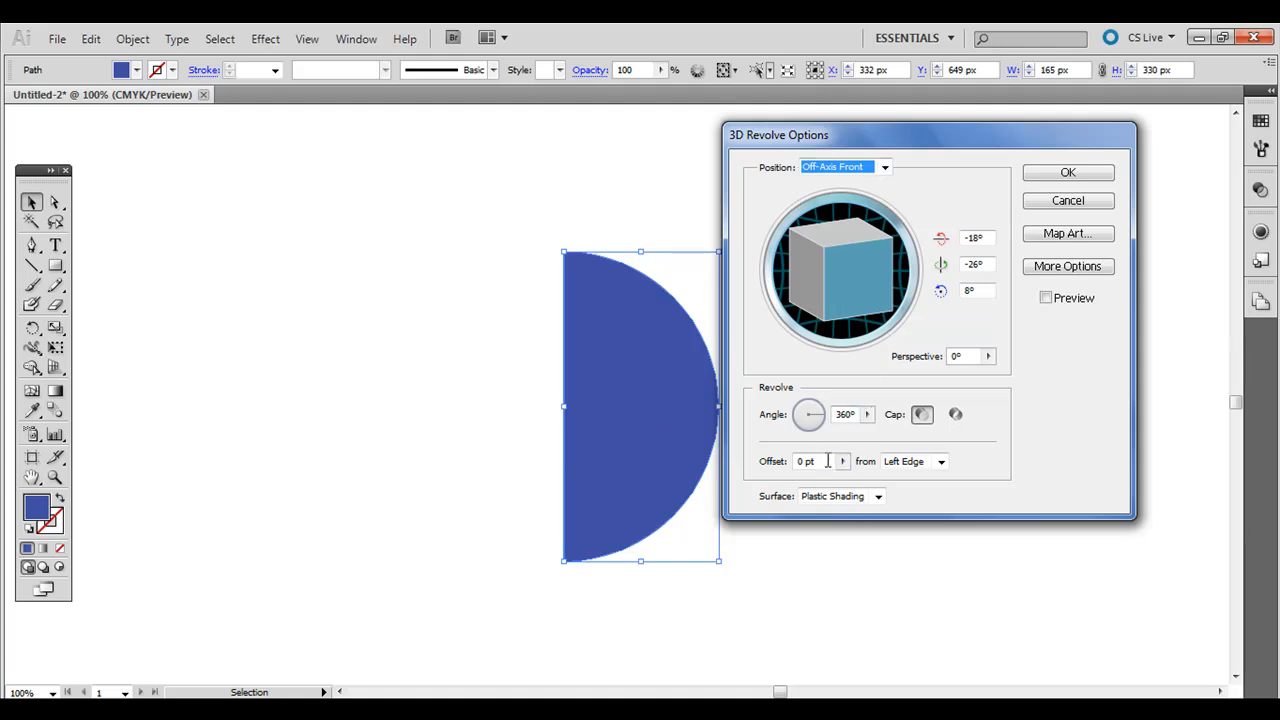
click(840, 496)
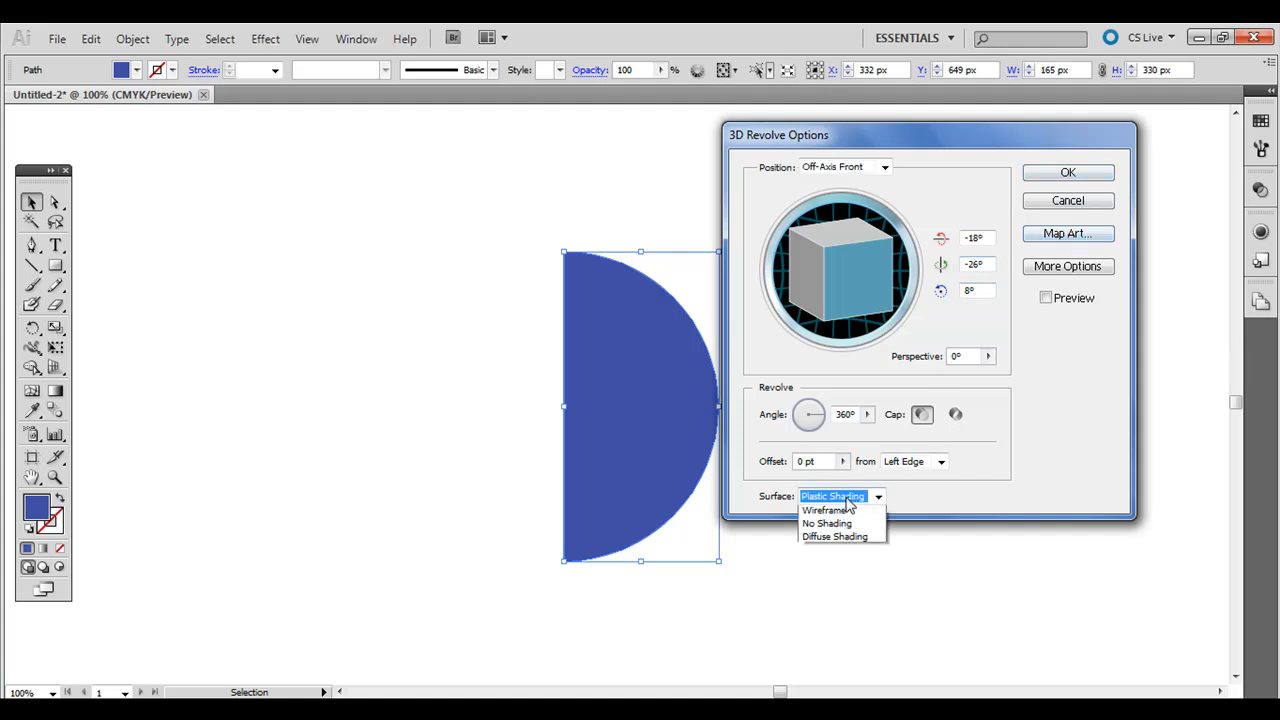
click(826, 523)
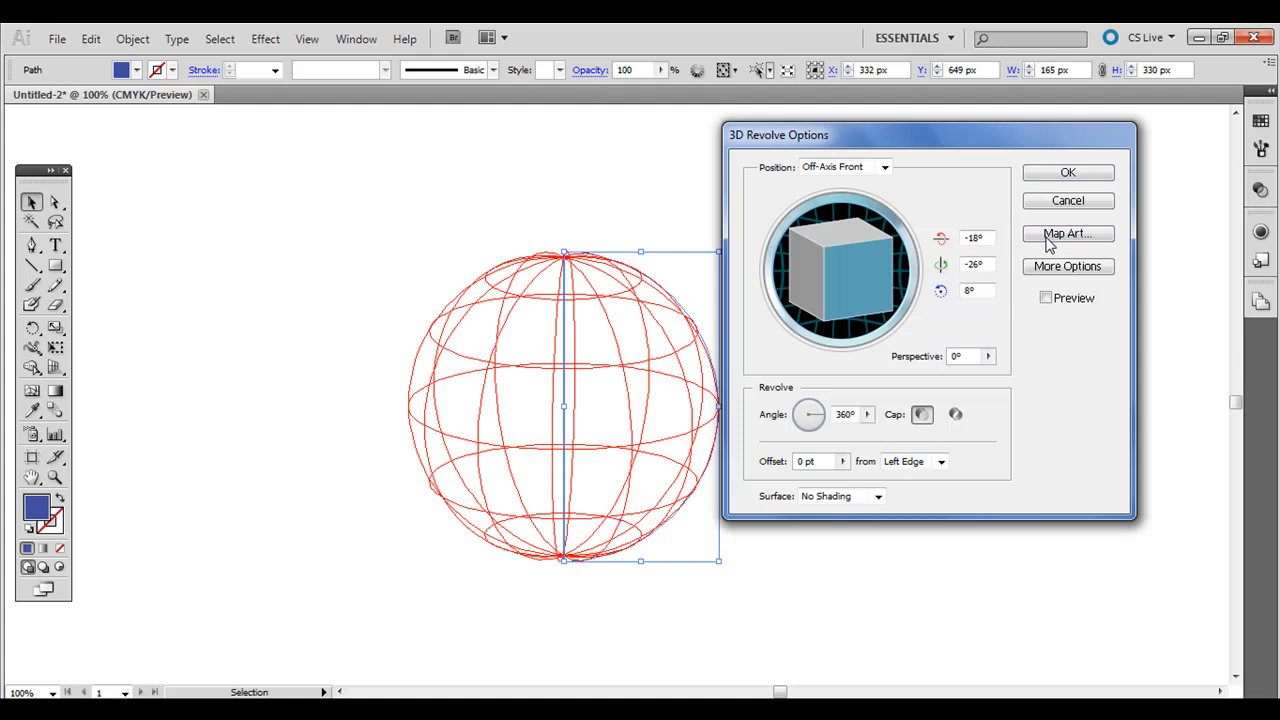
Step: Map the 'around object' symbol with Preview on, dragging the text to the sphere's front
click(1067, 233)
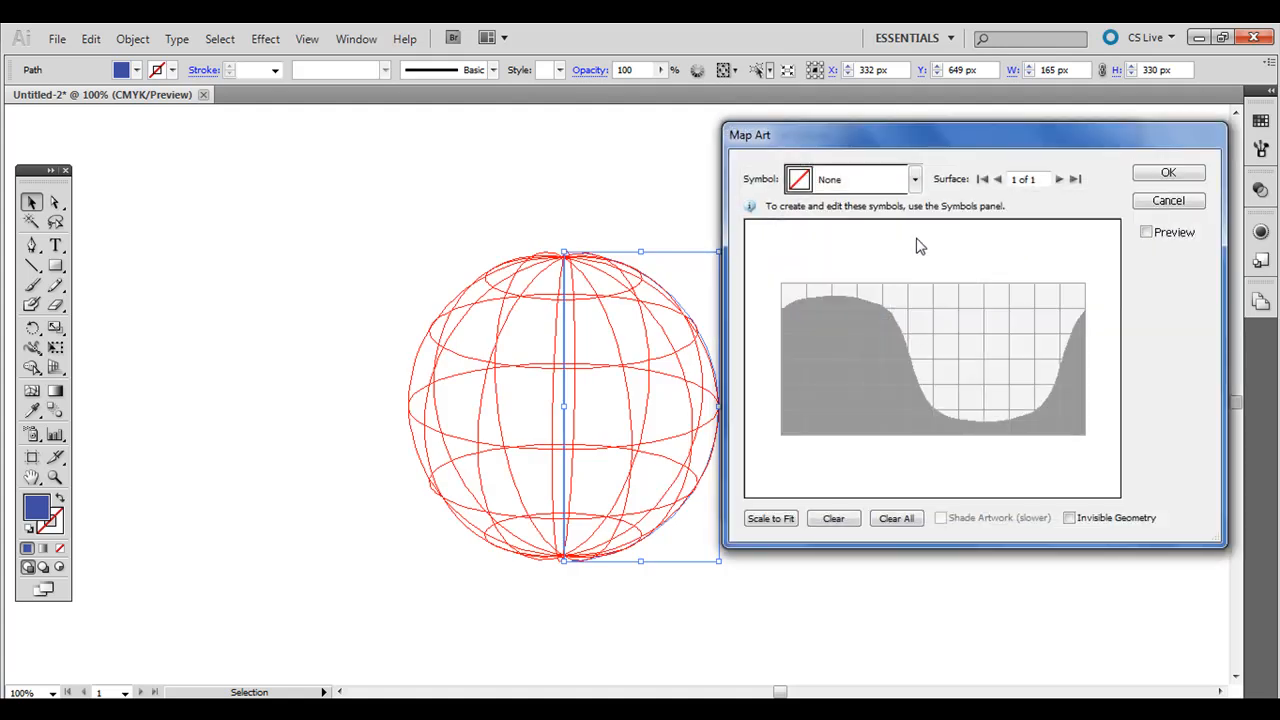
mouse_move(755, 187)
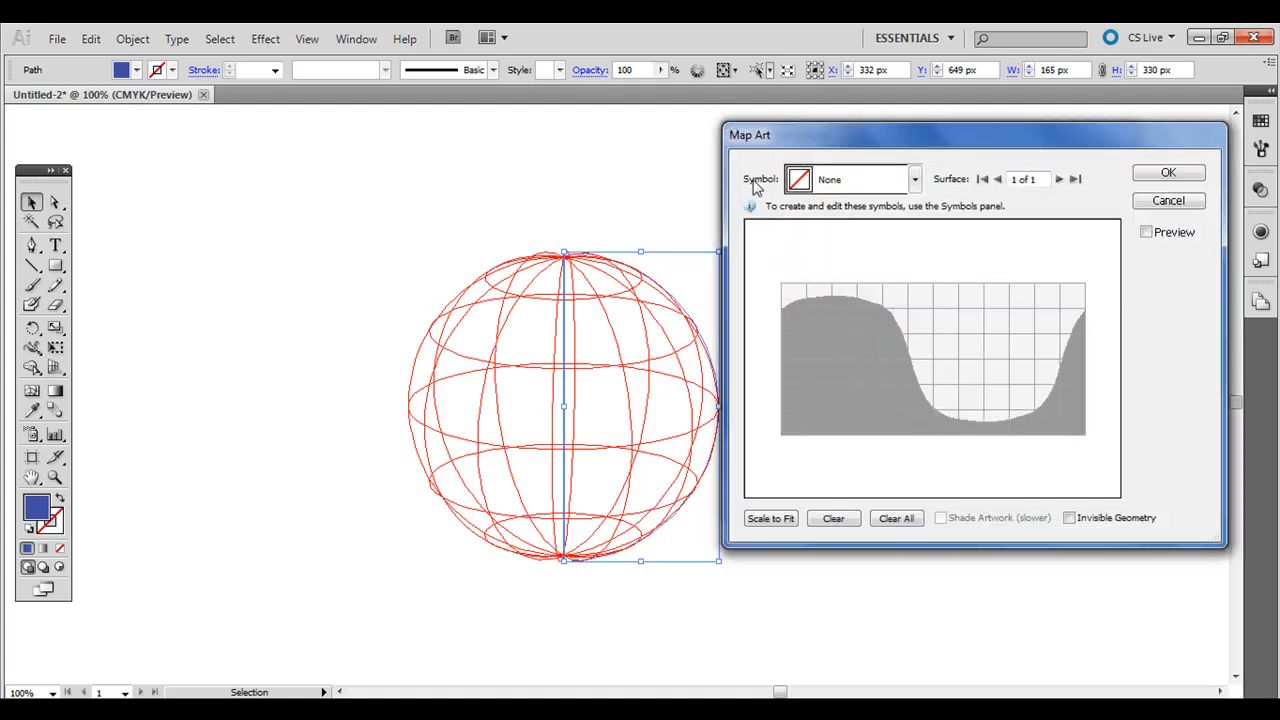
click(912, 179)
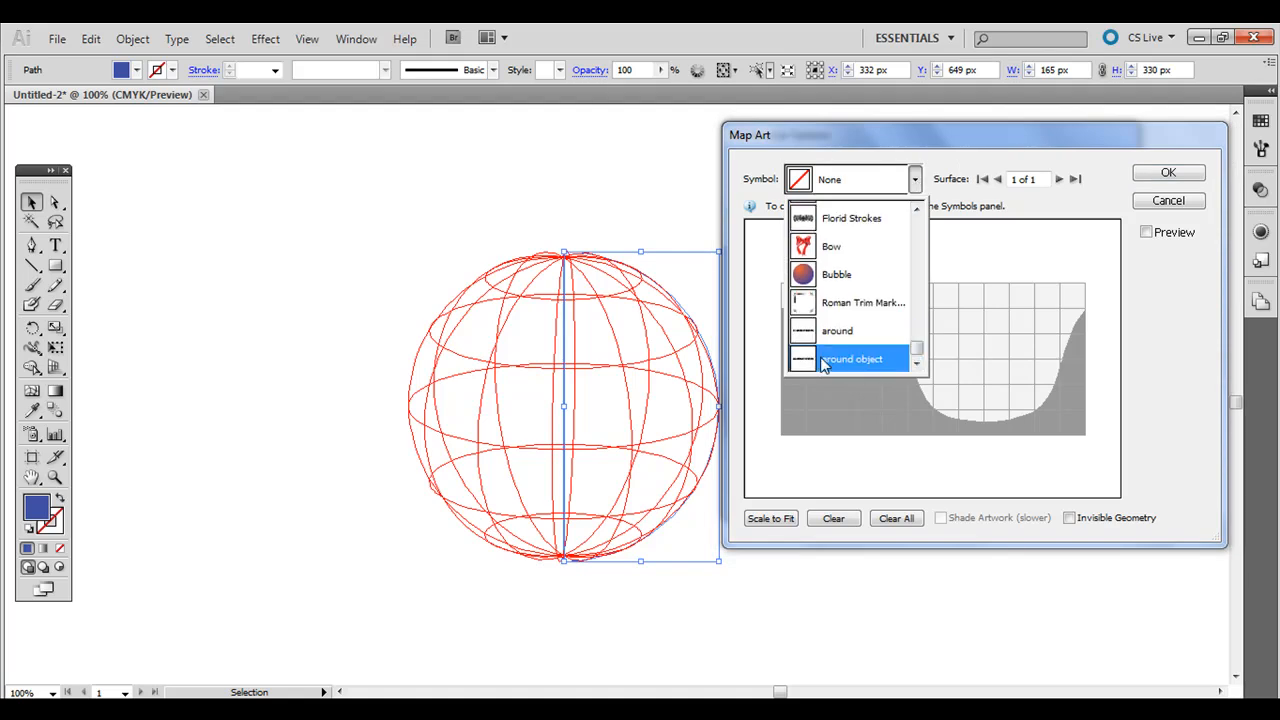
click(851, 358)
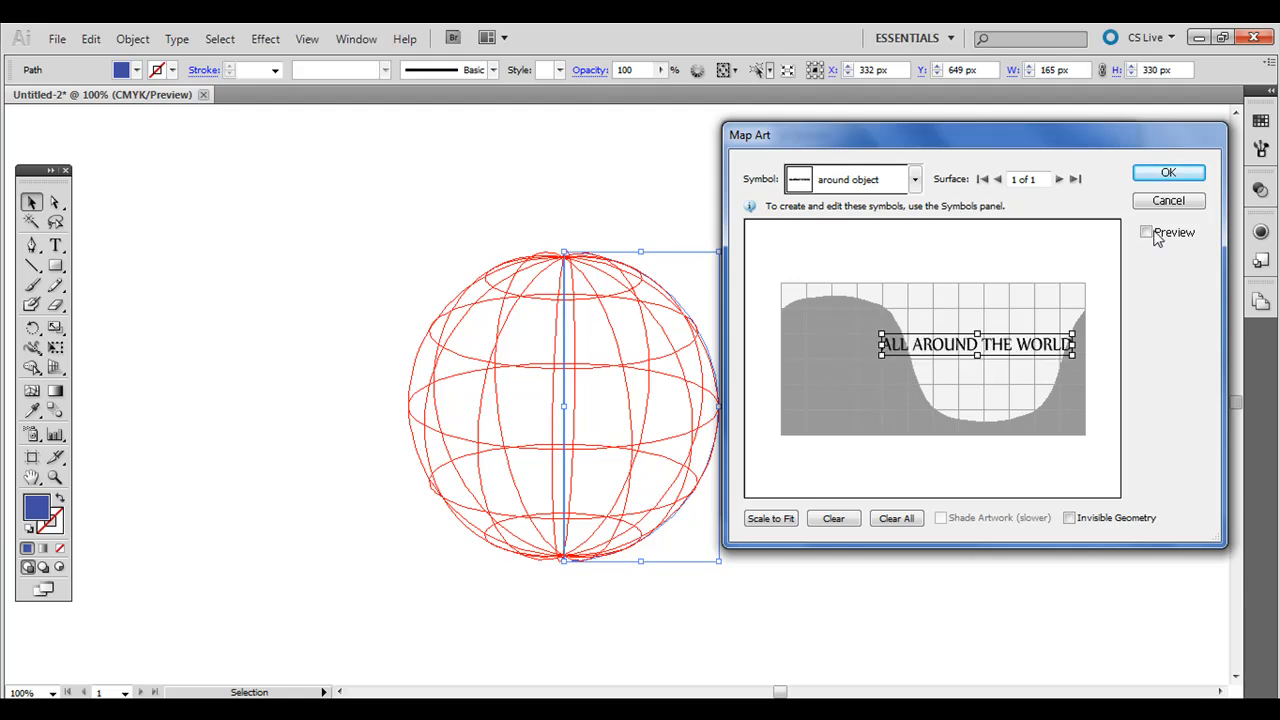
click(1146, 232)
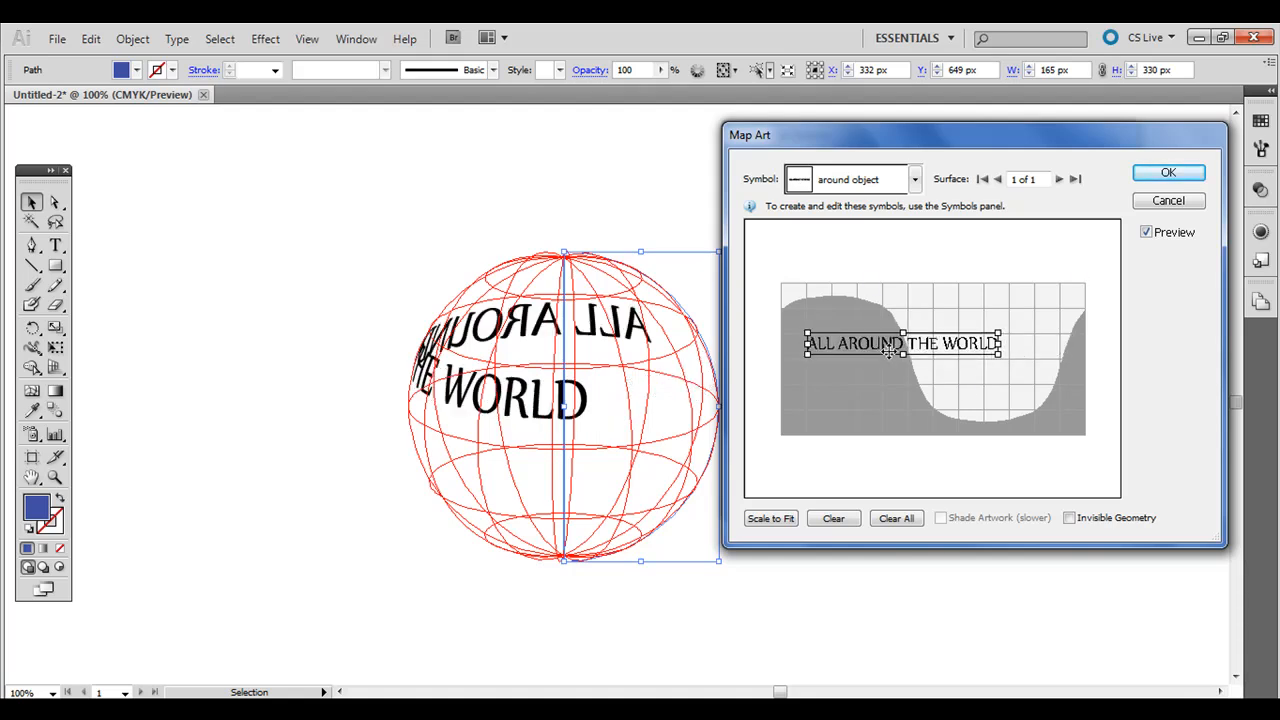
drag(900, 343, 1000, 360)
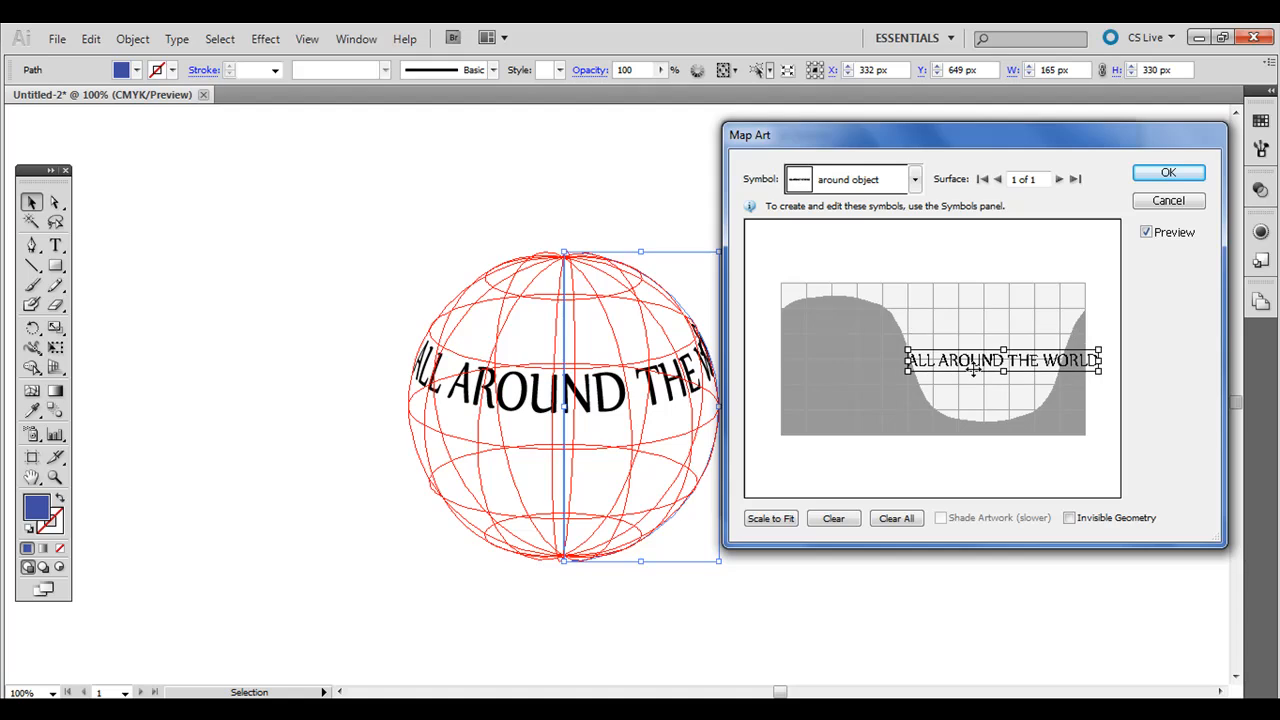
drag(1002, 360, 1010, 357)
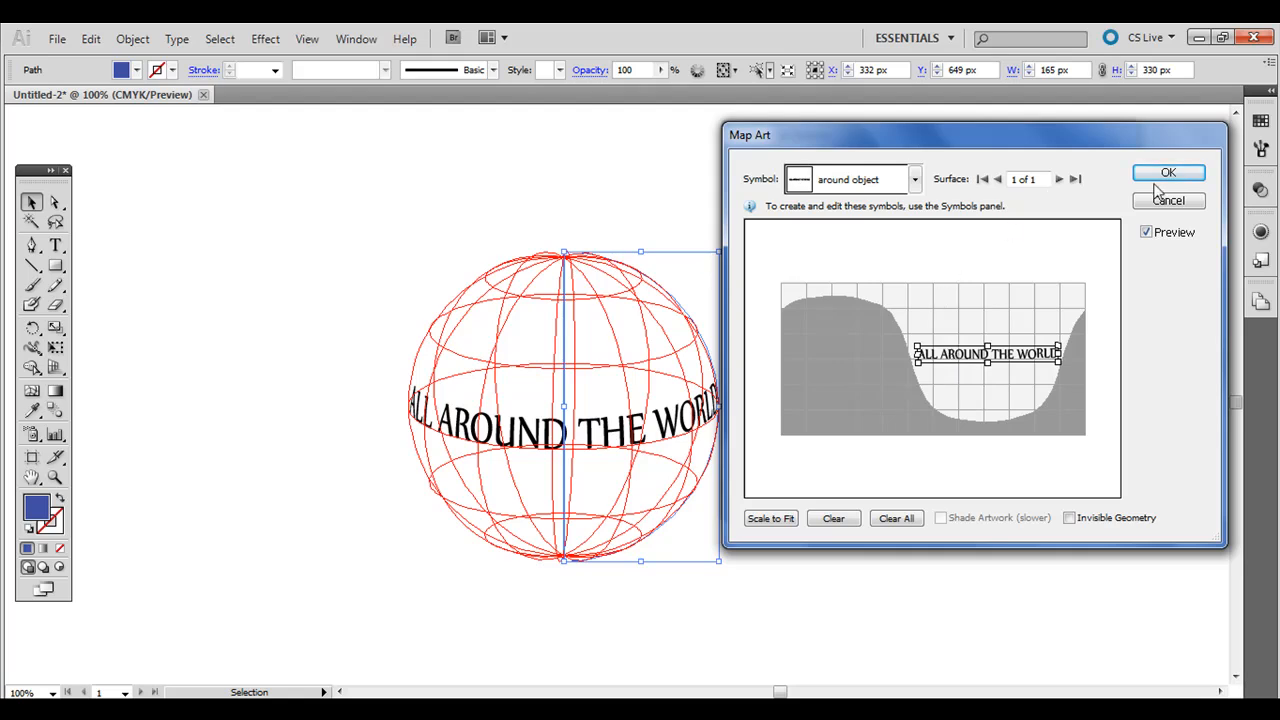
Step: Confirm Map Art, tilt the sphere to a custom rotation, and apply the revolve
click(1168, 172)
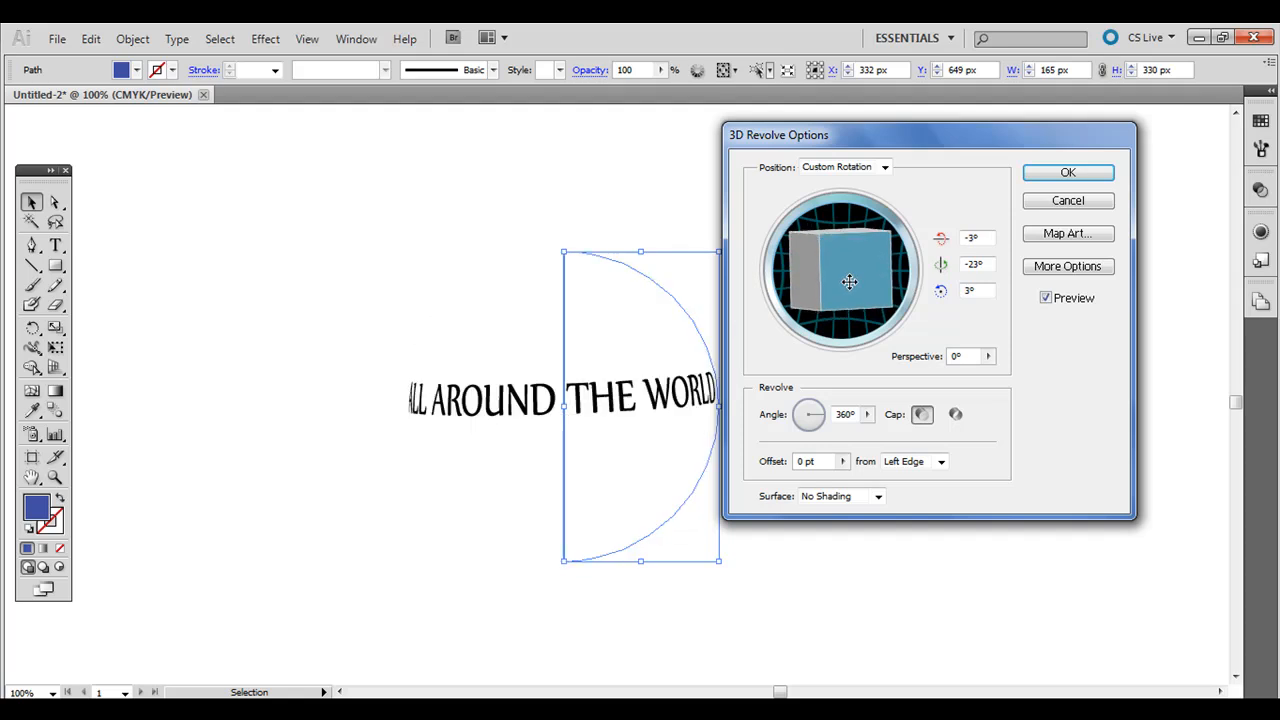
drag(848, 281, 860, 285)
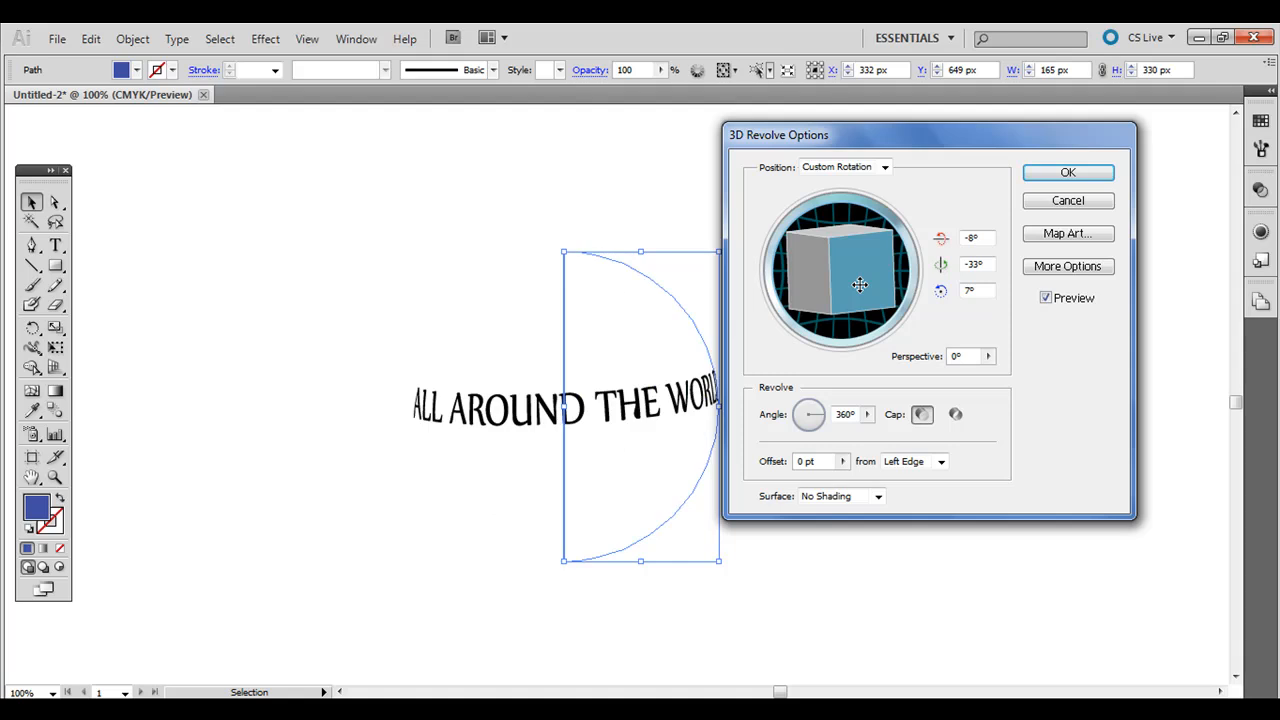
drag(860, 285, 845, 270)
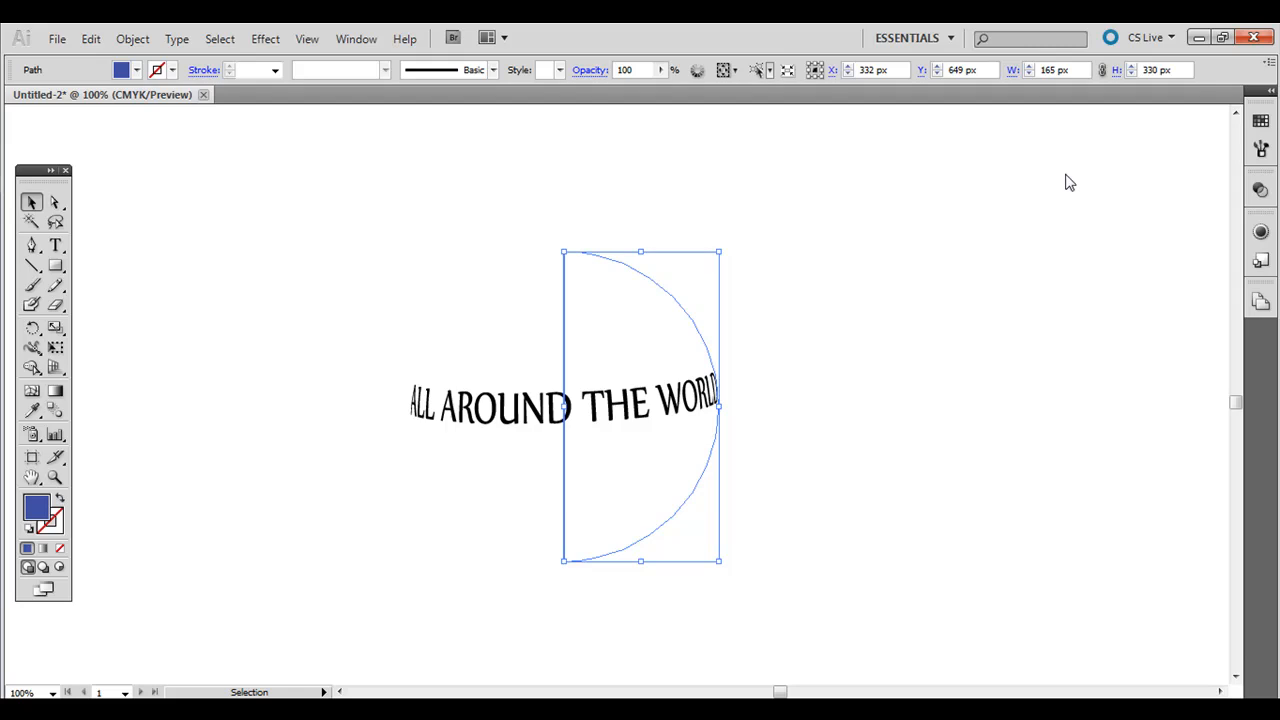
mouse_move(497, 418)
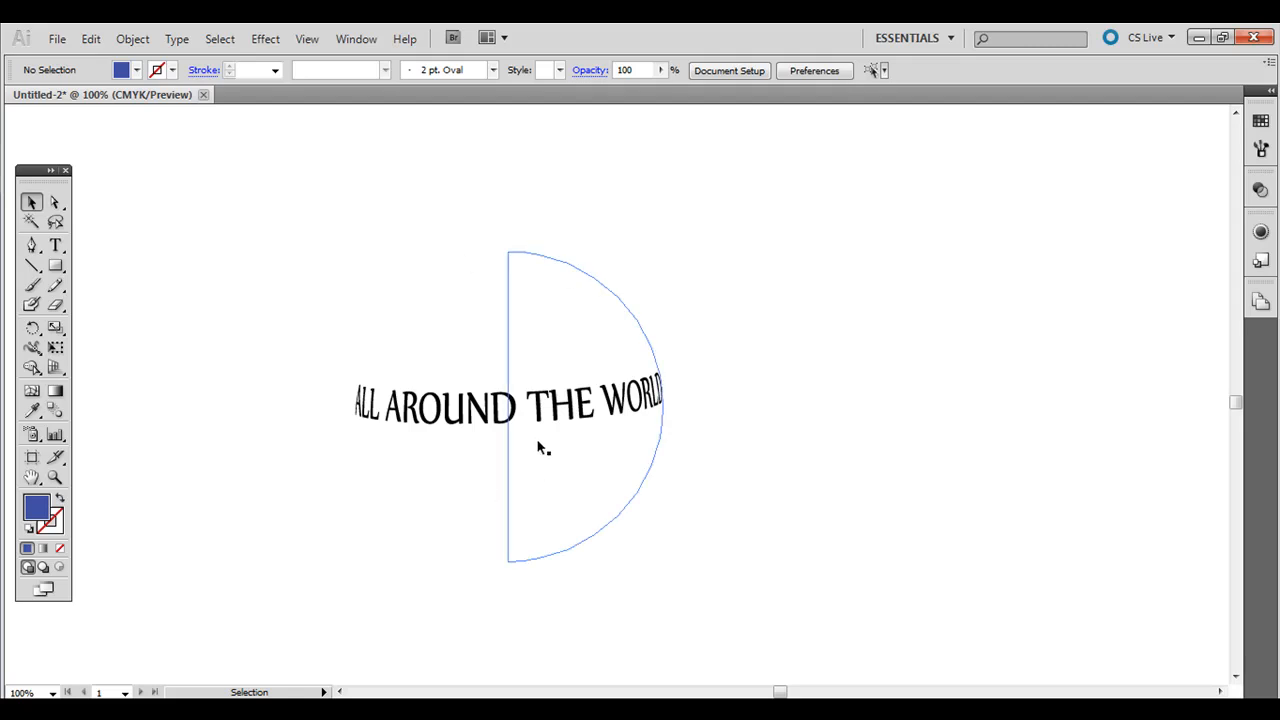
Step: Move the revolved half-circle with curved text left and show its 3D Revolve (Mapped) effect in Appearance
key(Delete)
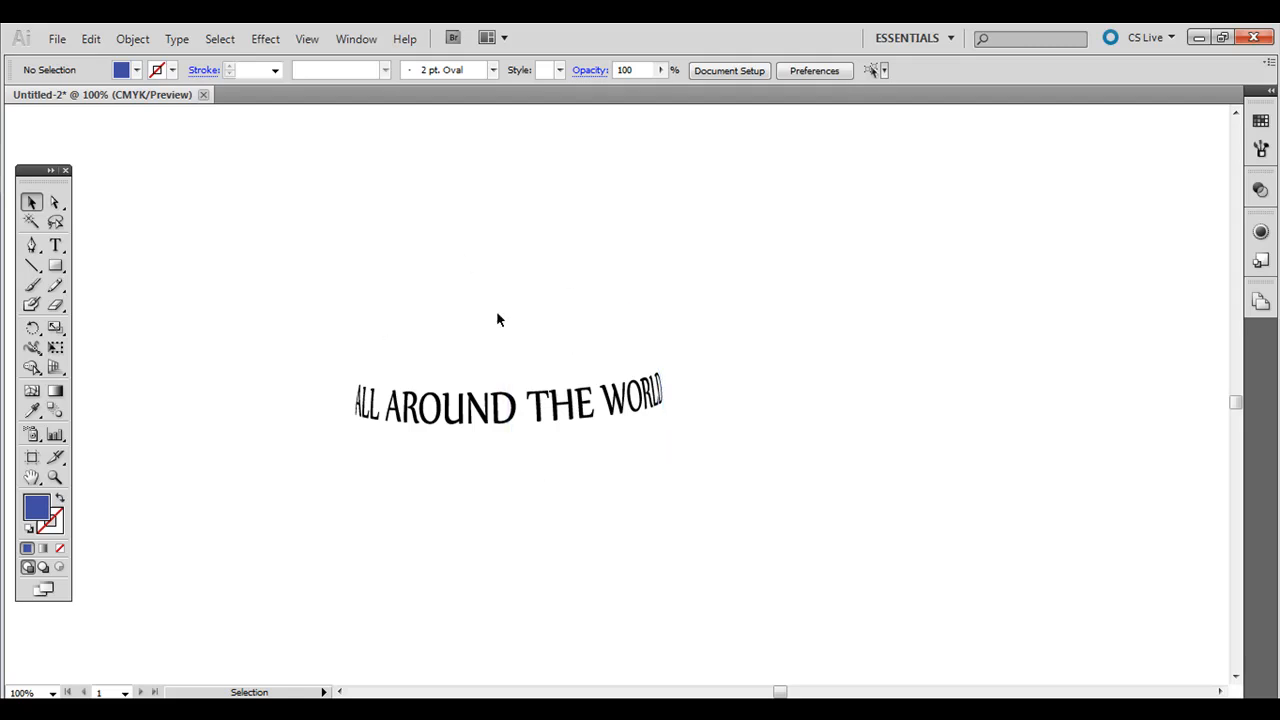
mouse_move(175, 289)
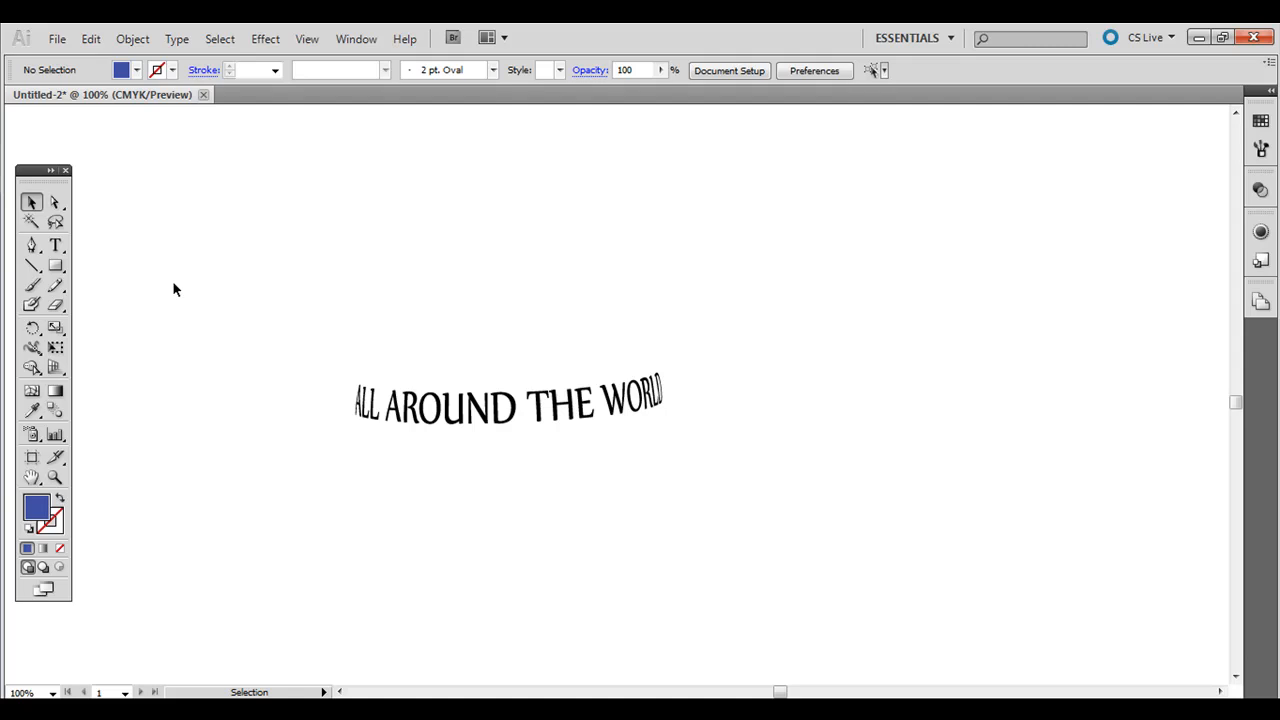
mouse_move(498, 363)
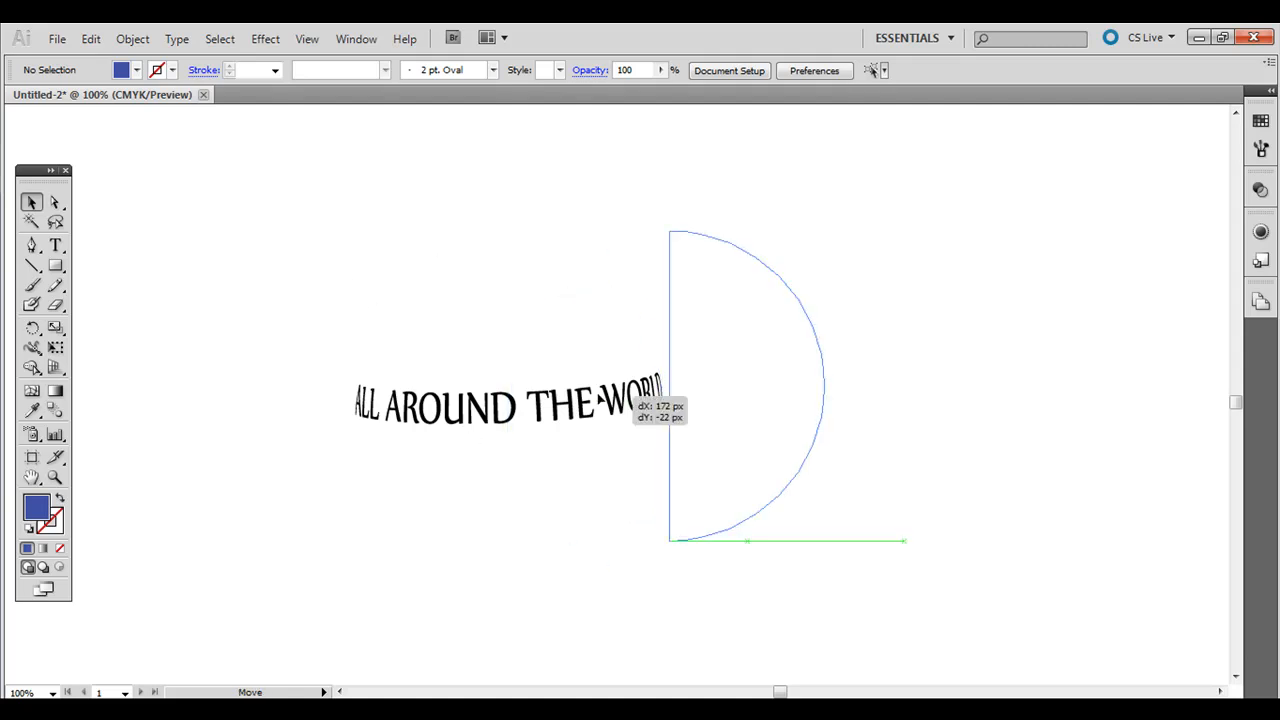
drag(725, 390, 540, 400)
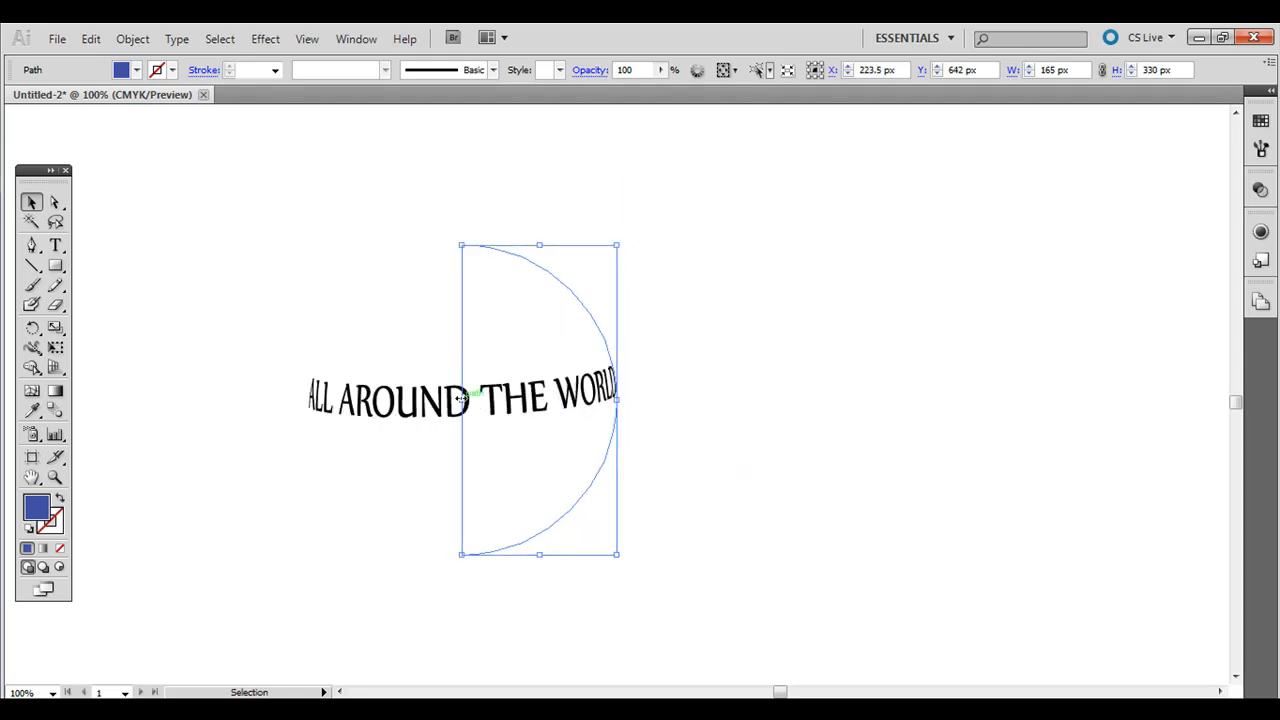
click(356, 38)
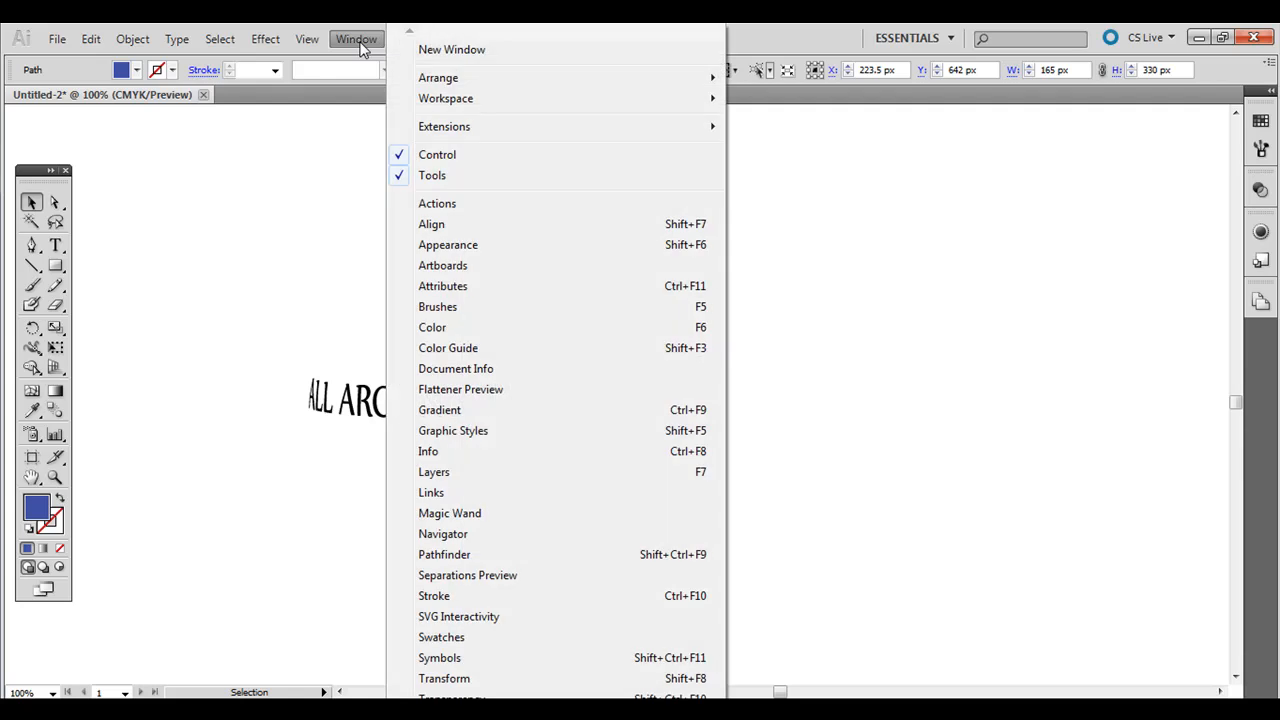
click(448, 245)
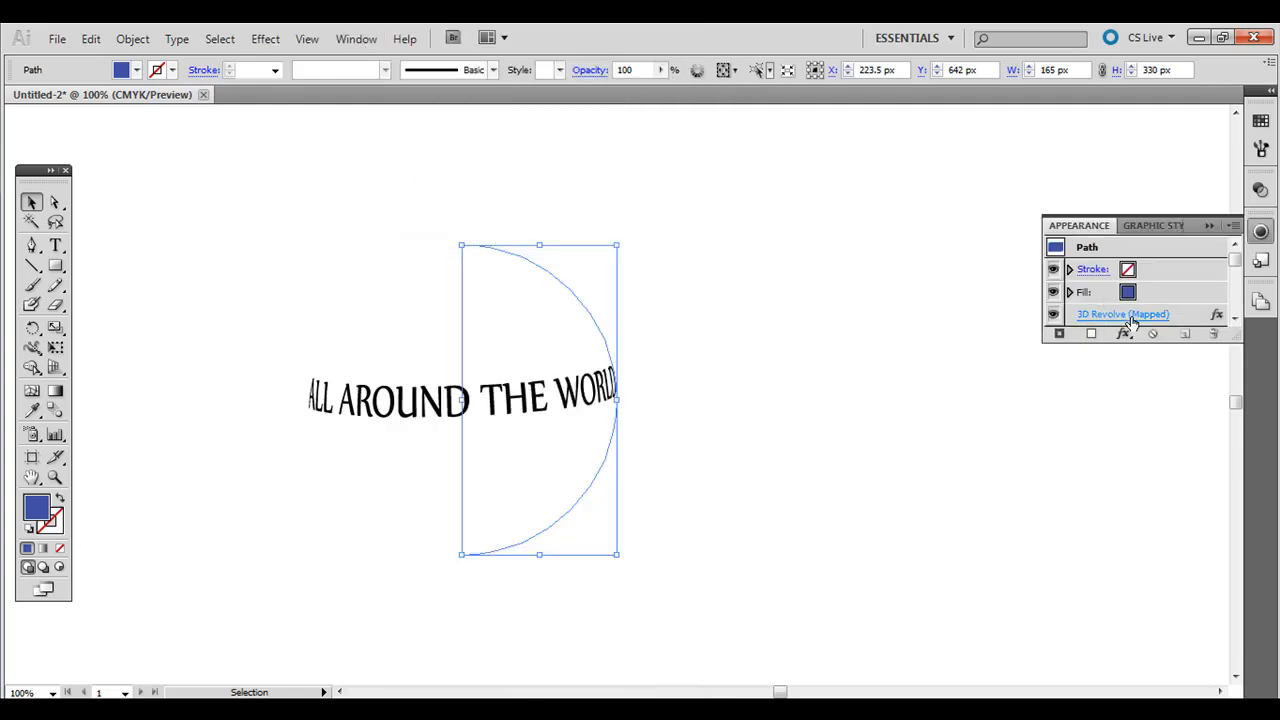
double_click(1122, 314)
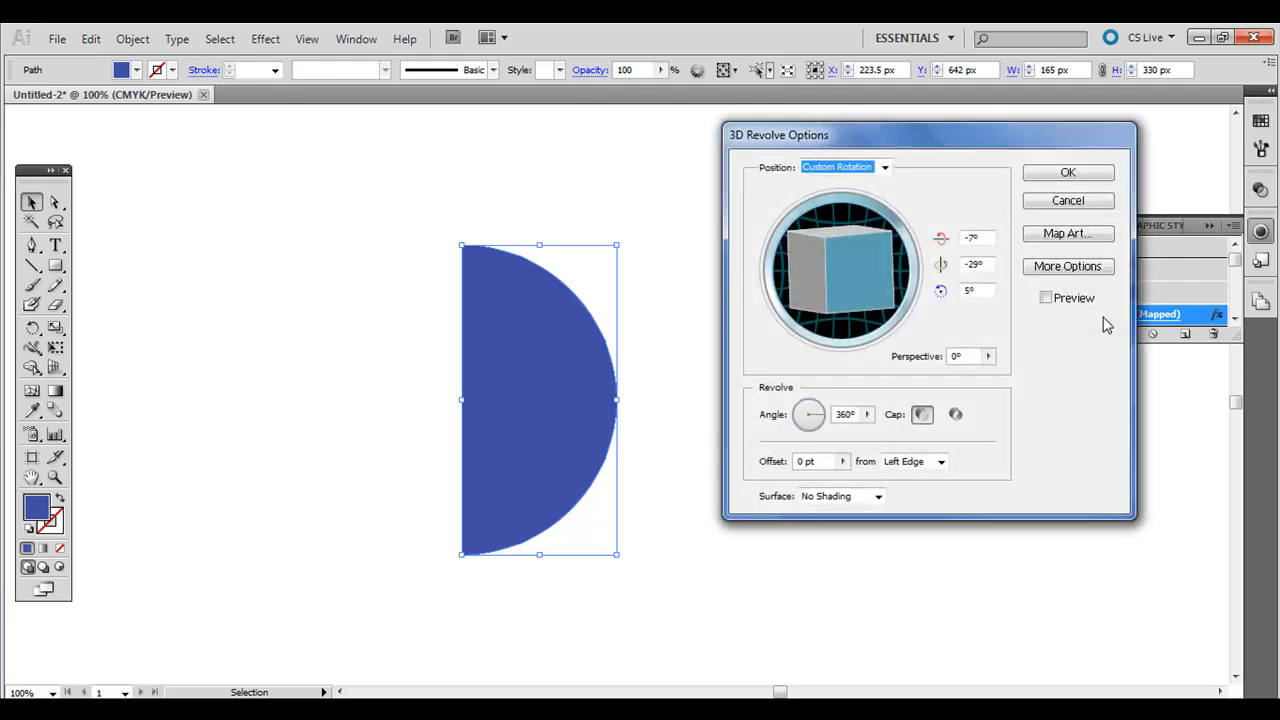
drag(840, 270, 835, 258)
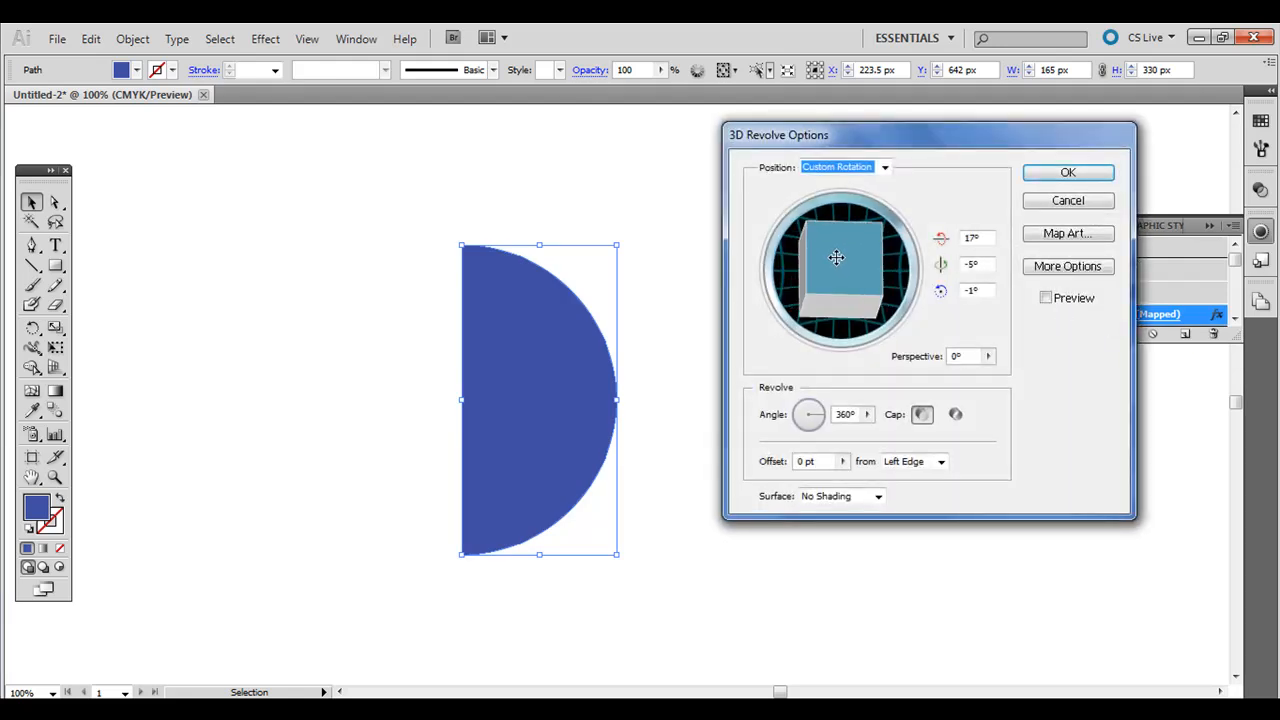
click(1046, 297)
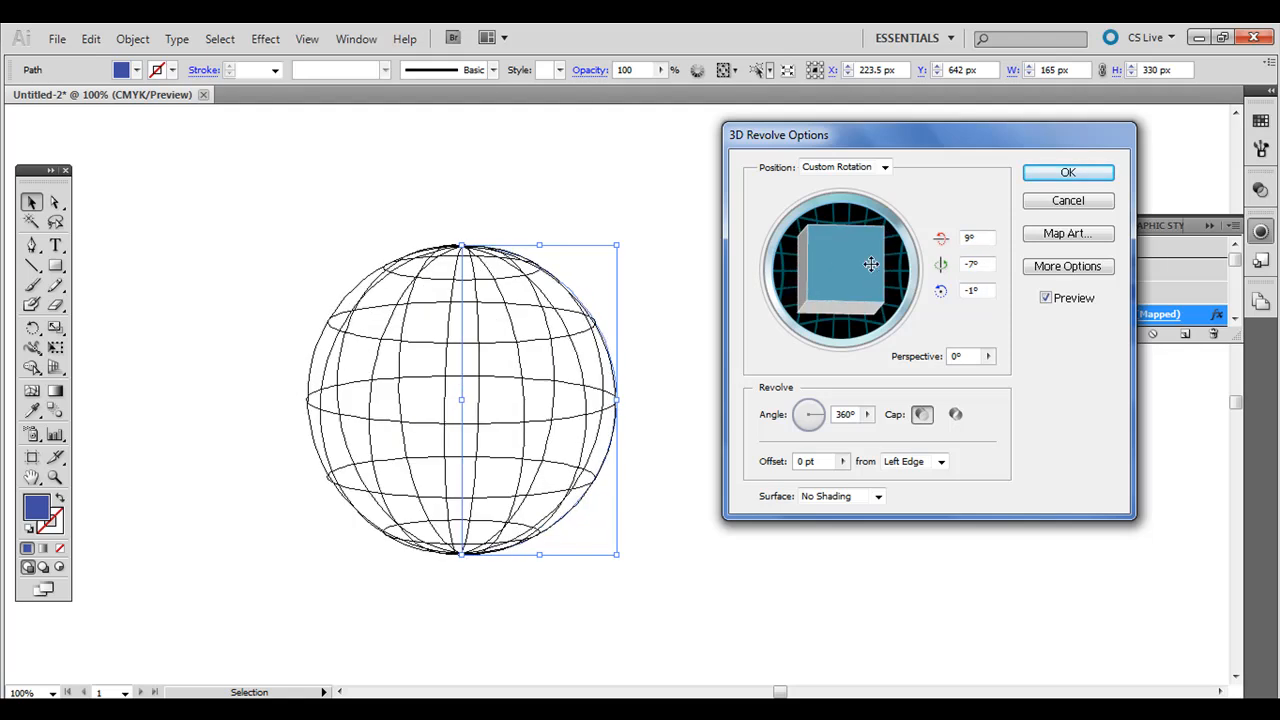
drag(870, 264, 885, 273)
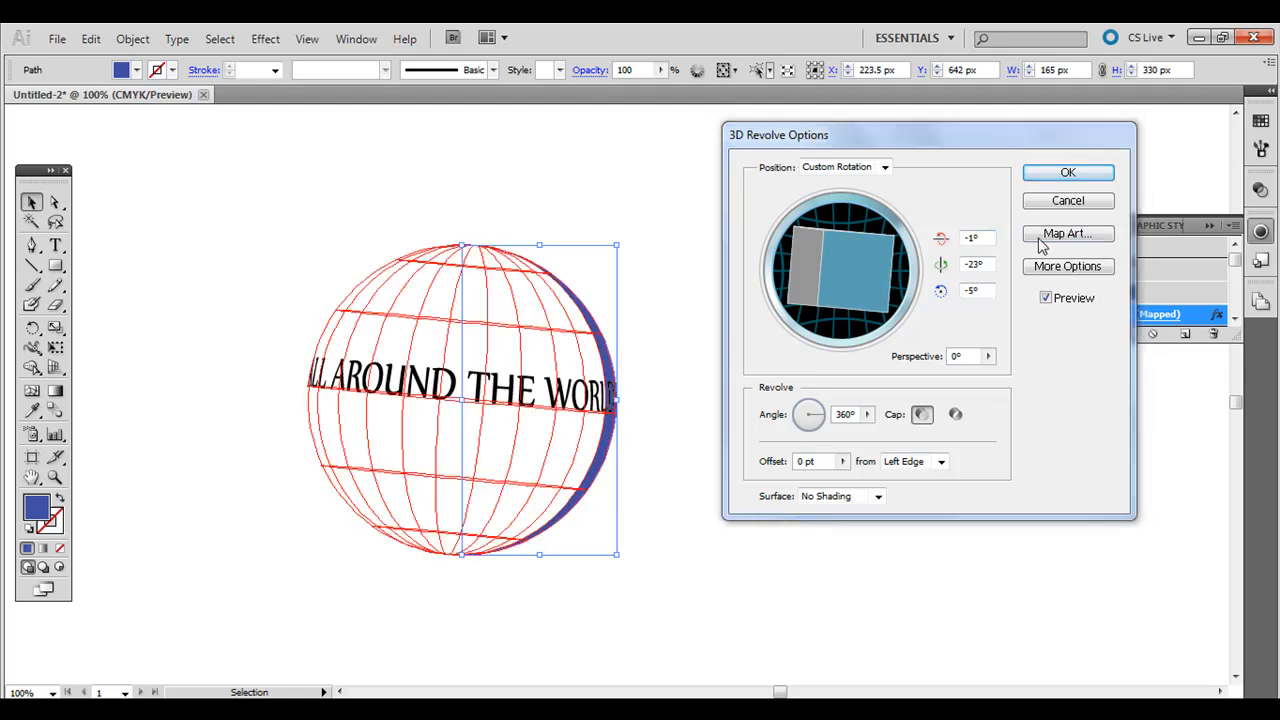
click(1067, 233)
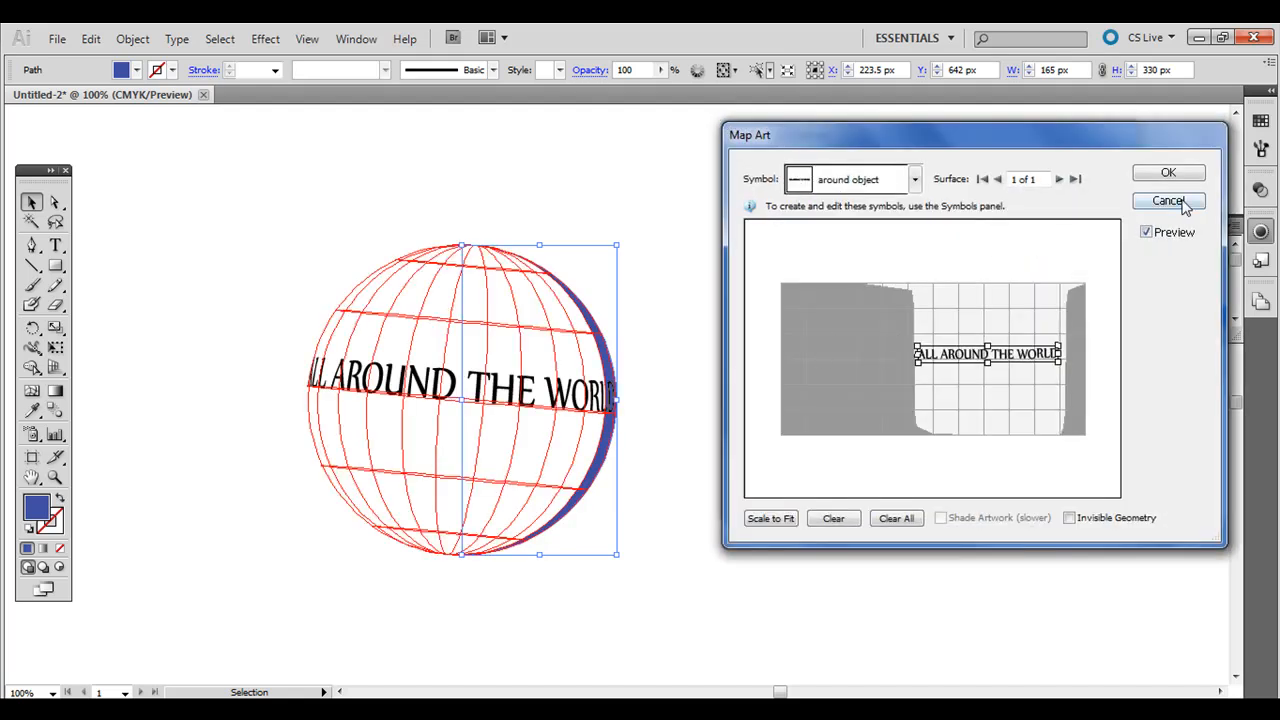
click(1167, 201)
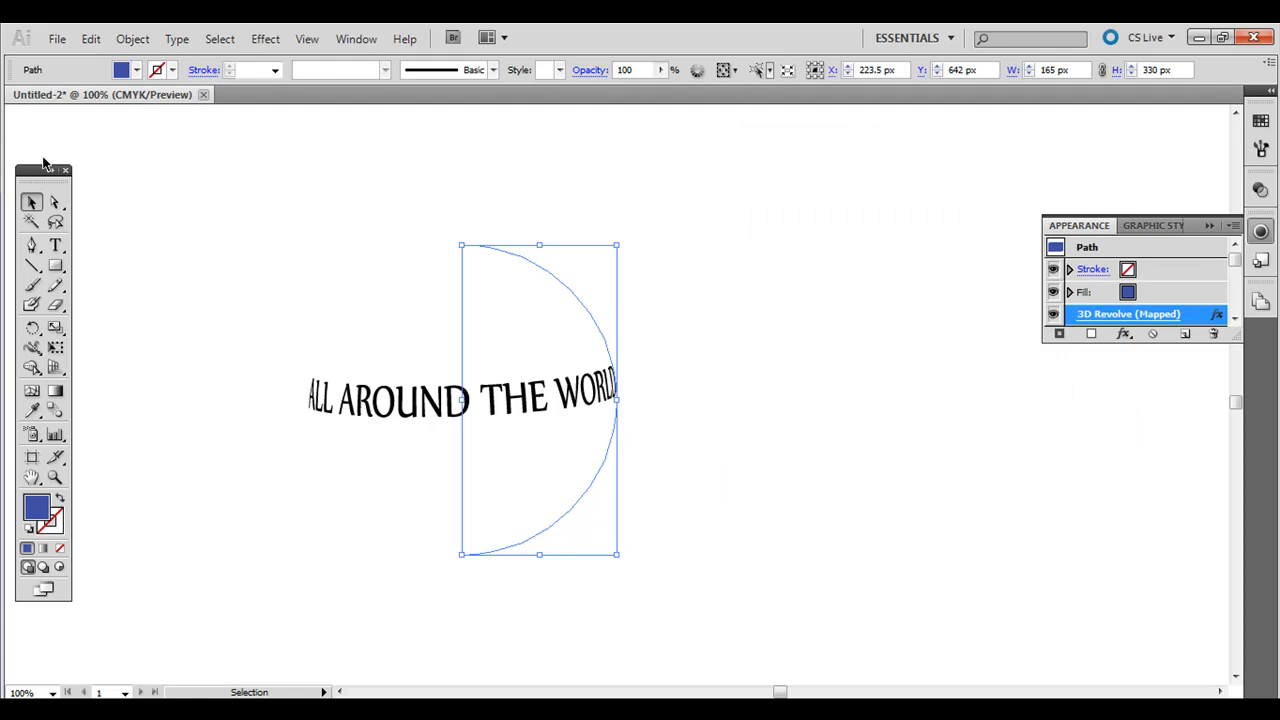
click(290, 218)
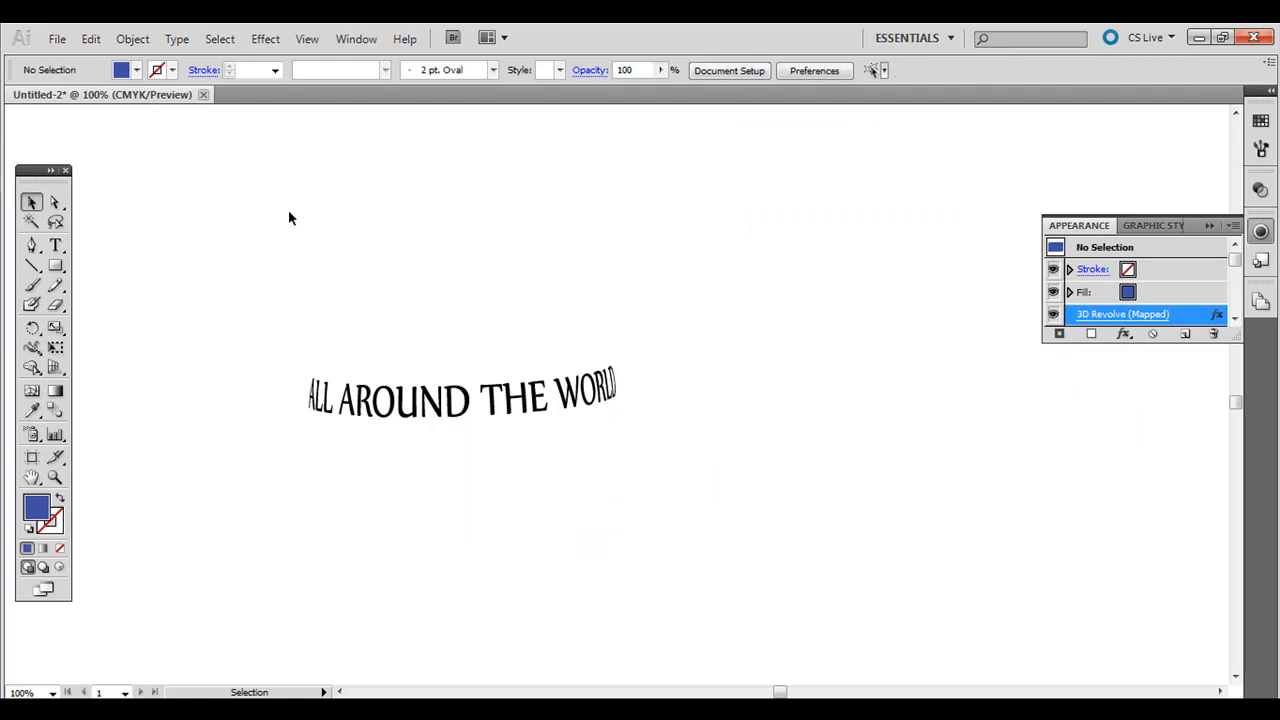